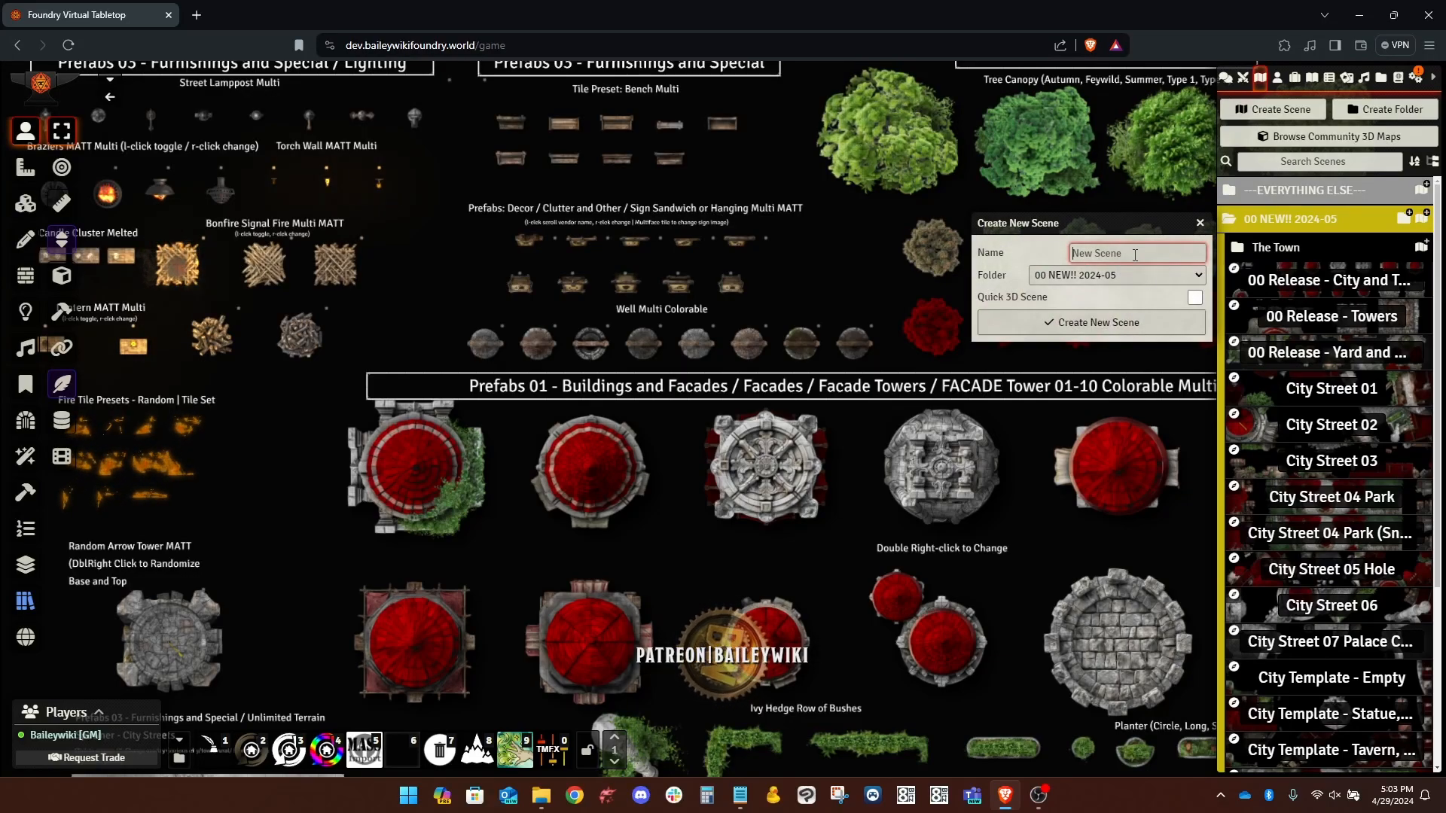
# Step: Name the scene Village Street, create it, set its width to 5000 and save
pyautogui.write('Village Street')
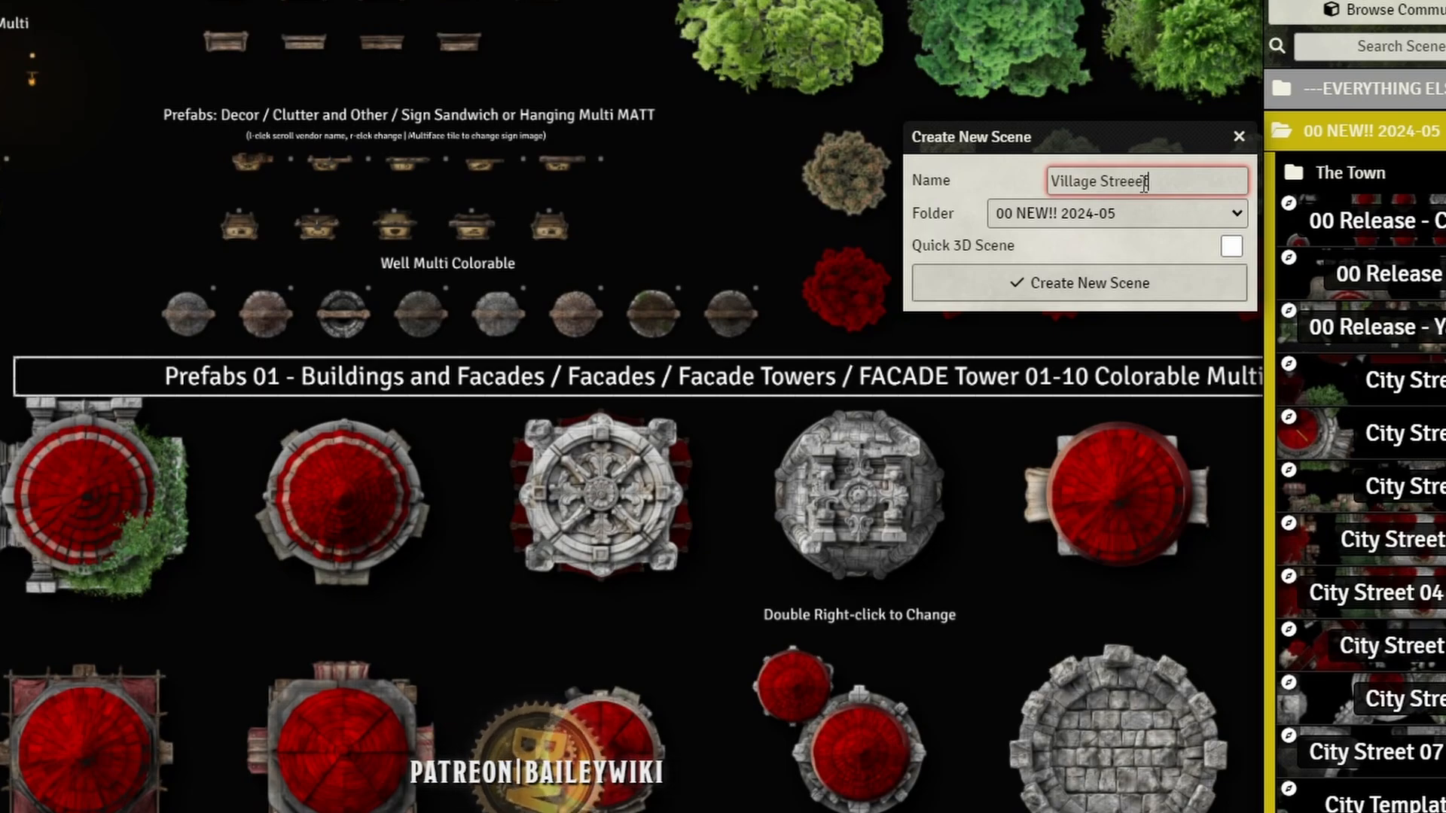
pyautogui.press('Backspace')
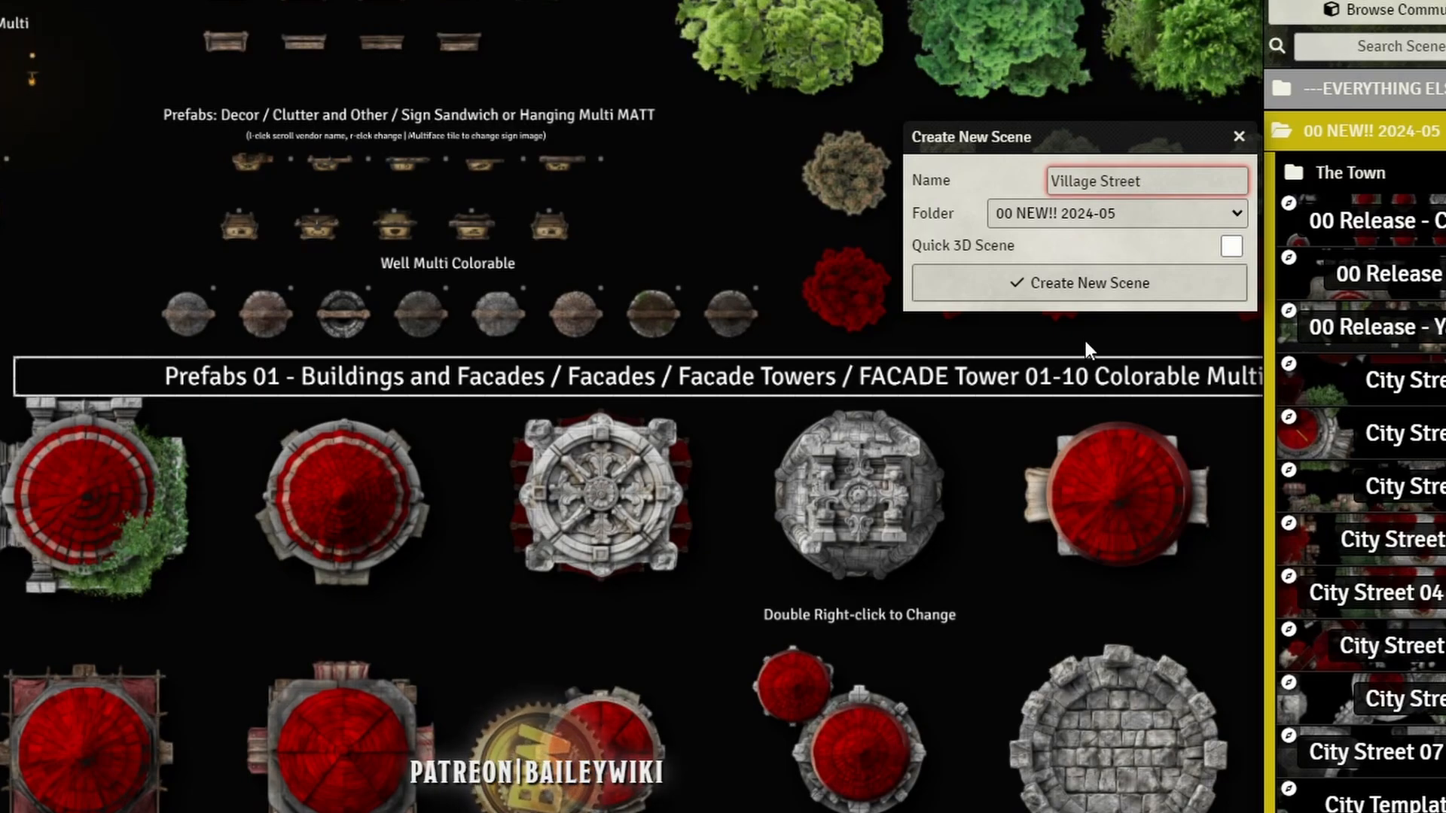
pyautogui.click(1078, 283)
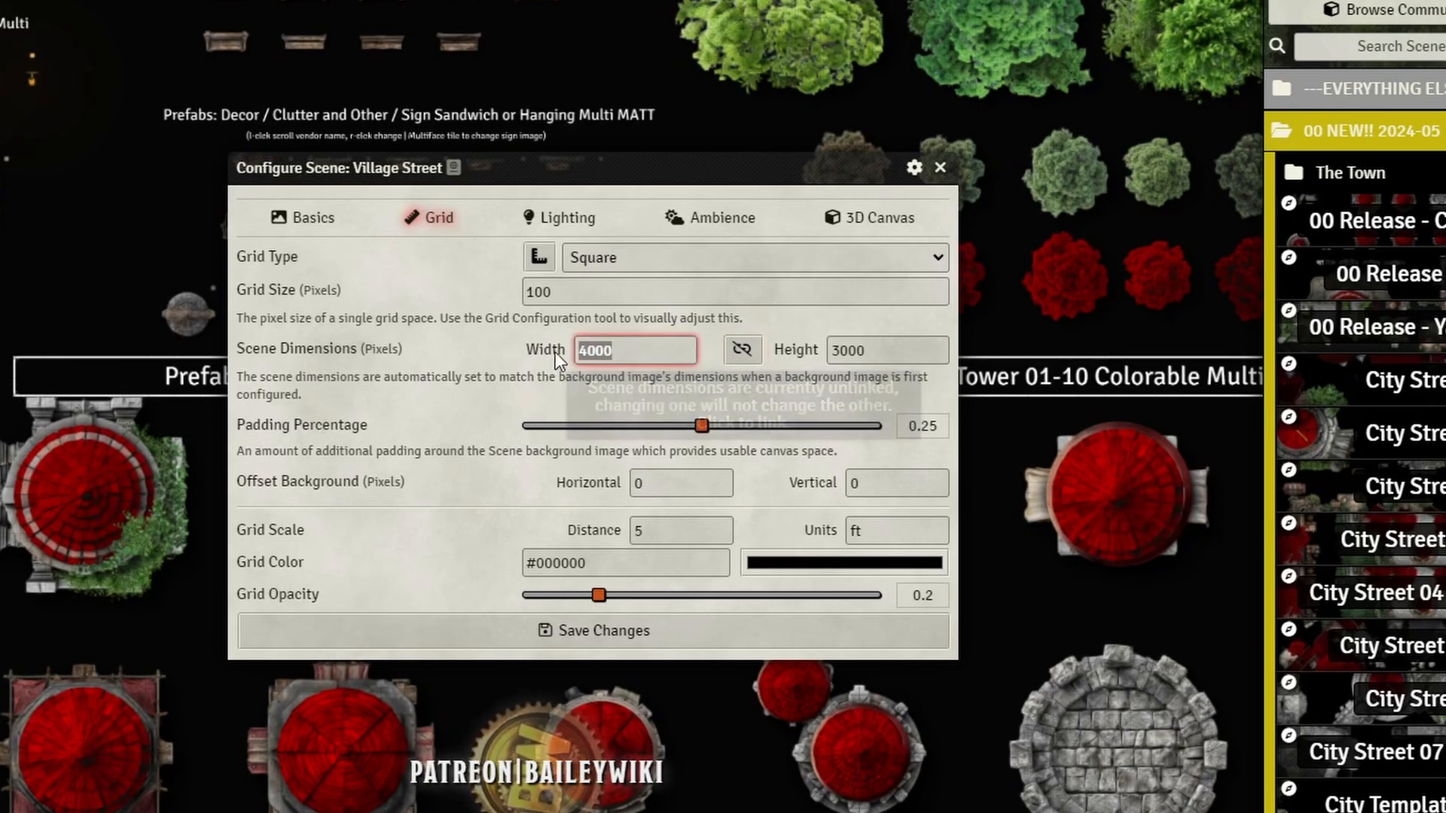
pyautogui.write('5000')
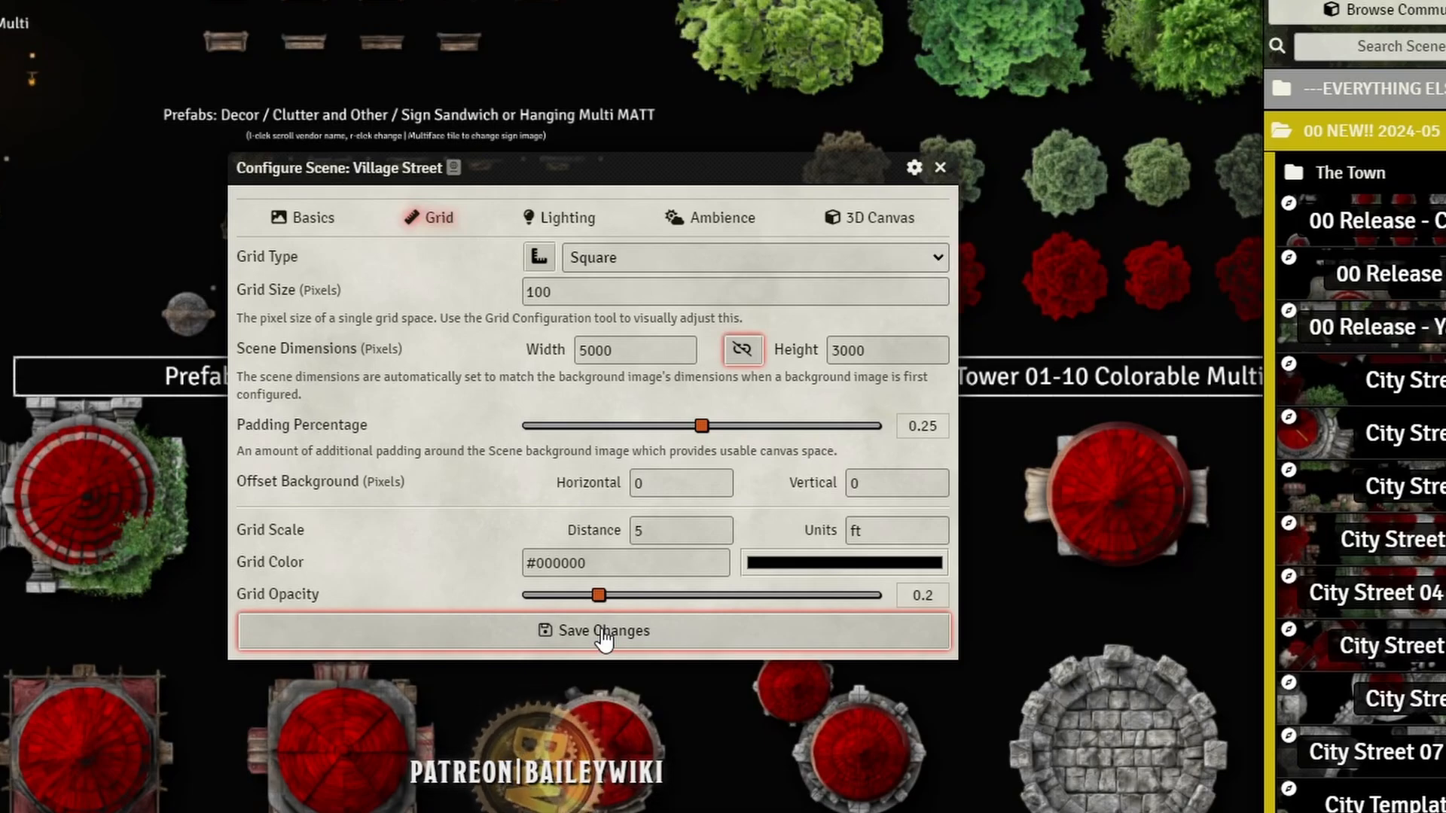
pyautogui.click(595, 631)
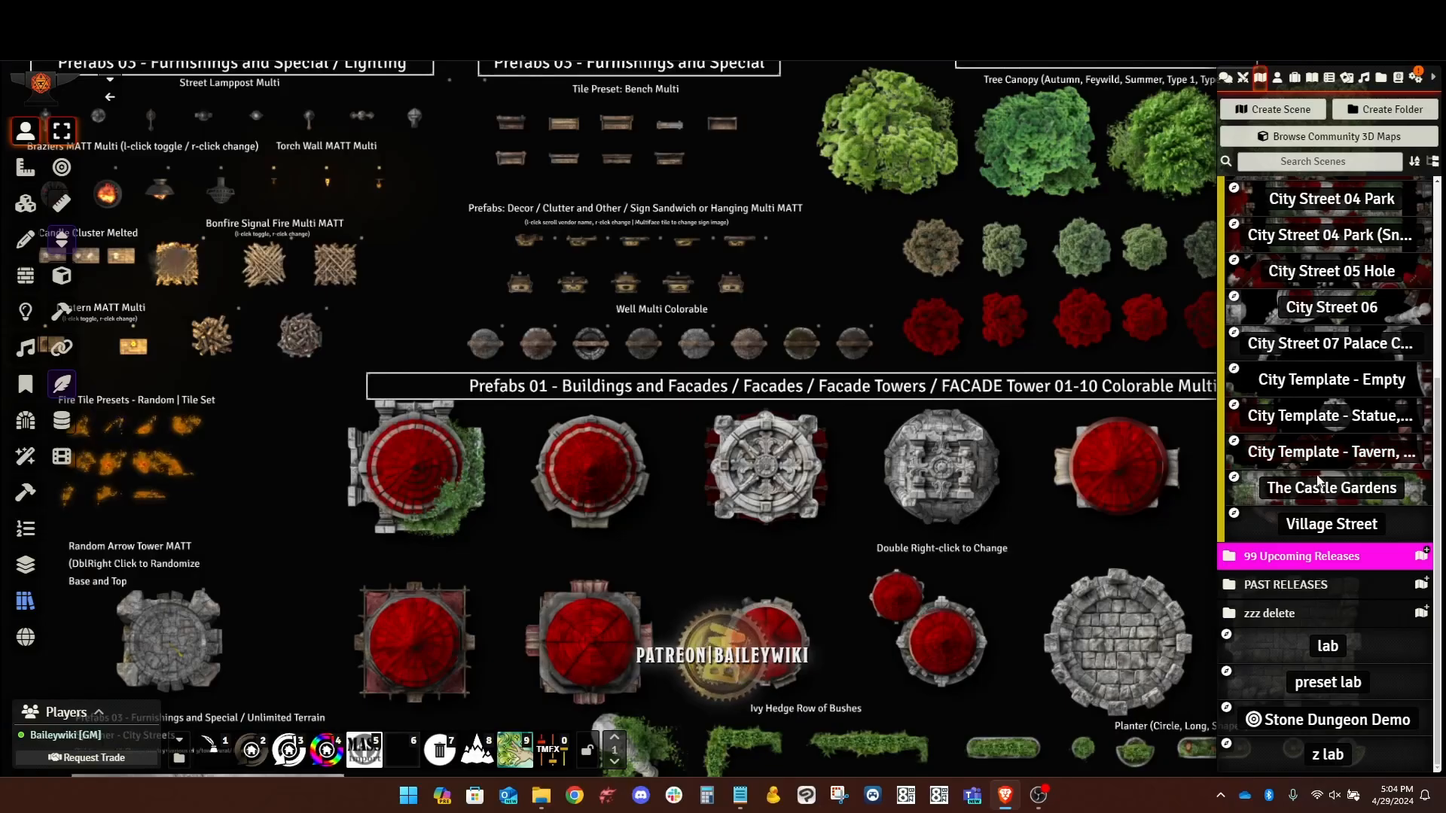
# Step: Load the Village Street scene and show the Multi Token Edit presets window
pyautogui.click(1330, 524)
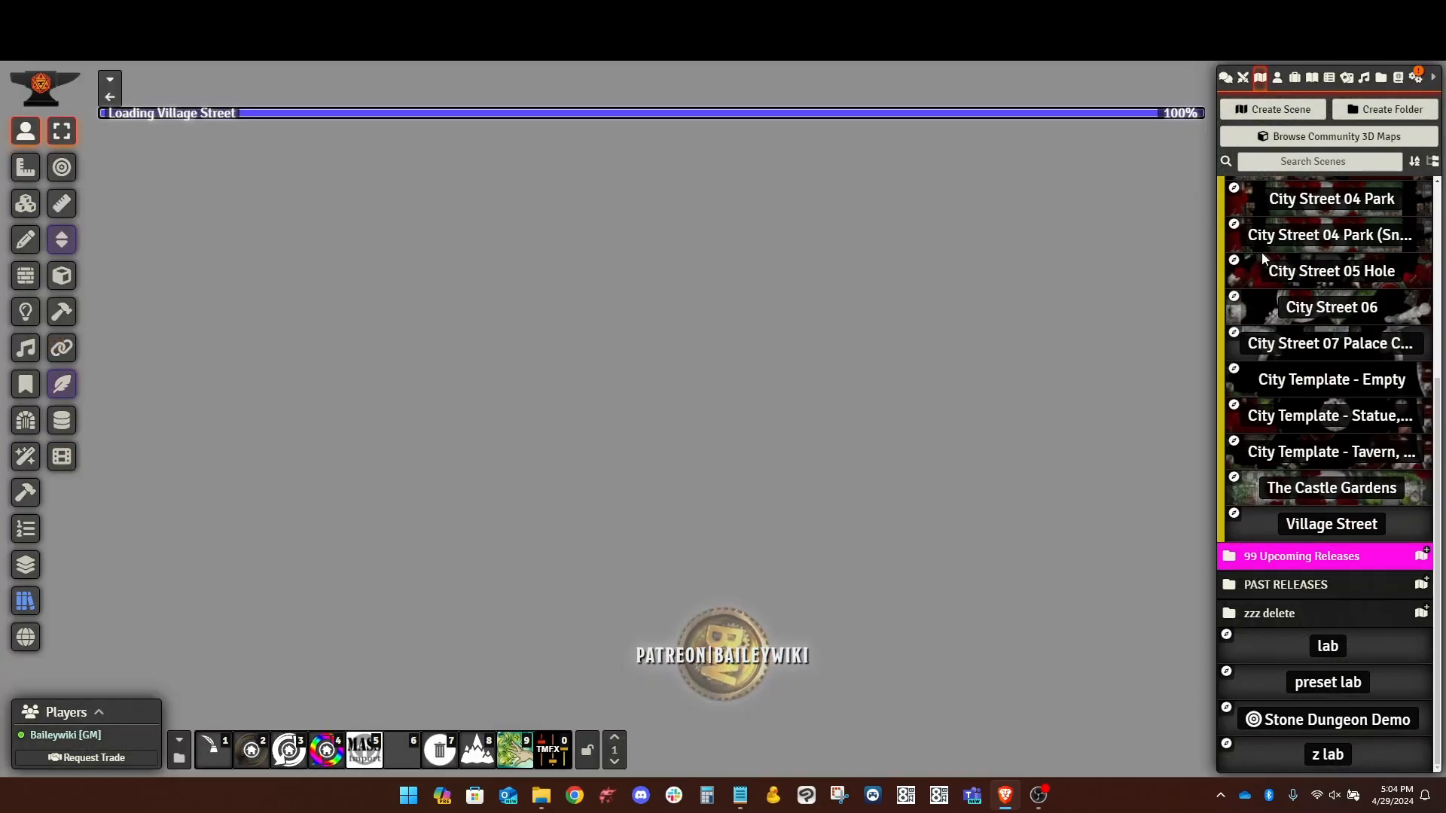
pyautogui.click(1330, 524)
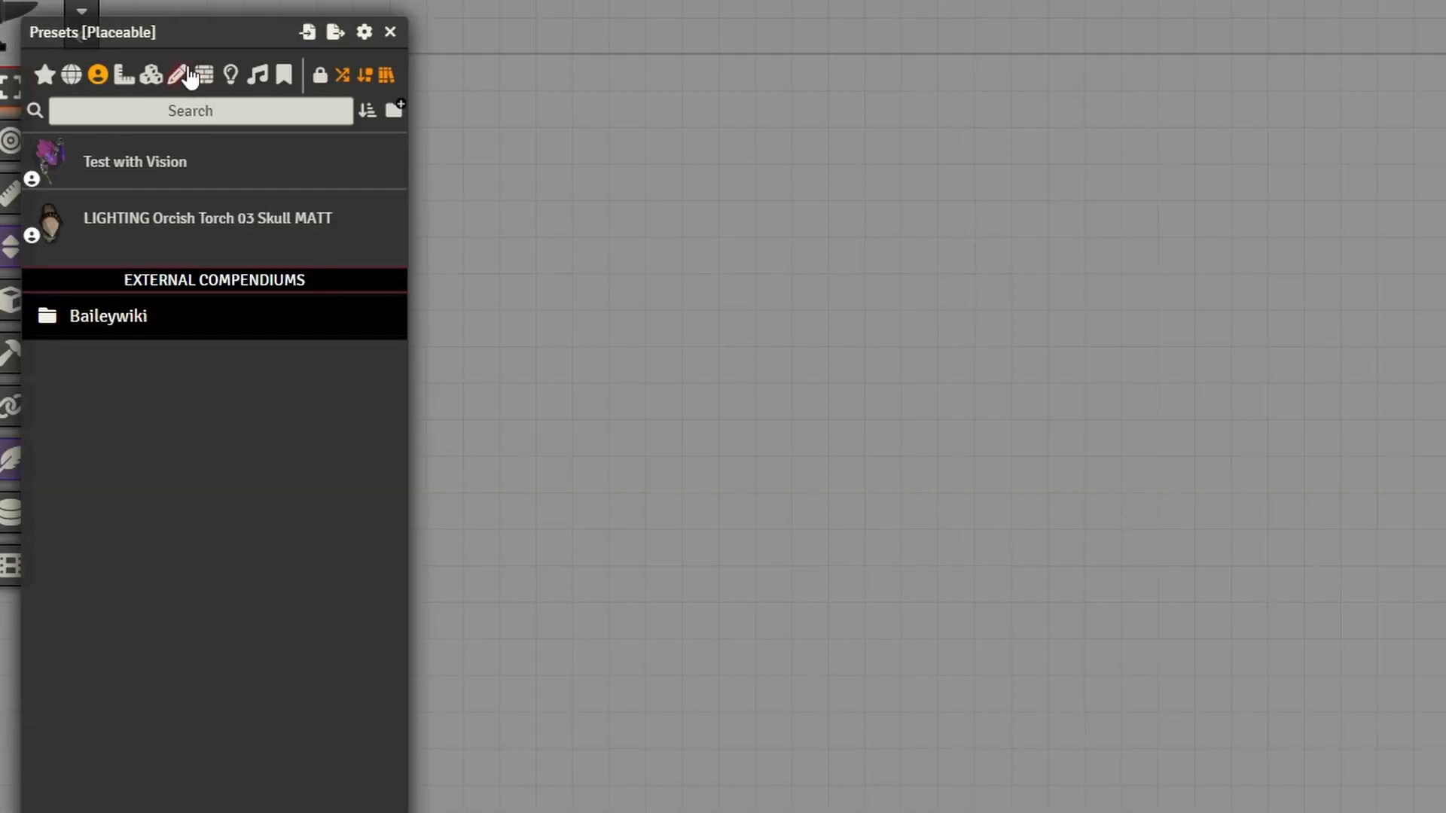
# Step: Place the City Streets terrain spawner, rotate twice and shift it up into a T-shaped road, then close the panels
pyautogui.write('street')
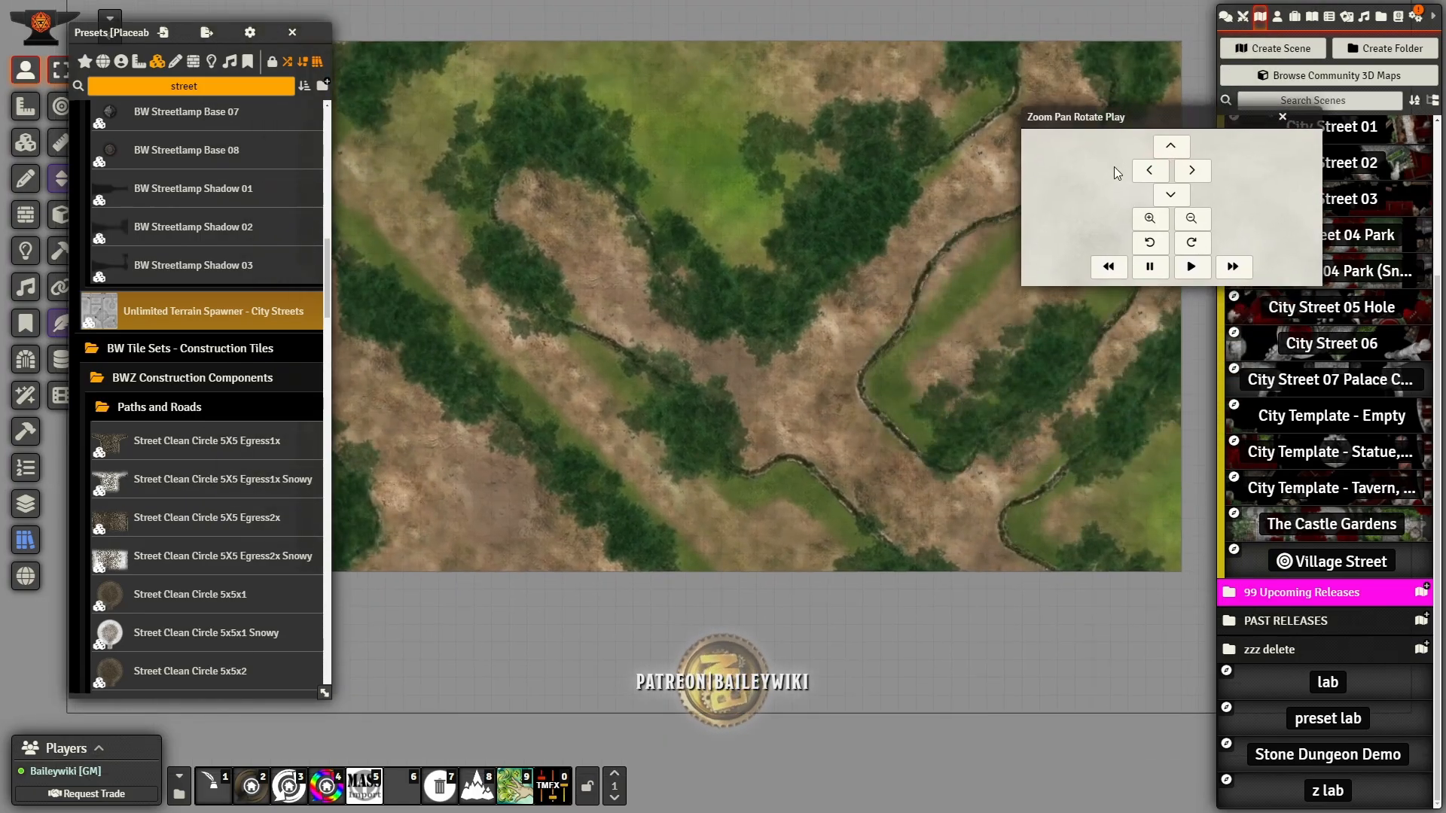
pyautogui.click(1149, 242)
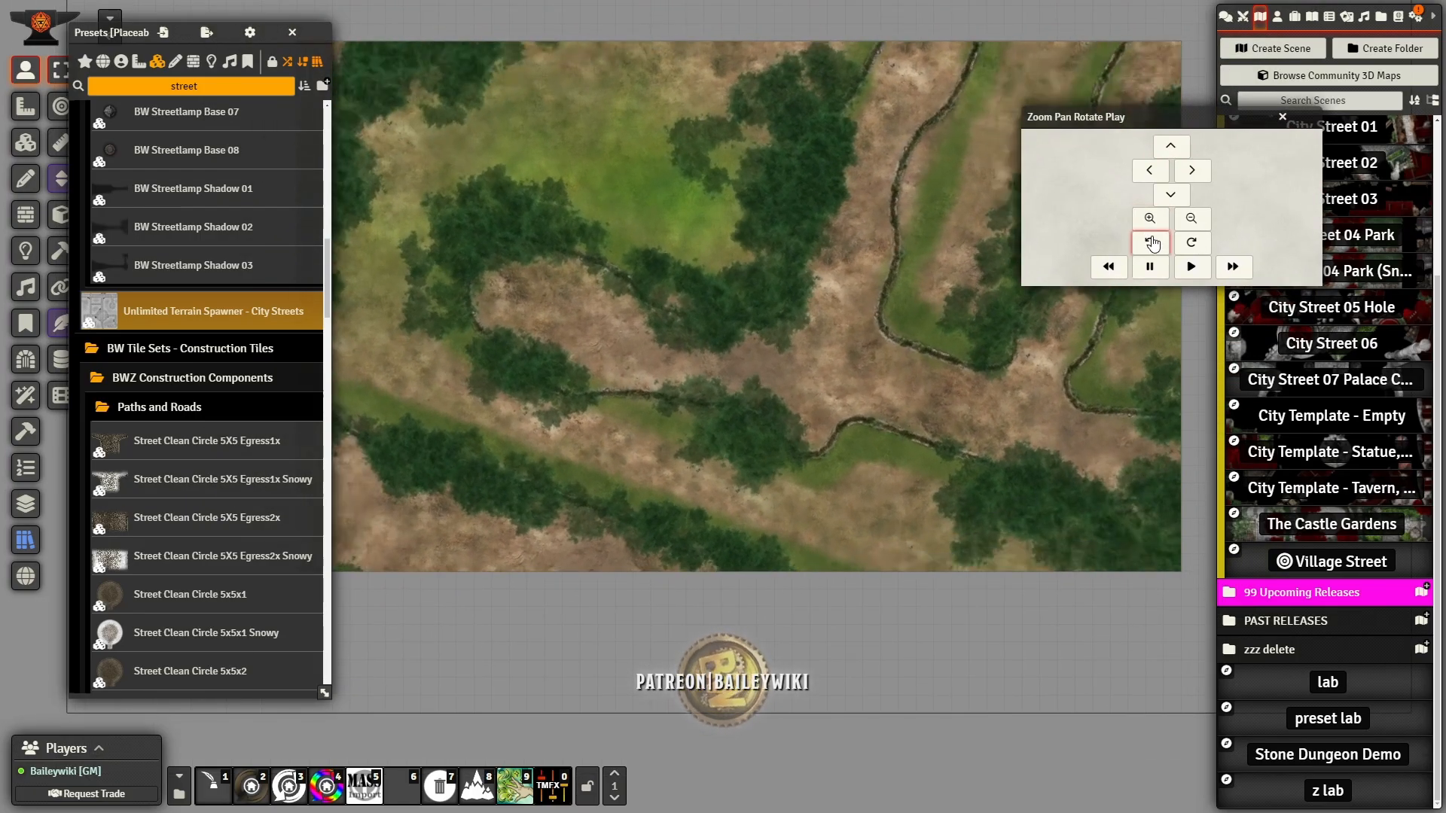
pyautogui.click(1149, 242)
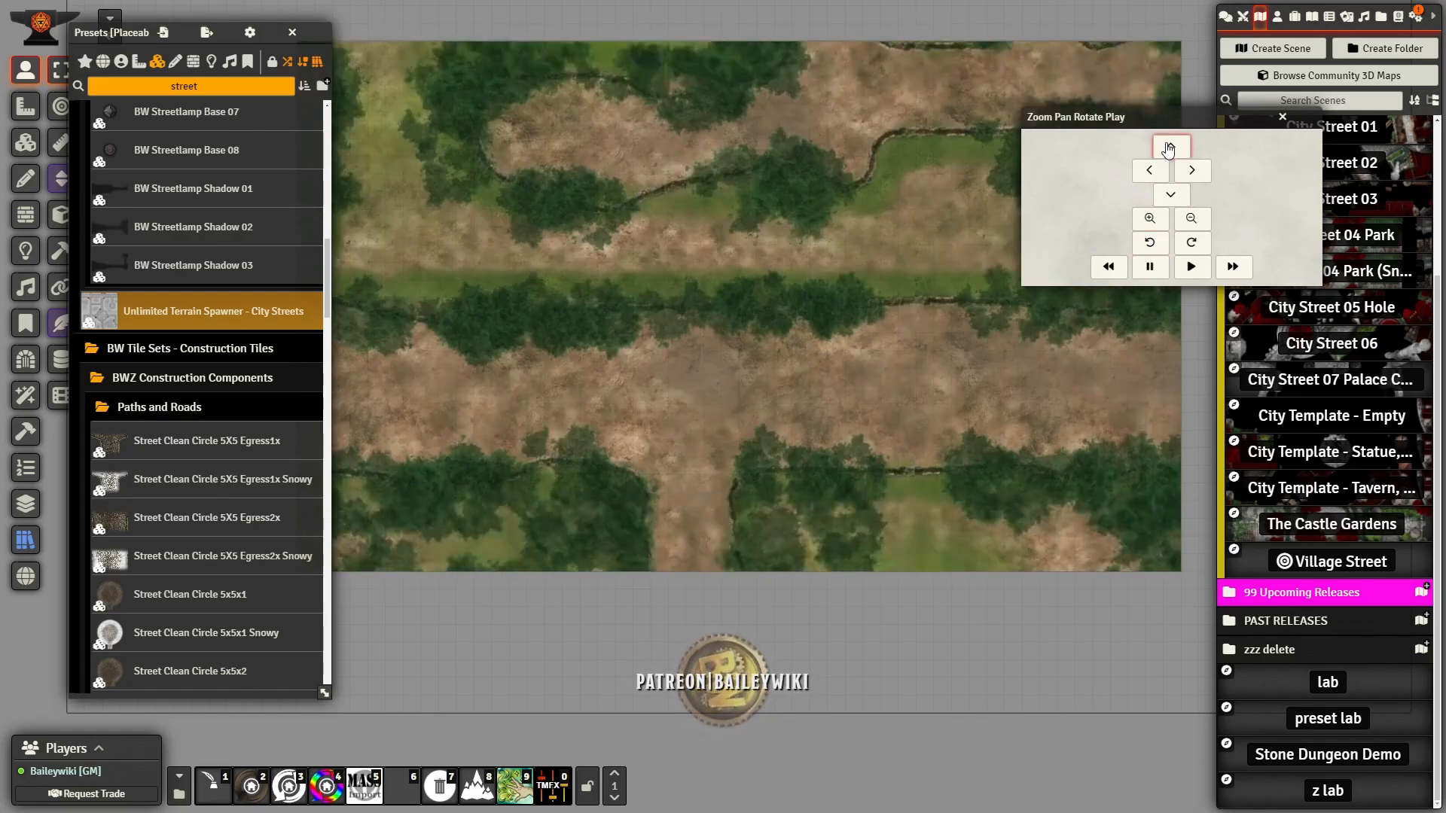
pyautogui.click(1169, 146)
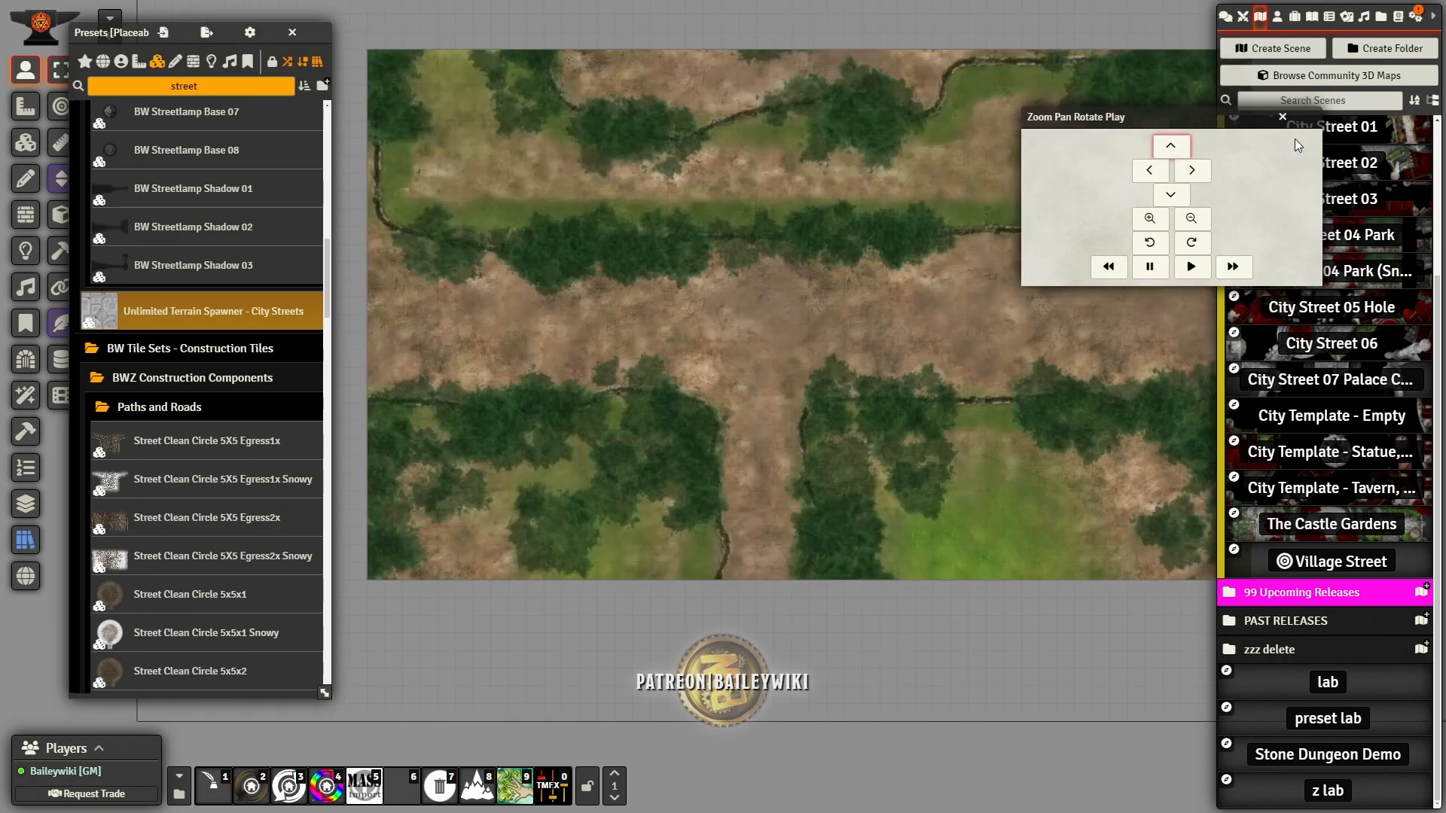
pyautogui.click(1280, 116)
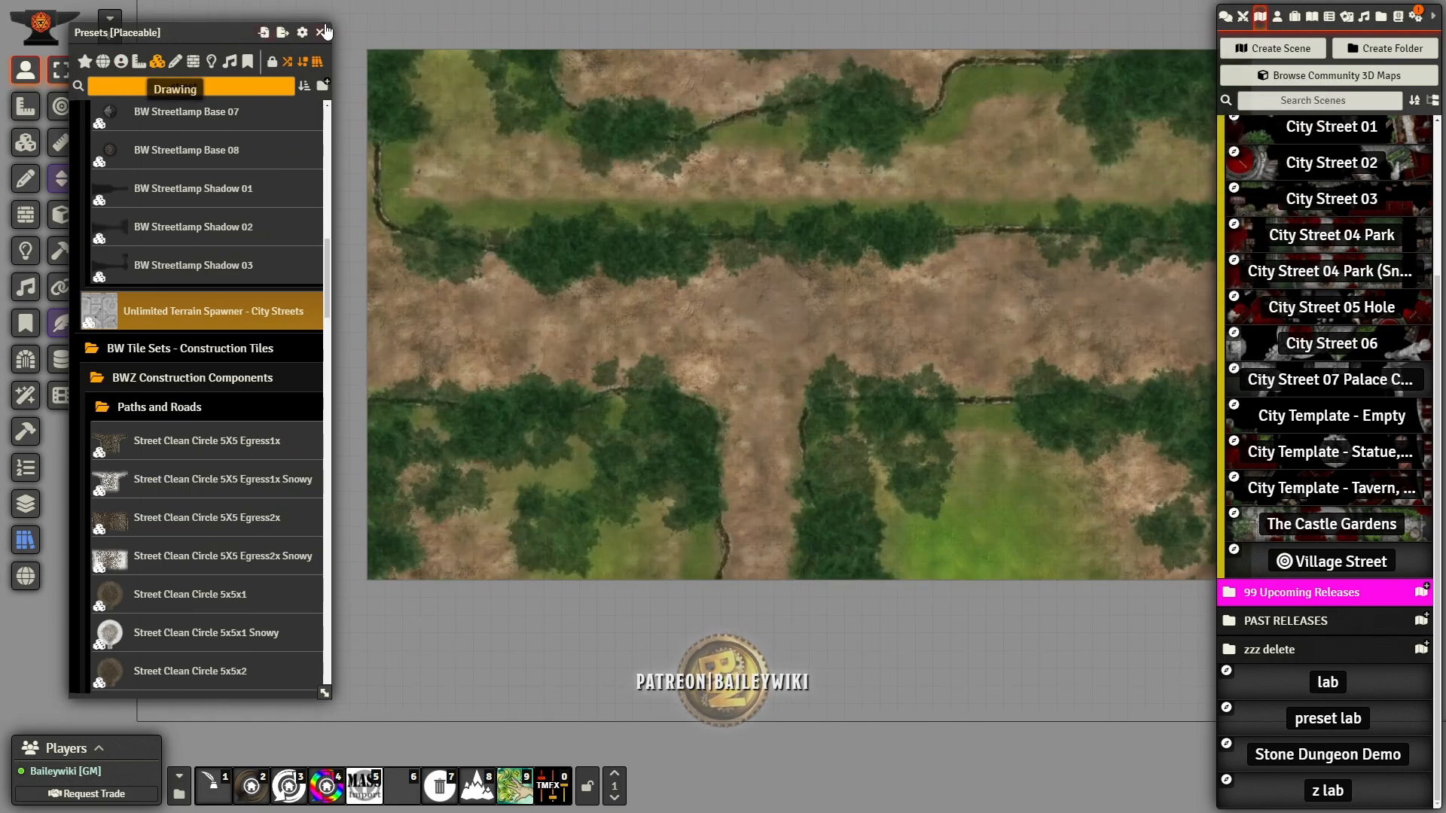
pyautogui.click(324, 31)
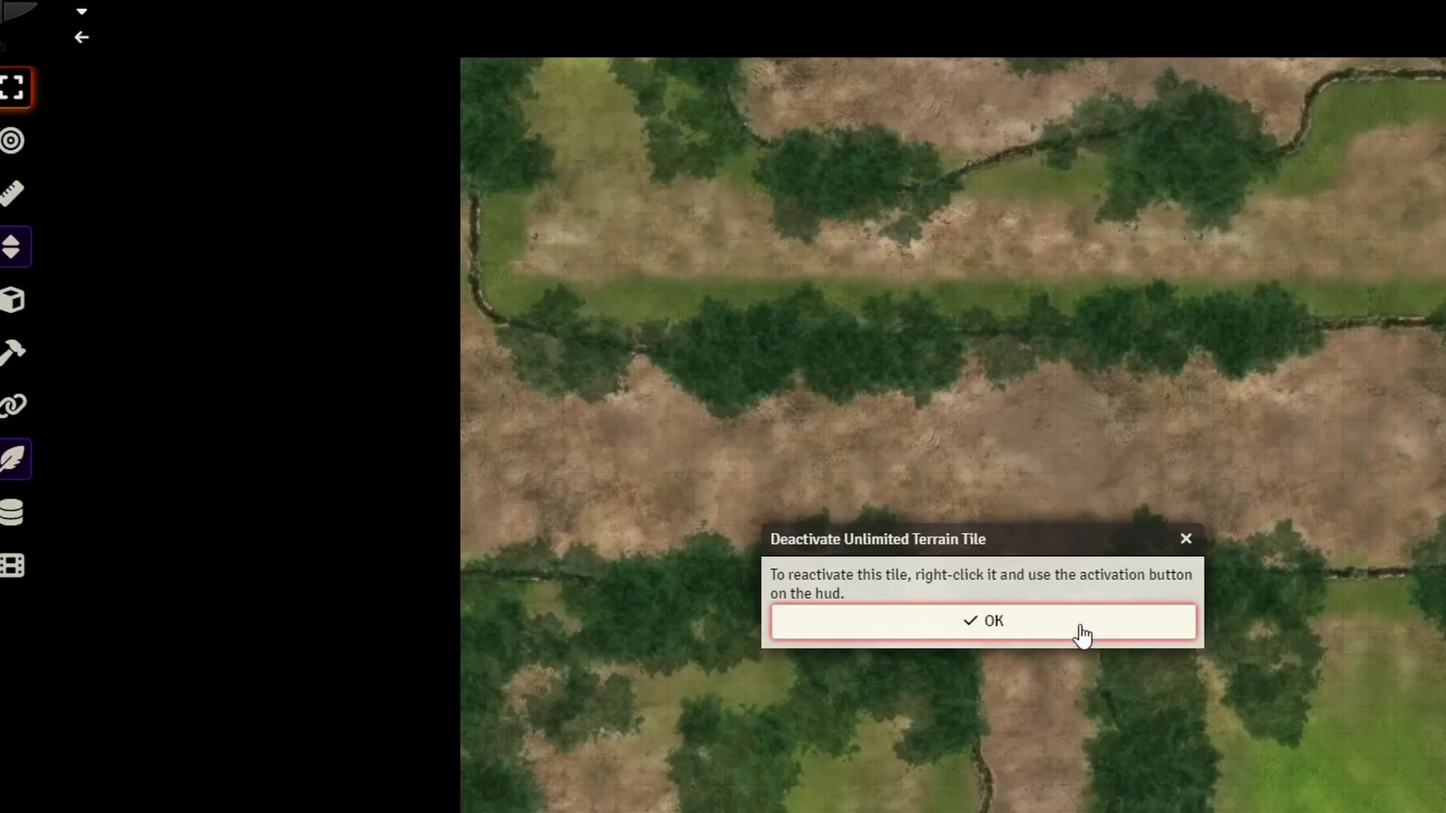
# Step: Confirm freezing the terrain tile and browse the Facades 3x presets for the northern building row
pyautogui.click(991, 620)
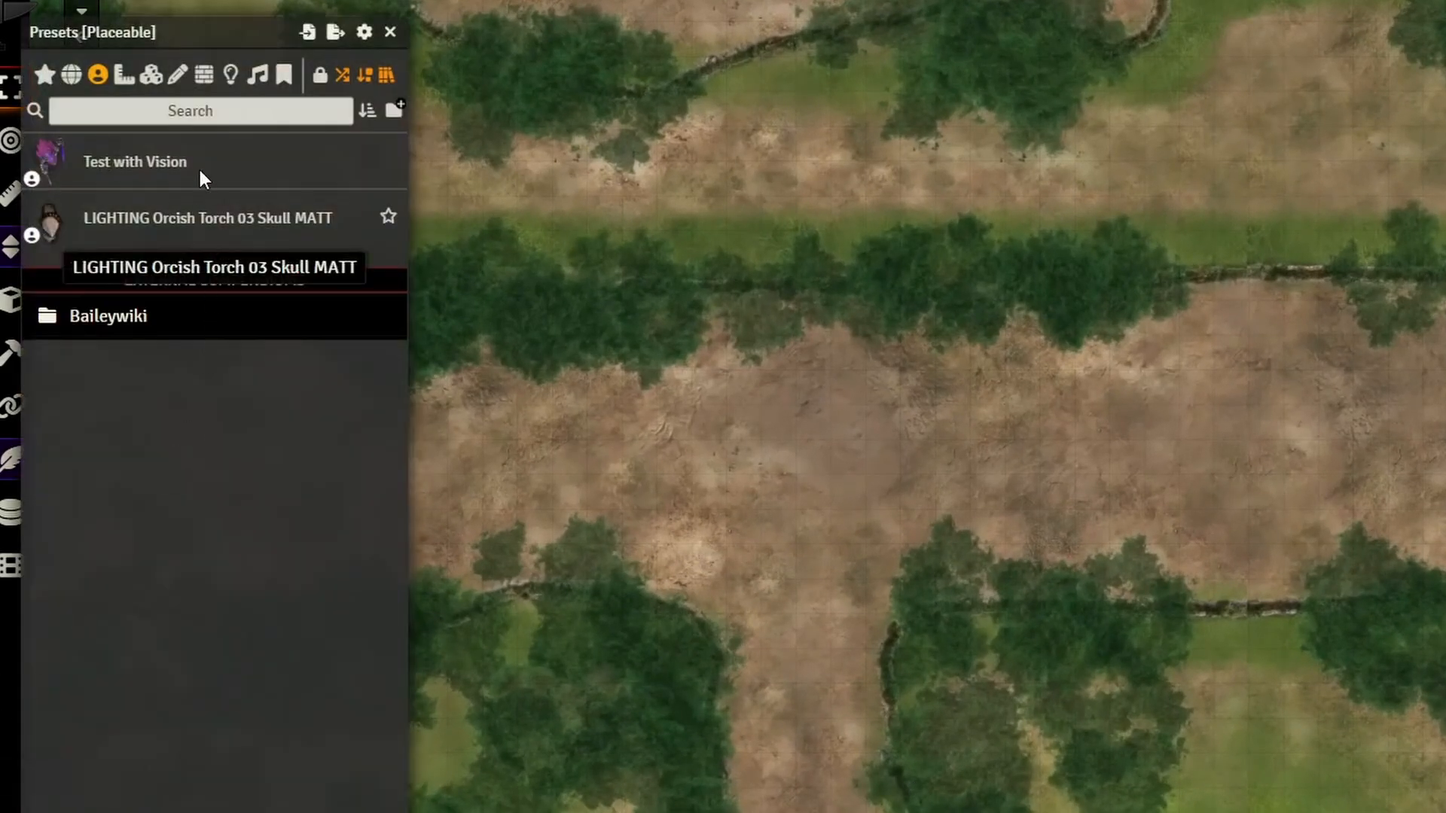
pyautogui.click(95, 75)
pyautogui.write('facade 3x')
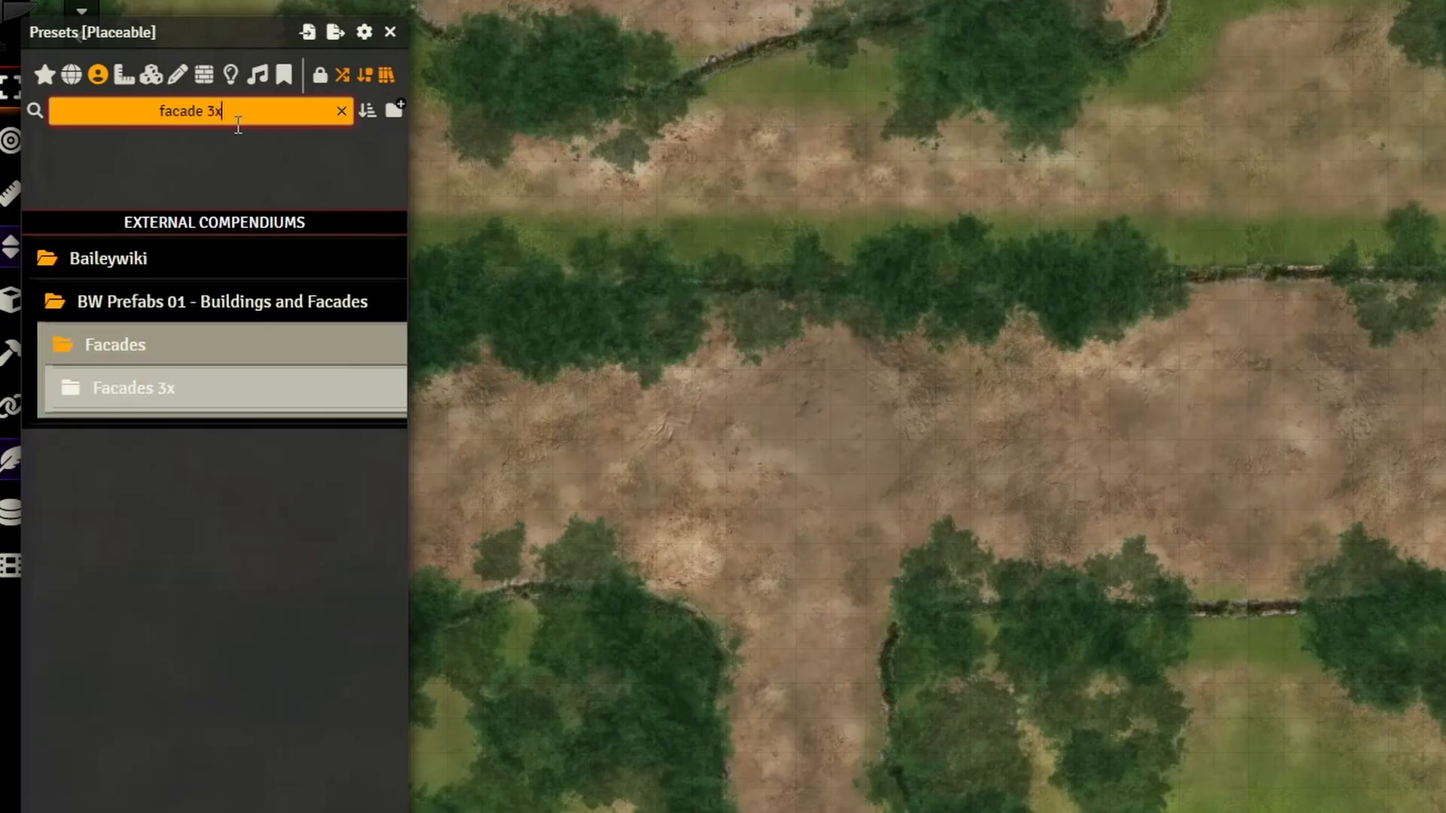
pyautogui.click(132, 387)
pyautogui.write('2')
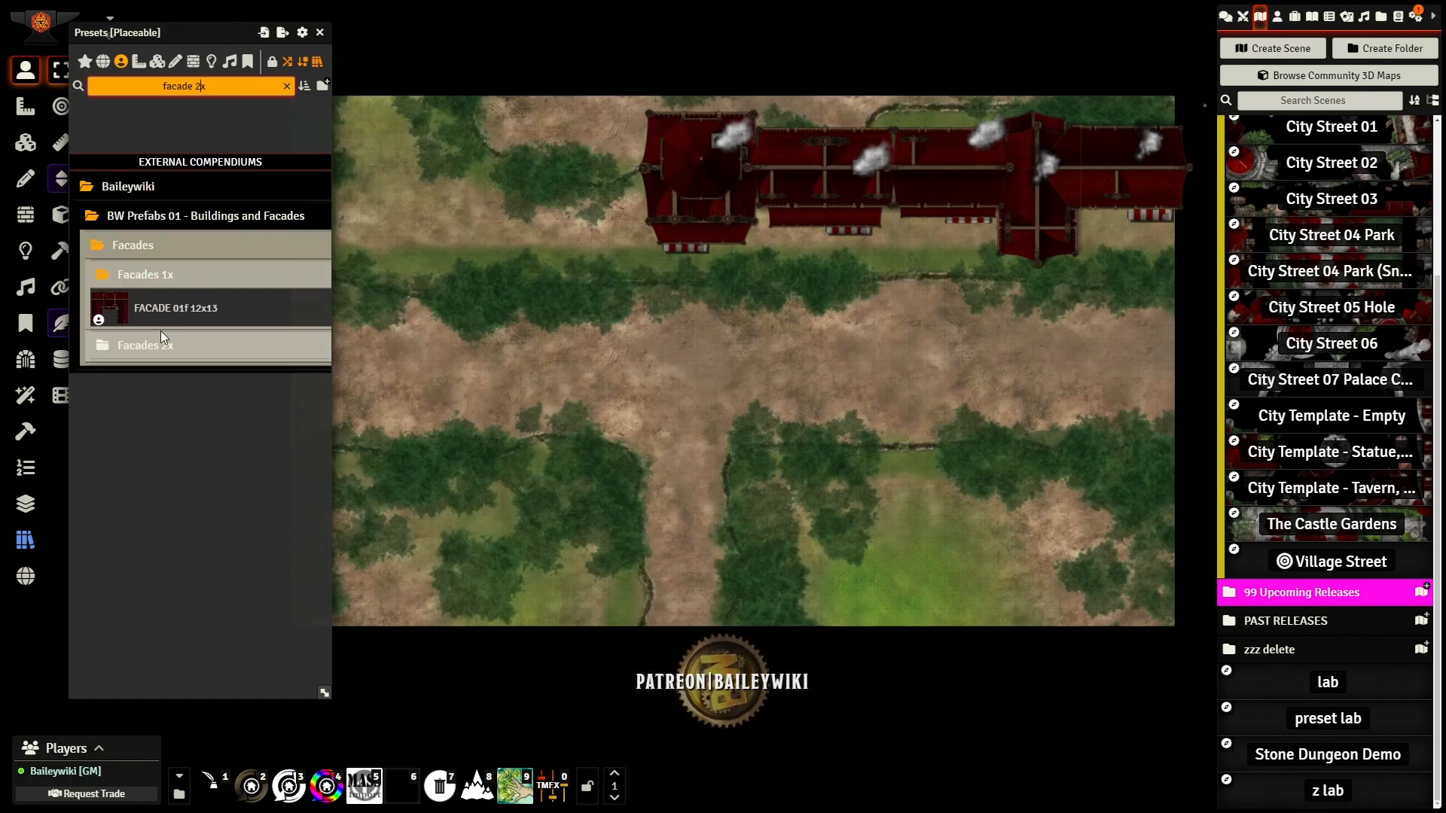
# Step: Place a facade building and the C2081 Armorer 2 TC Multi Desert Roof prefab along the southern road edge
pyautogui.click(144, 344)
pyautogui.write('armor')
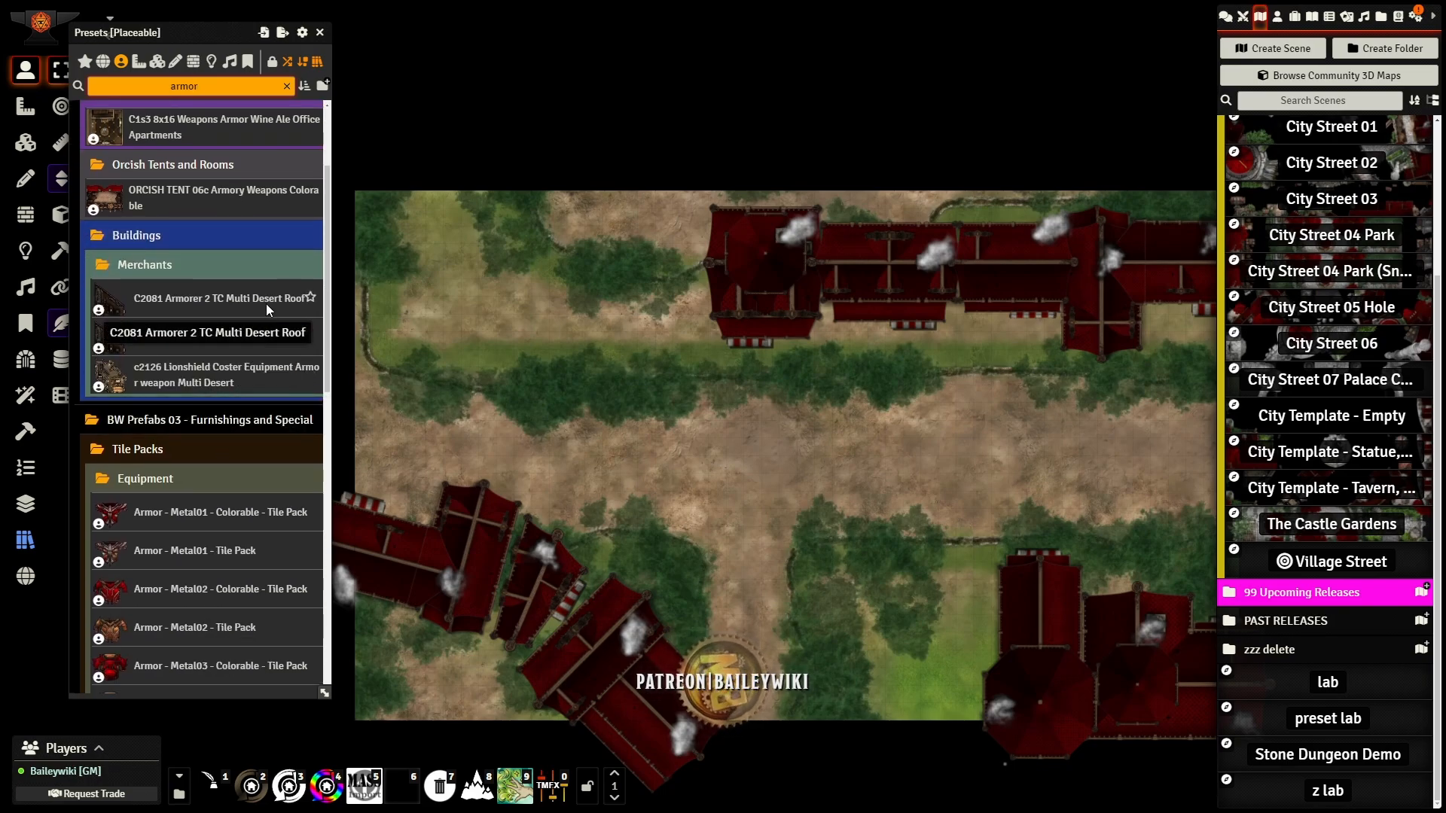
pyautogui.click(206, 331)
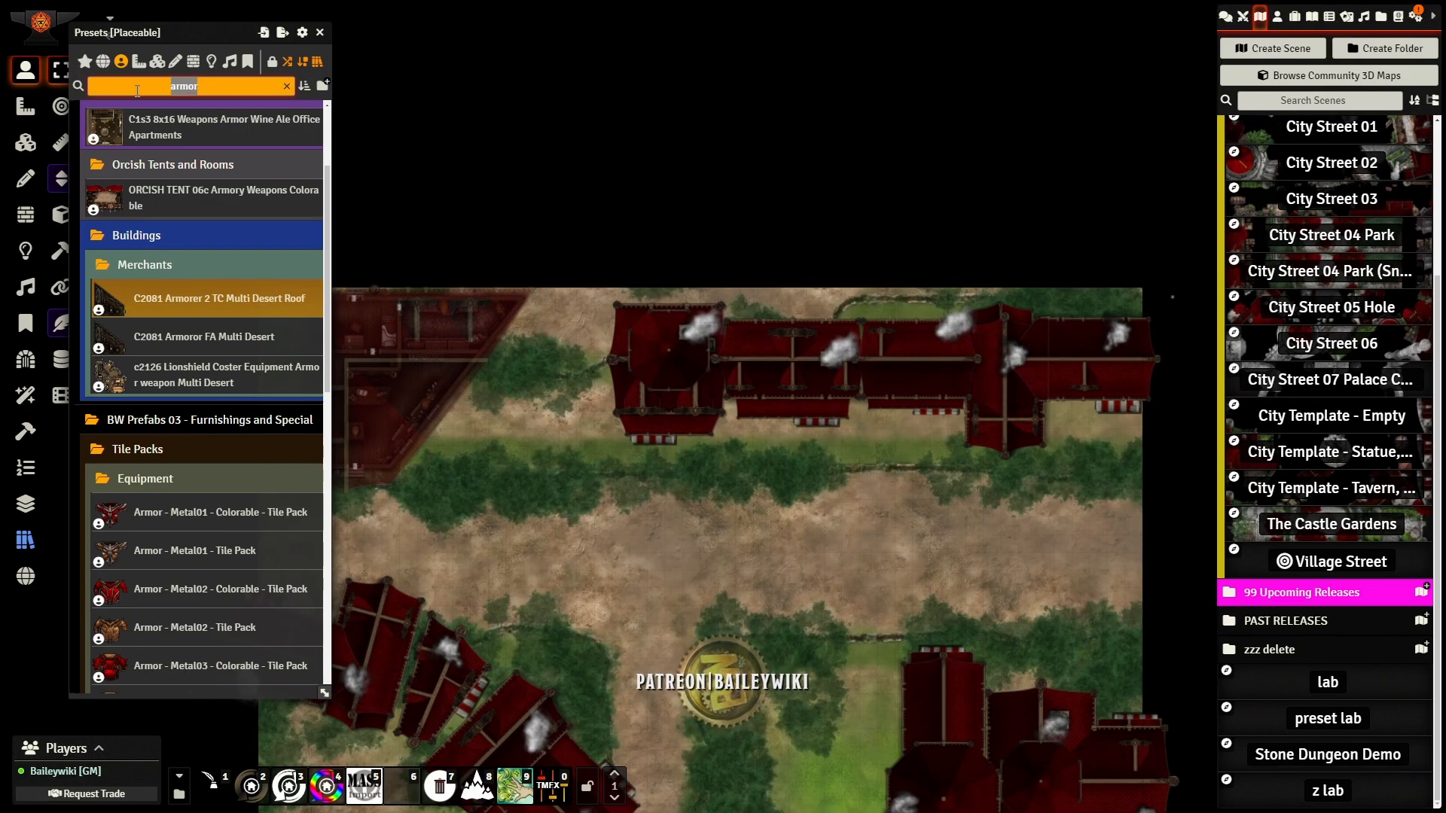
# Step: Find tower presets and place the TOWER 5x5 Circle S4 Arrow Flag Levels Multi Colorable building
pyautogui.write('tower')
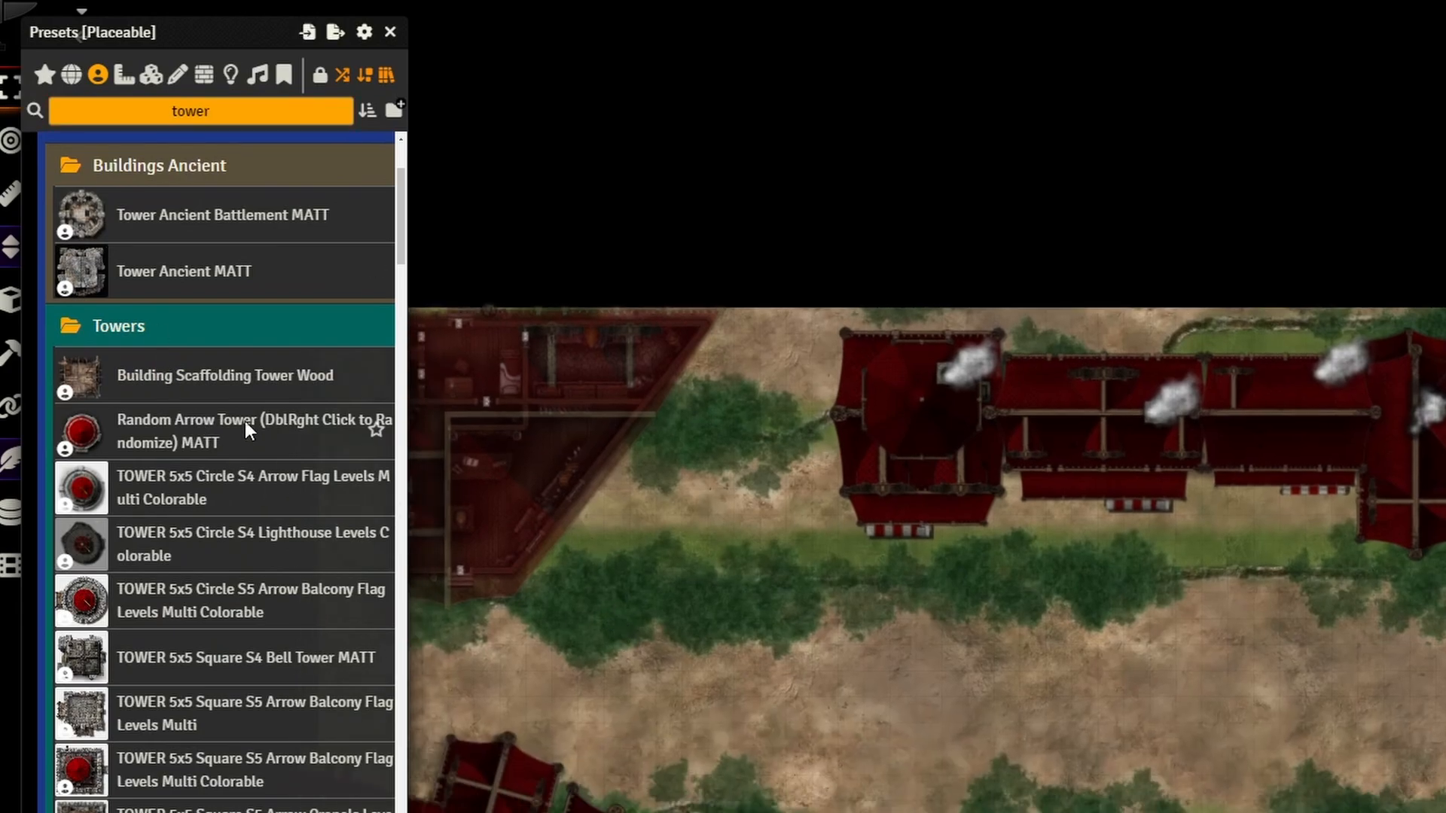
pyautogui.click(224, 375)
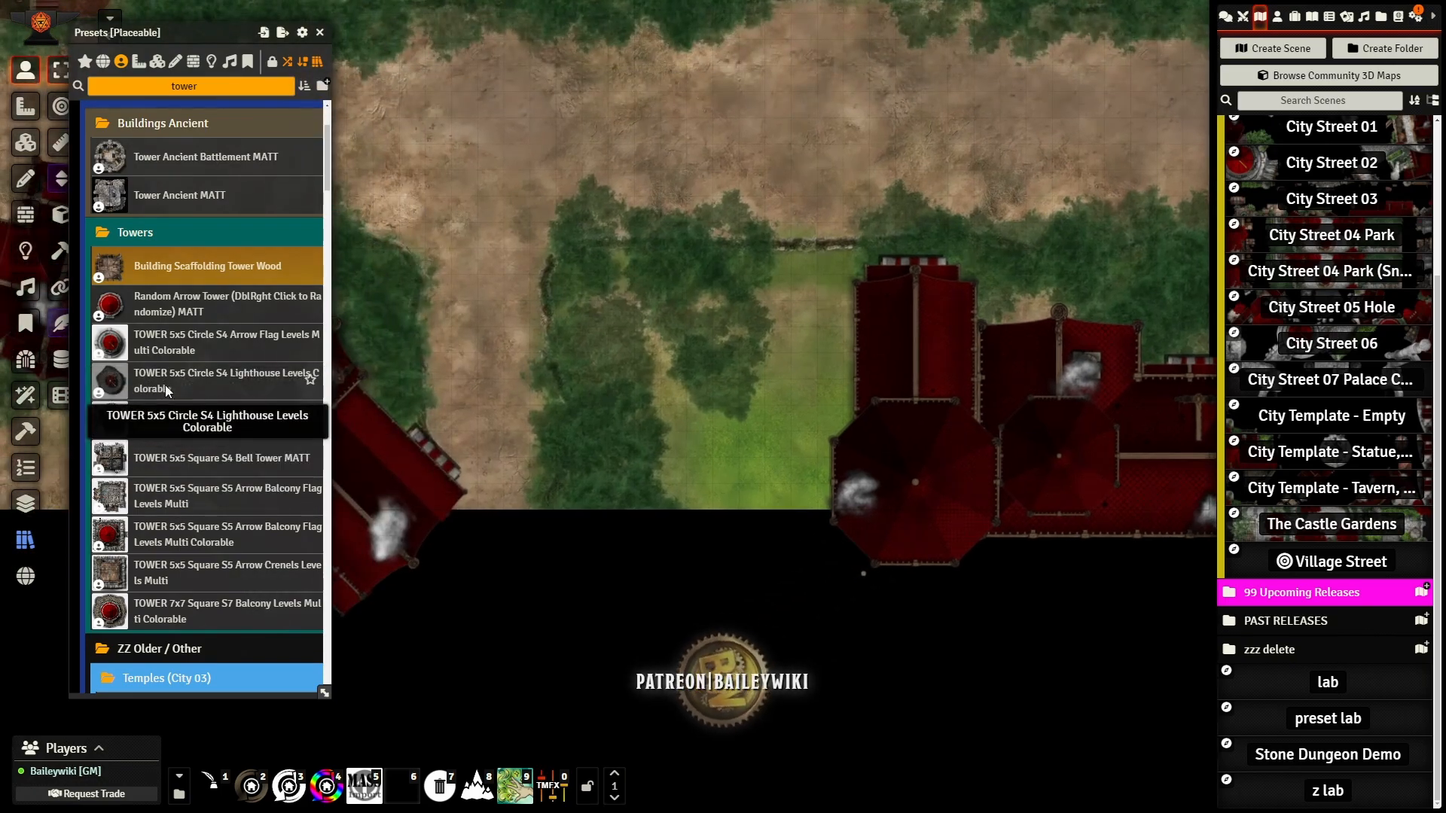
pyautogui.scroll(-3)
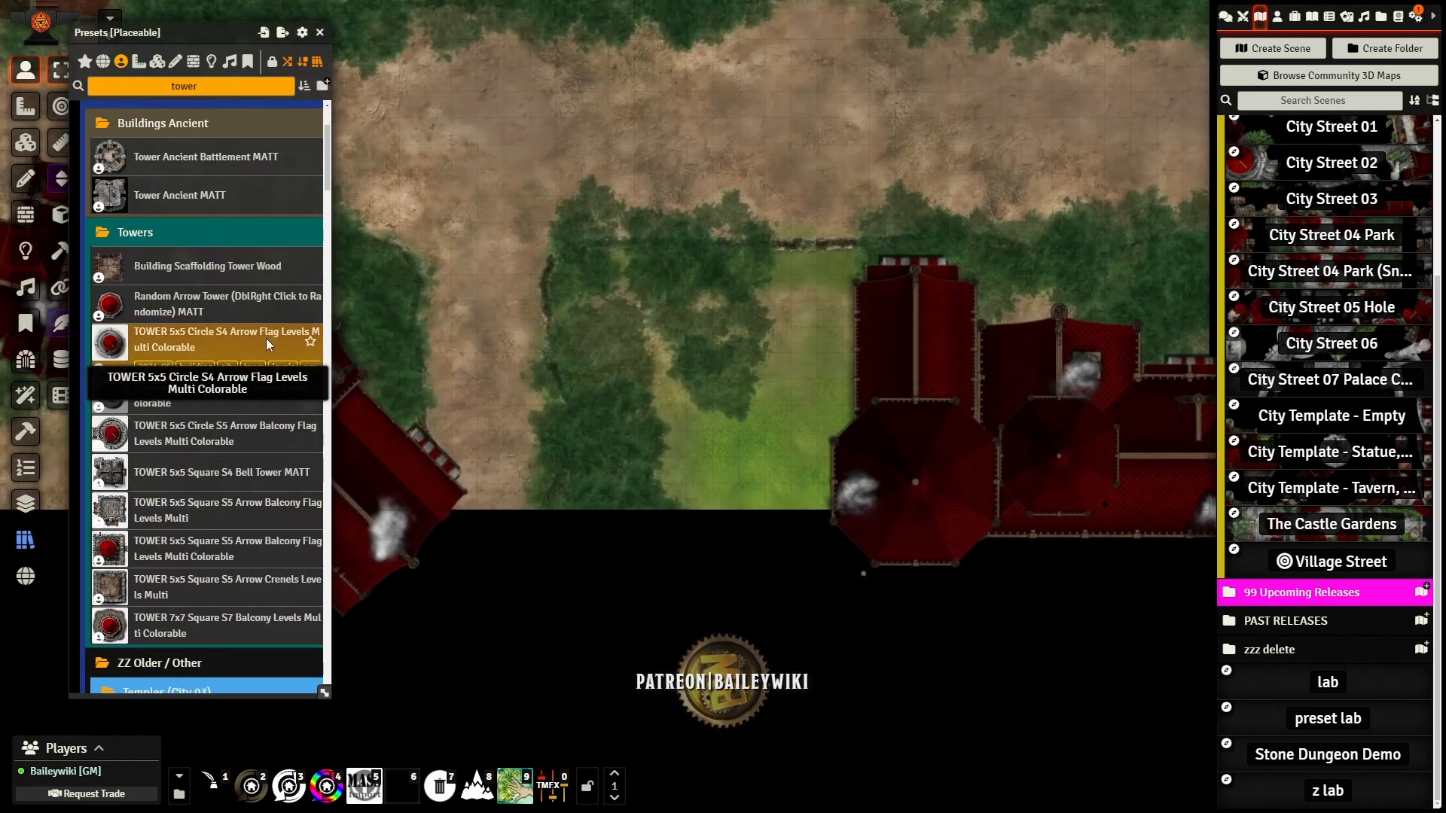
pyautogui.click(210, 339)
pyautogui.write('yard')
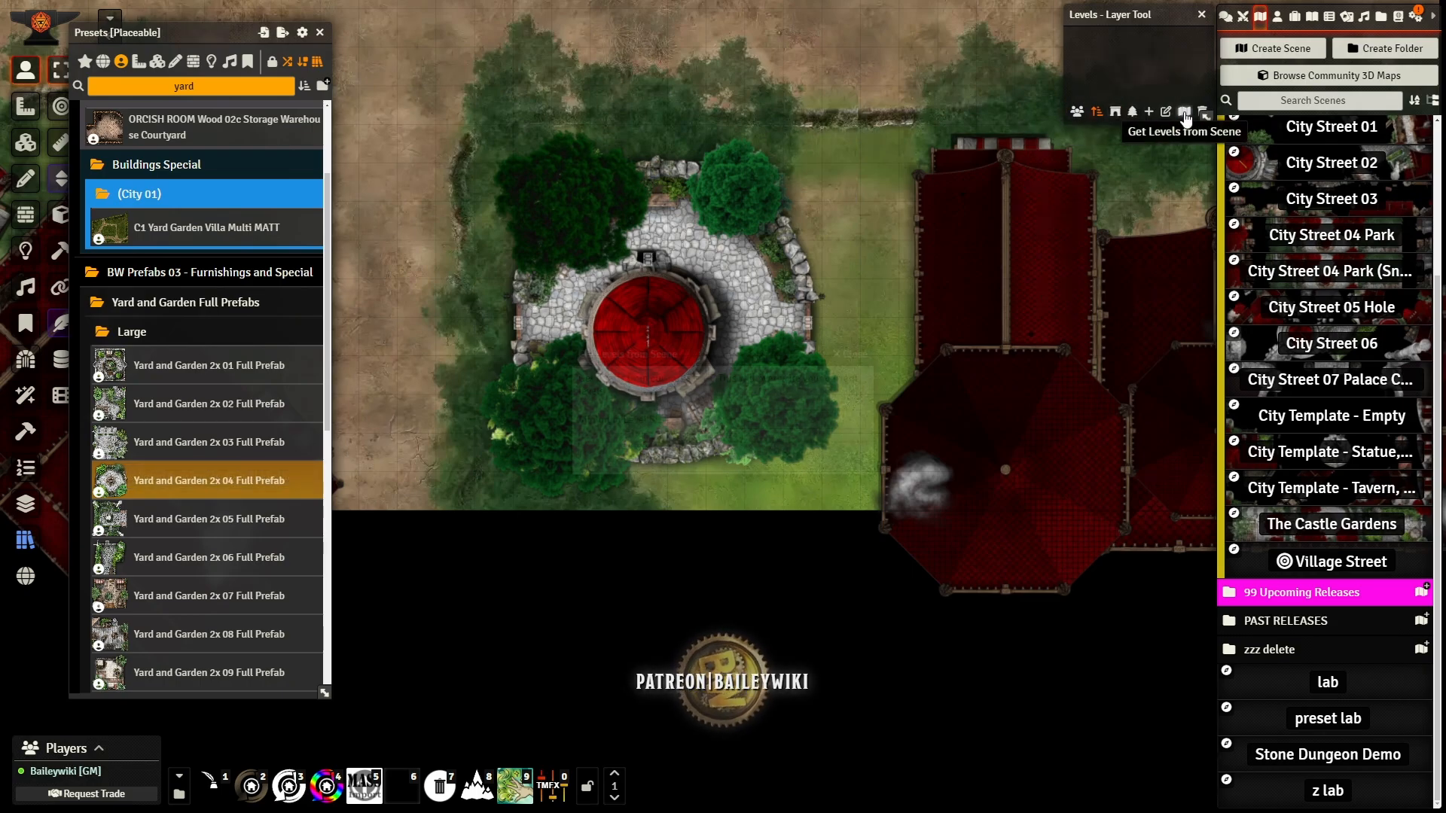
# Step: Pull the level ranges from the scene so the tower garden's ground level shows
pyautogui.click(1185, 111)
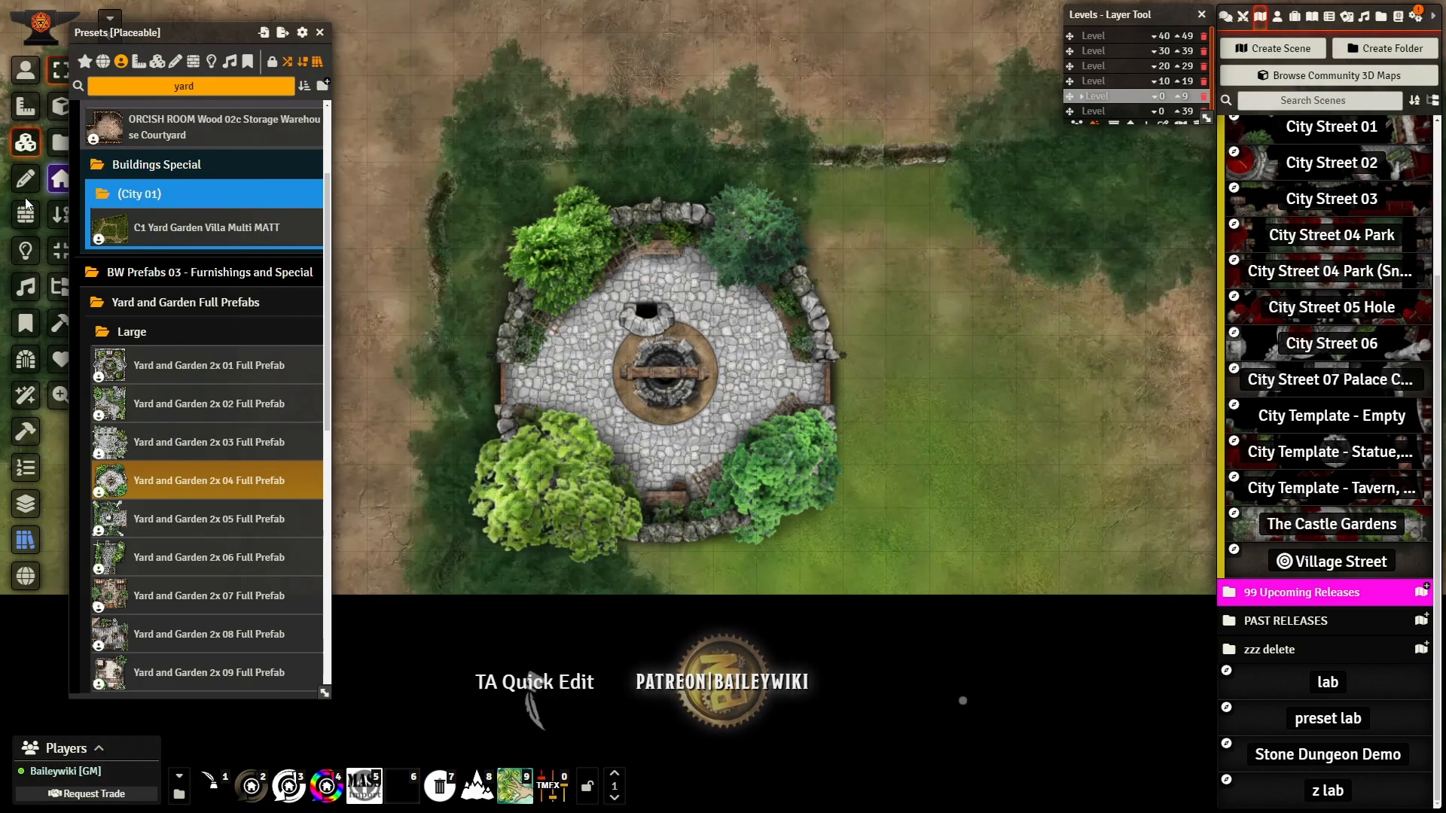
pyautogui.moveTo(59, 216)
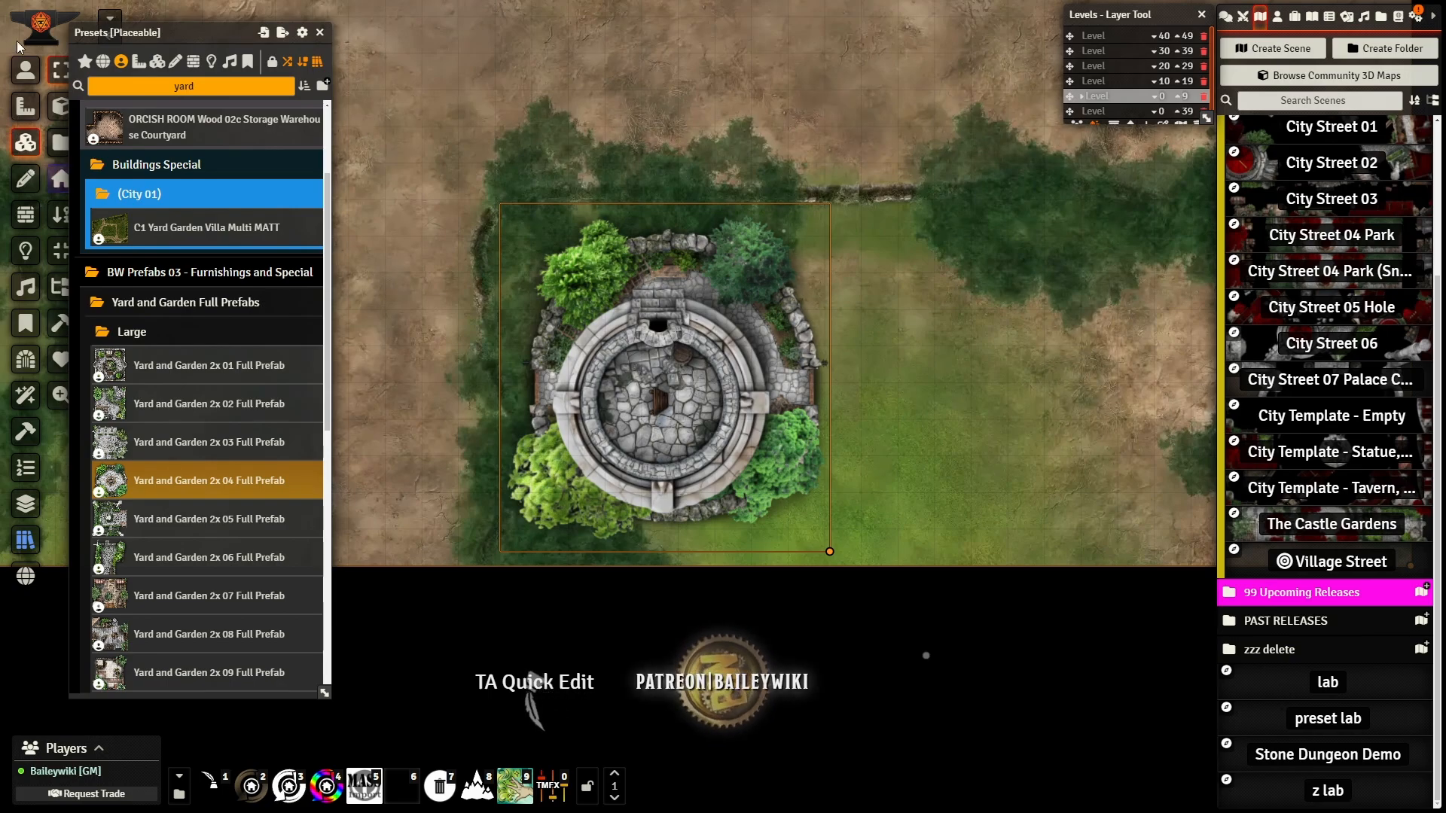
pyautogui.moveTo(59, 250)
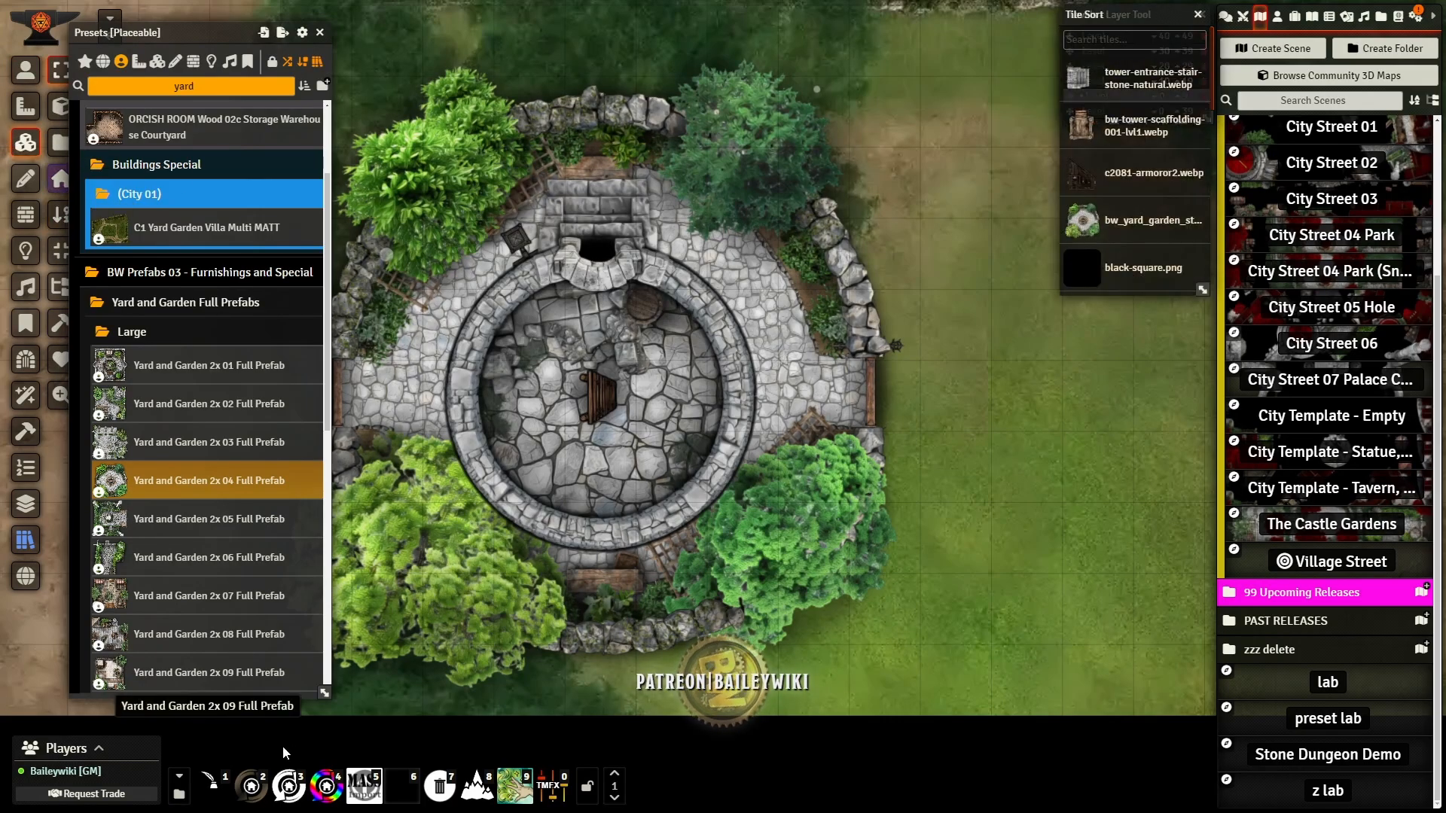
pyautogui.moveTo(1078, 125)
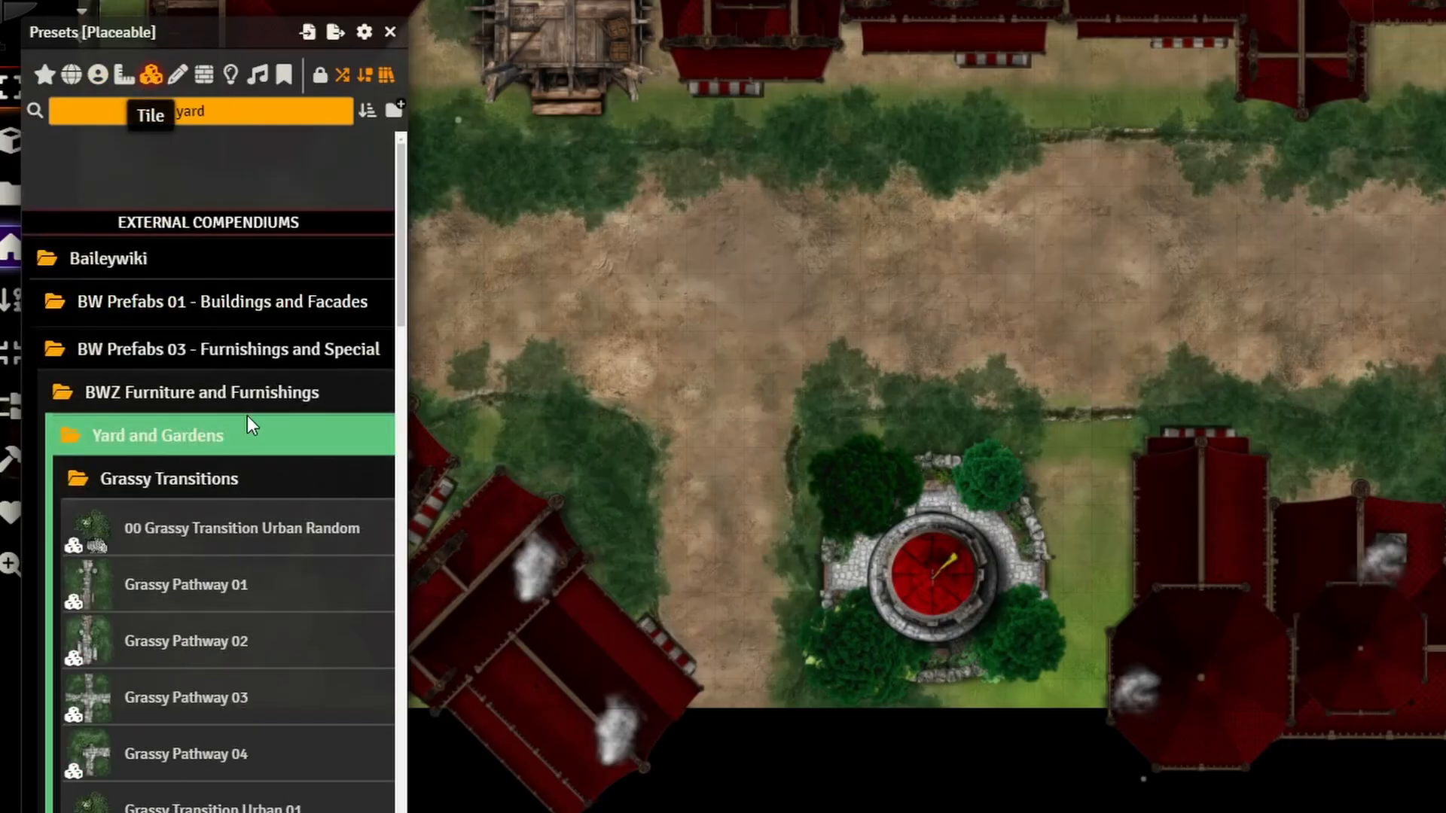
# Step: Place the Yard and Garden 2x 06 Wood and 1x 07 prefabs beside the houses
pyautogui.scroll(-3)
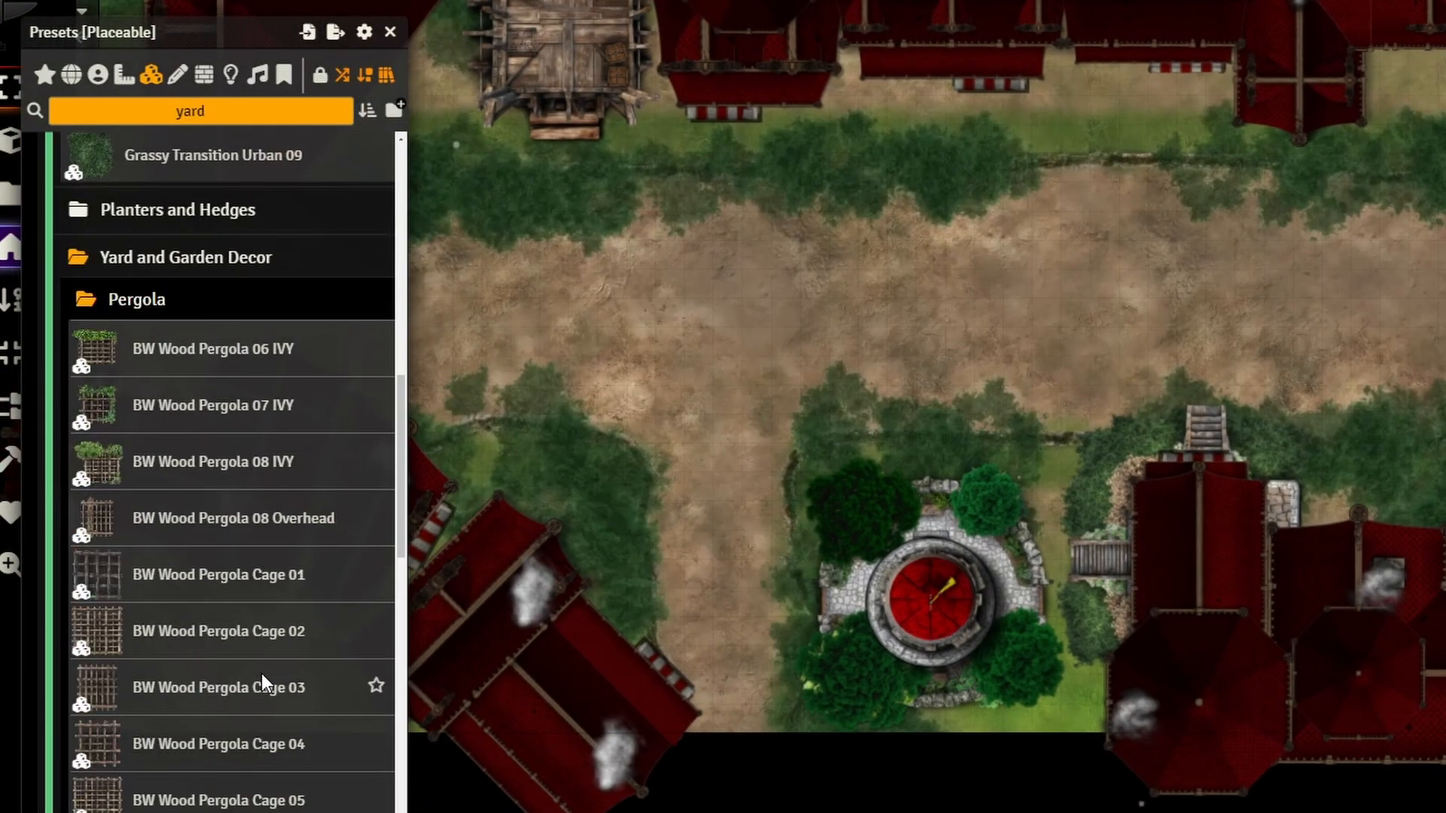
pyautogui.scroll(-3)
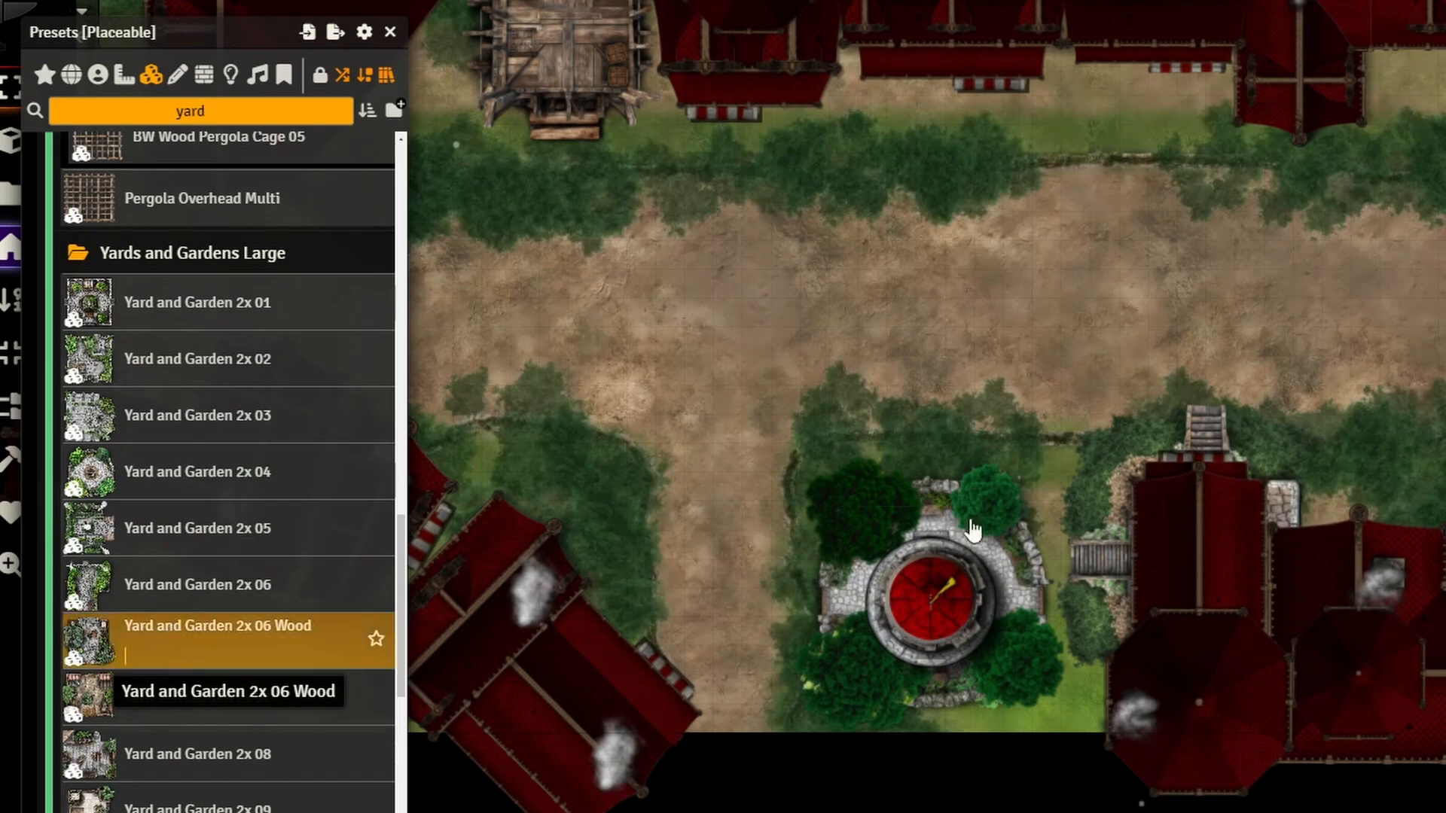
pyautogui.click(217, 625)
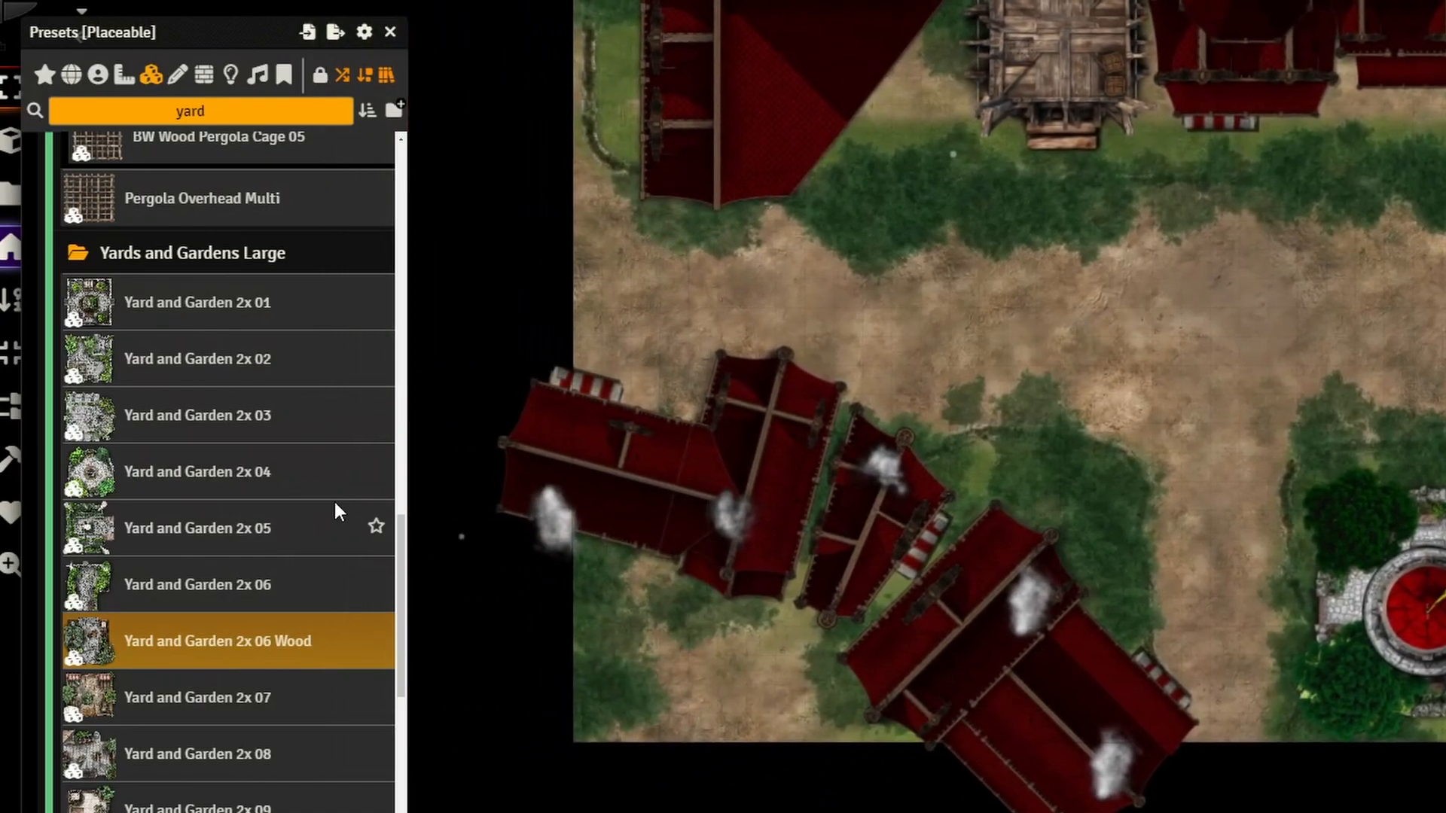
pyautogui.scroll(-3)
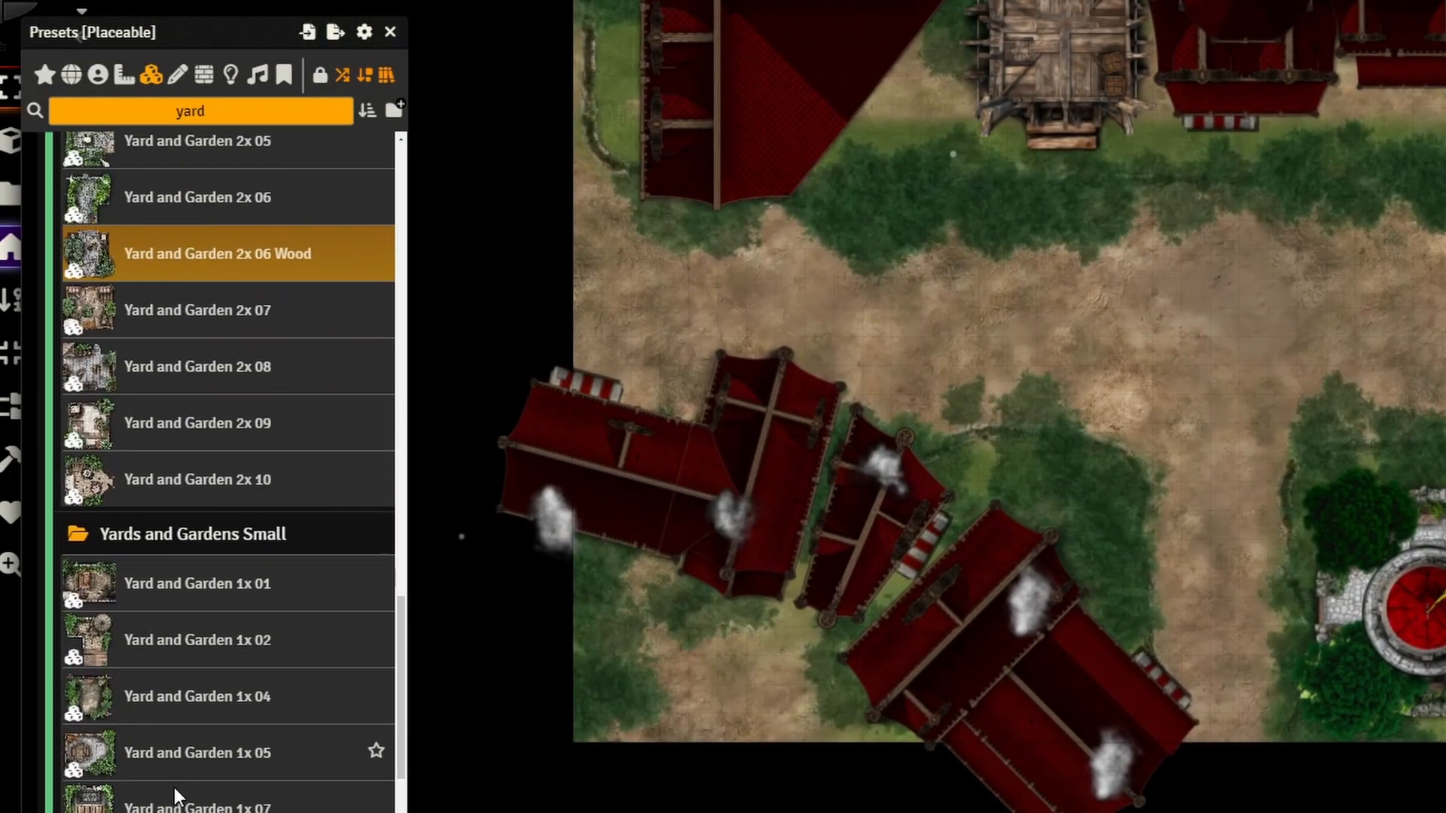
pyautogui.click(195, 638)
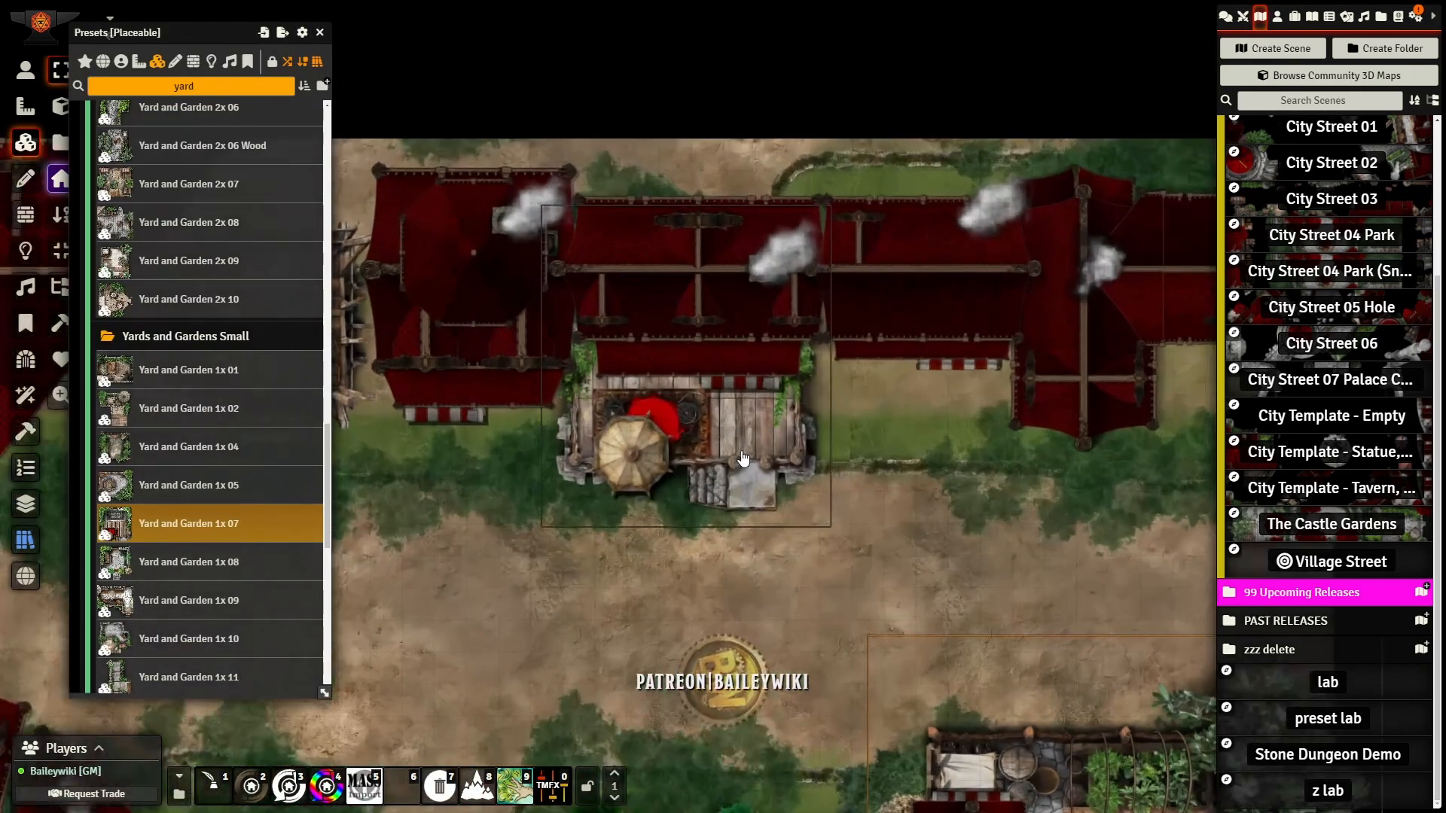
# Step: Try the TMFX tint filter on a placed yard, cancel it, and pick another small yard prefab
pyautogui.click(553, 787)
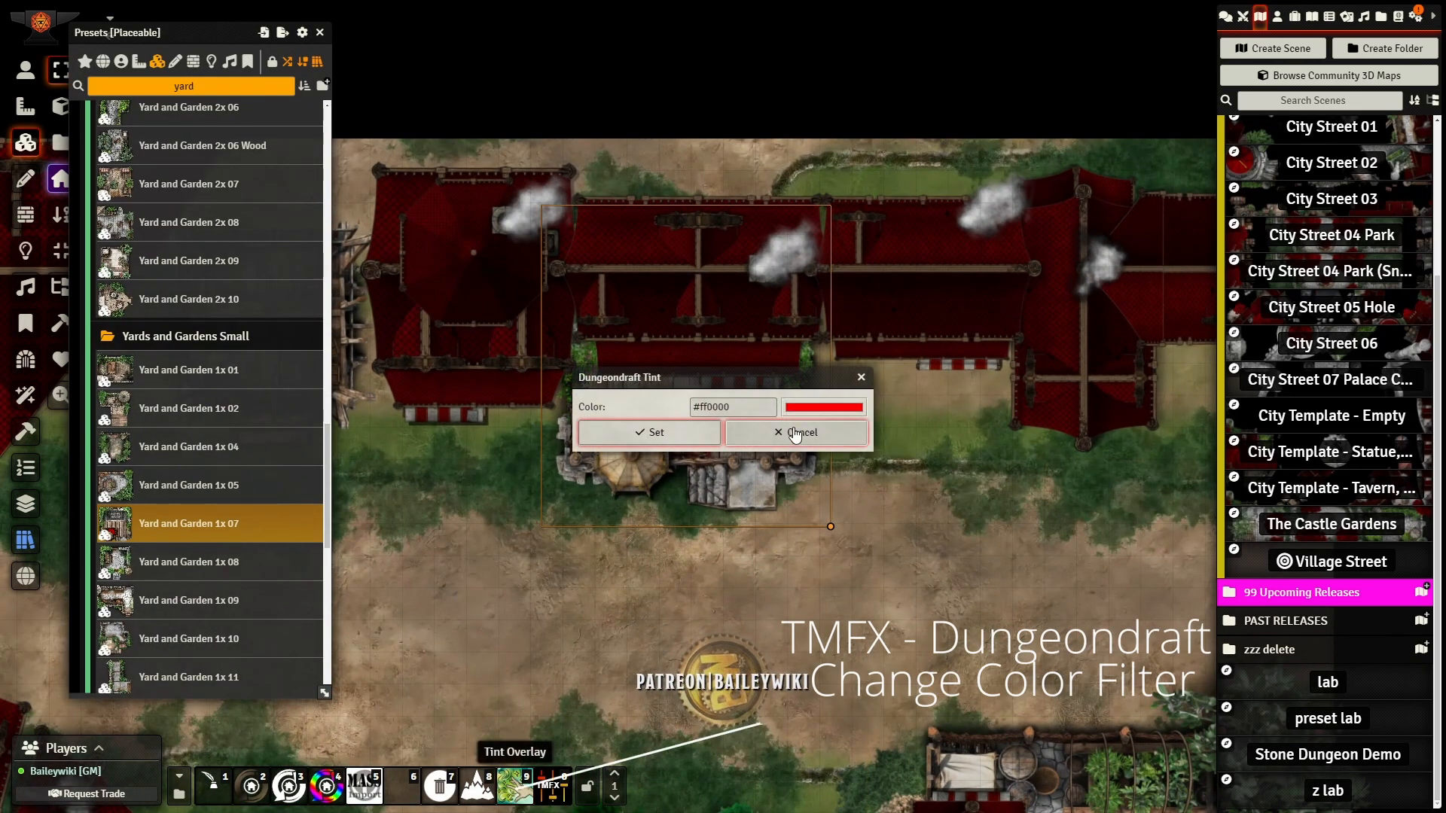
pyautogui.click(822, 405)
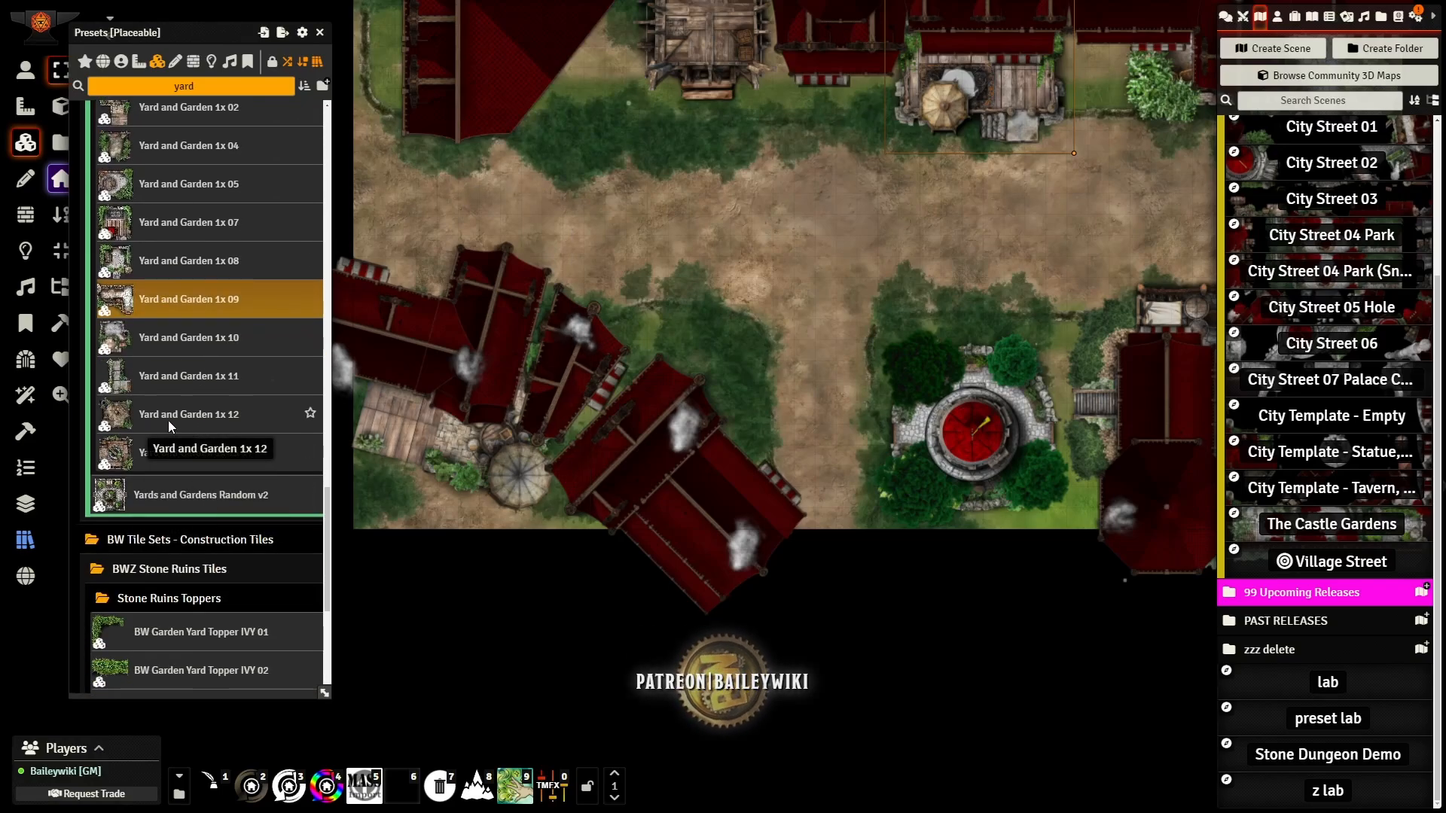
pyautogui.click(190, 414)
pyautogui.write('canopy')
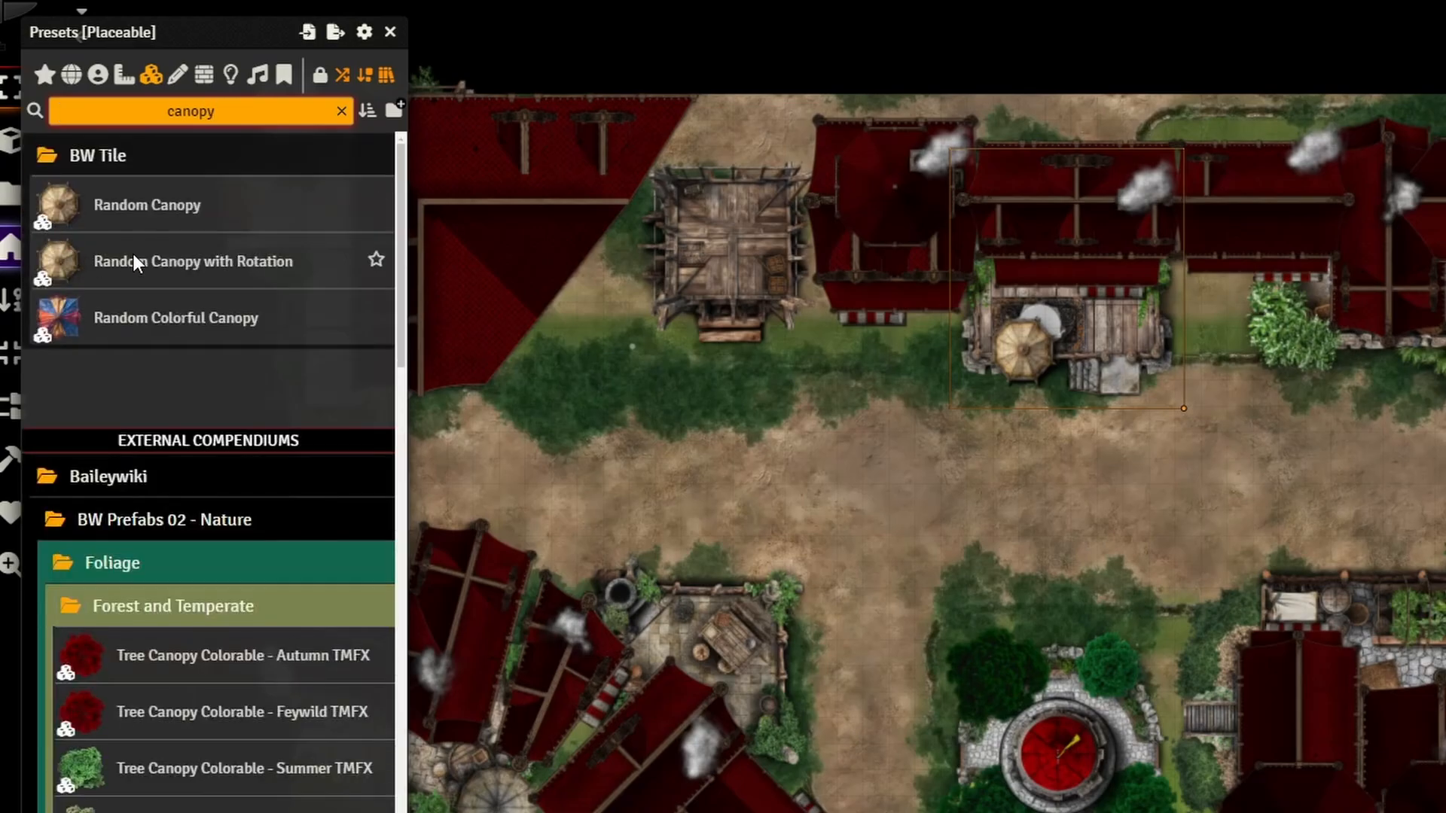
# Step: Use Random Canopy with Rotation as a brush with widened rotation and size ranges for painting canopies
pyautogui.click(193, 261)
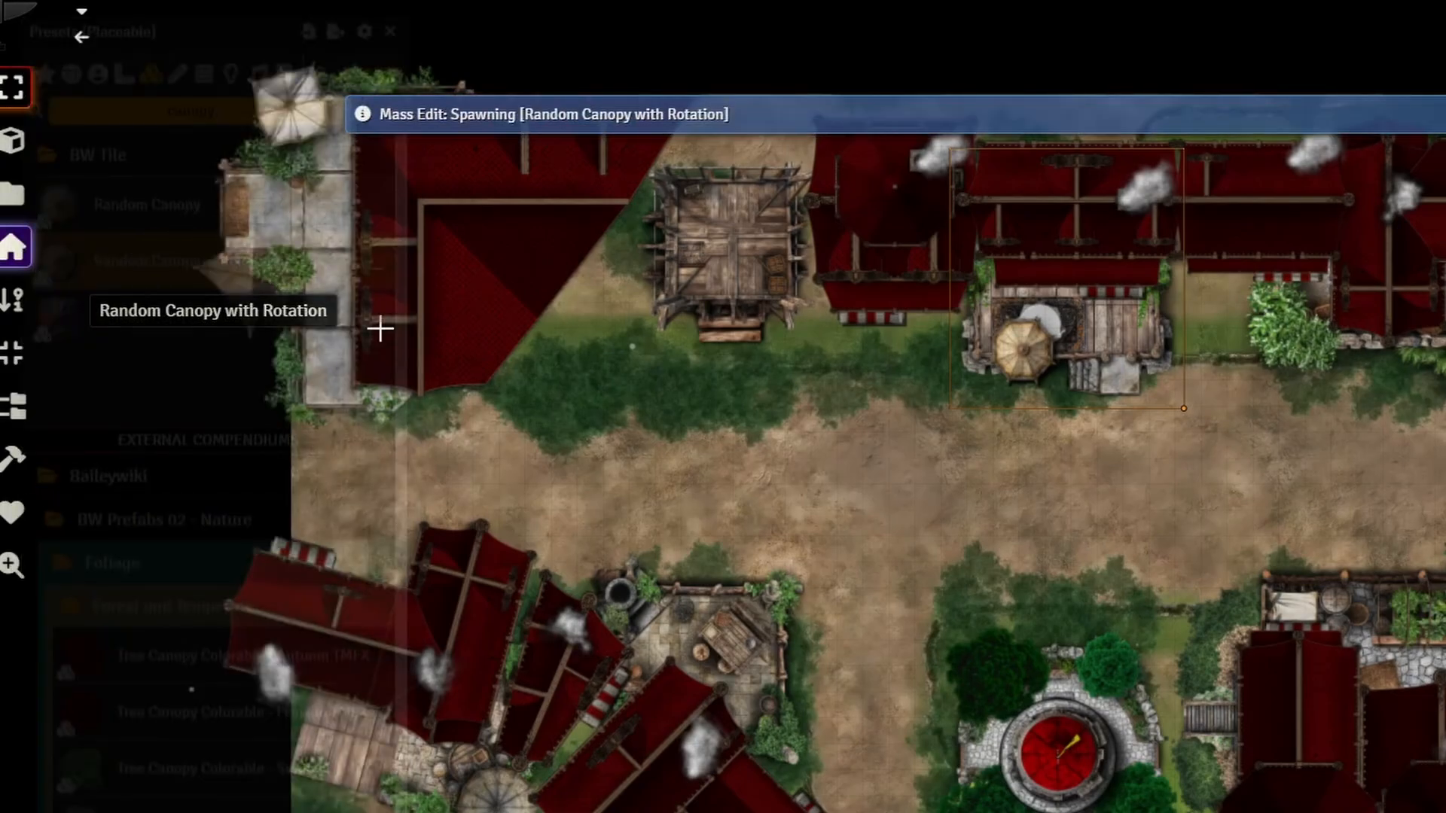
pyautogui.rightClick(191, 261)
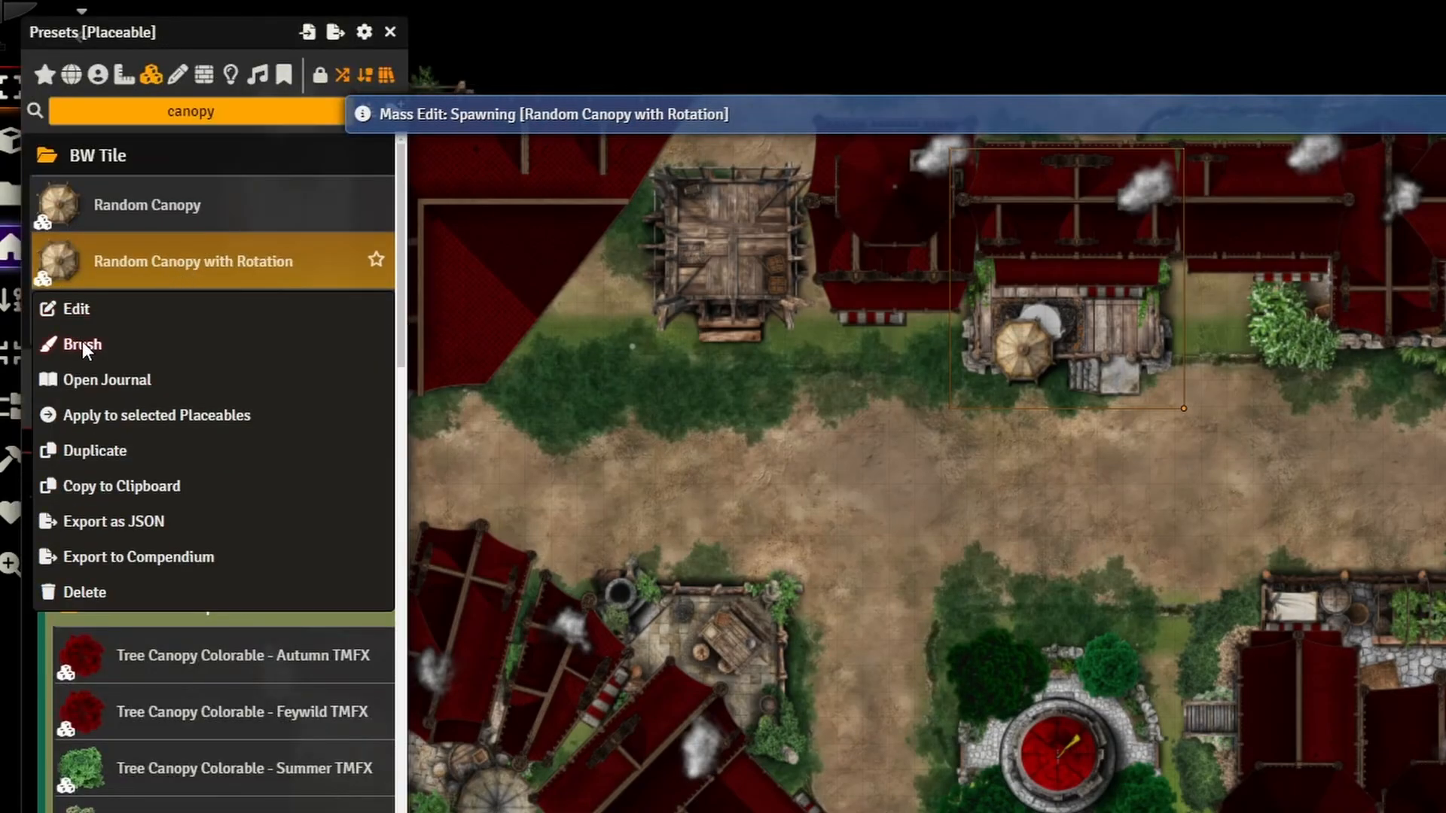
pyautogui.click(83, 343)
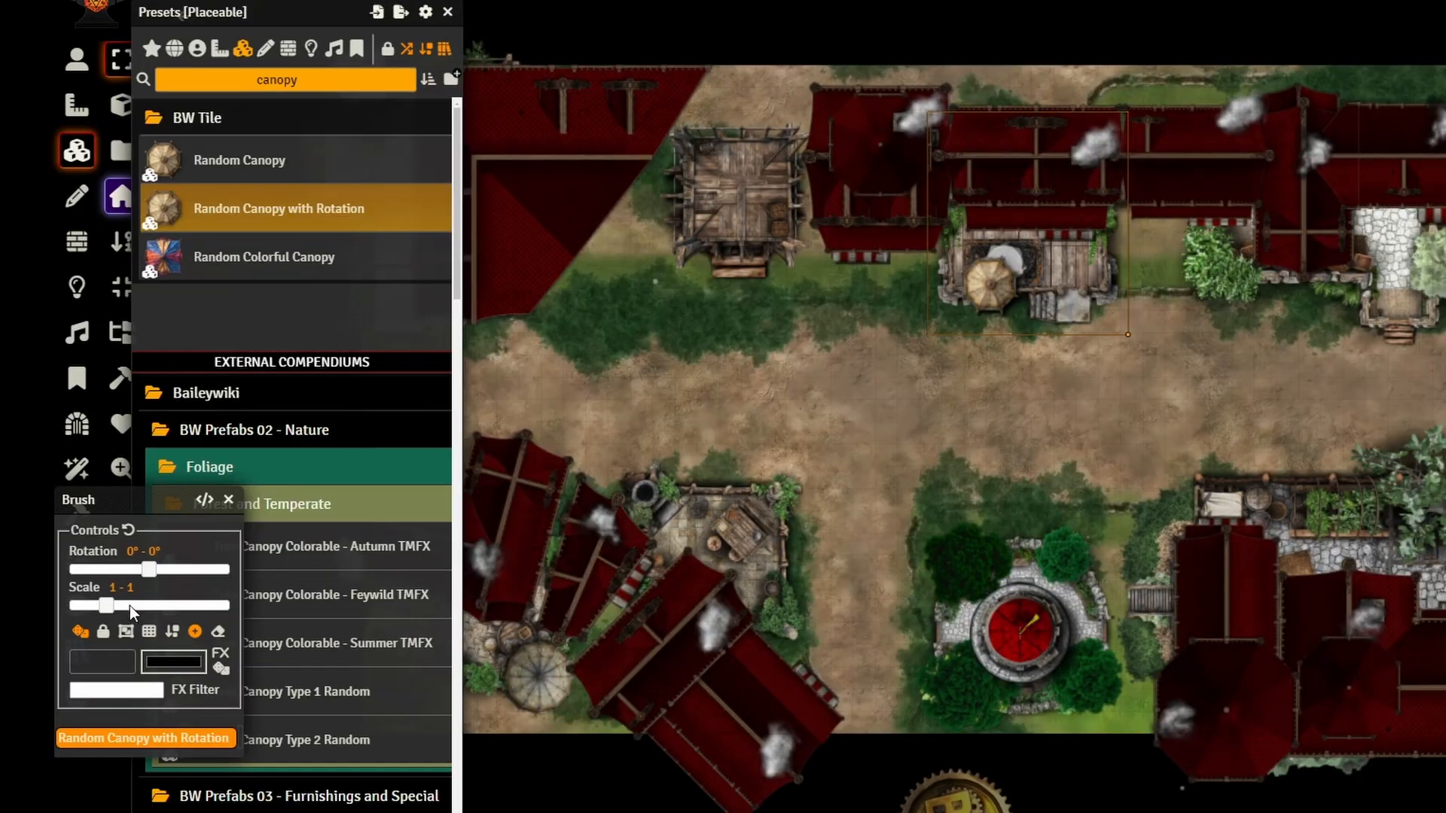
pyautogui.moveTo(150, 569); pyautogui.dragTo(122, 570)
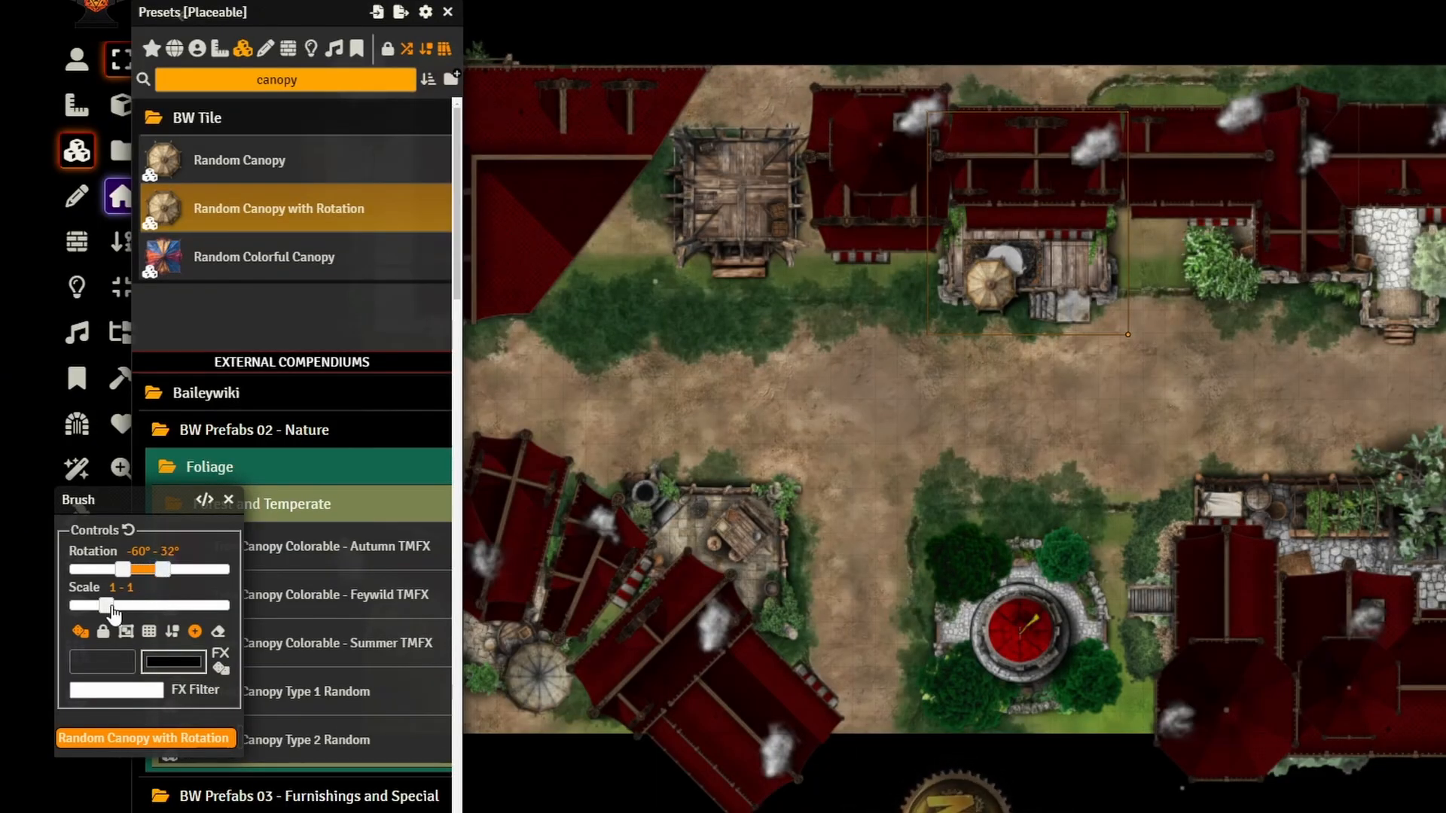
pyautogui.moveTo(113, 605); pyautogui.dragTo(92, 605)
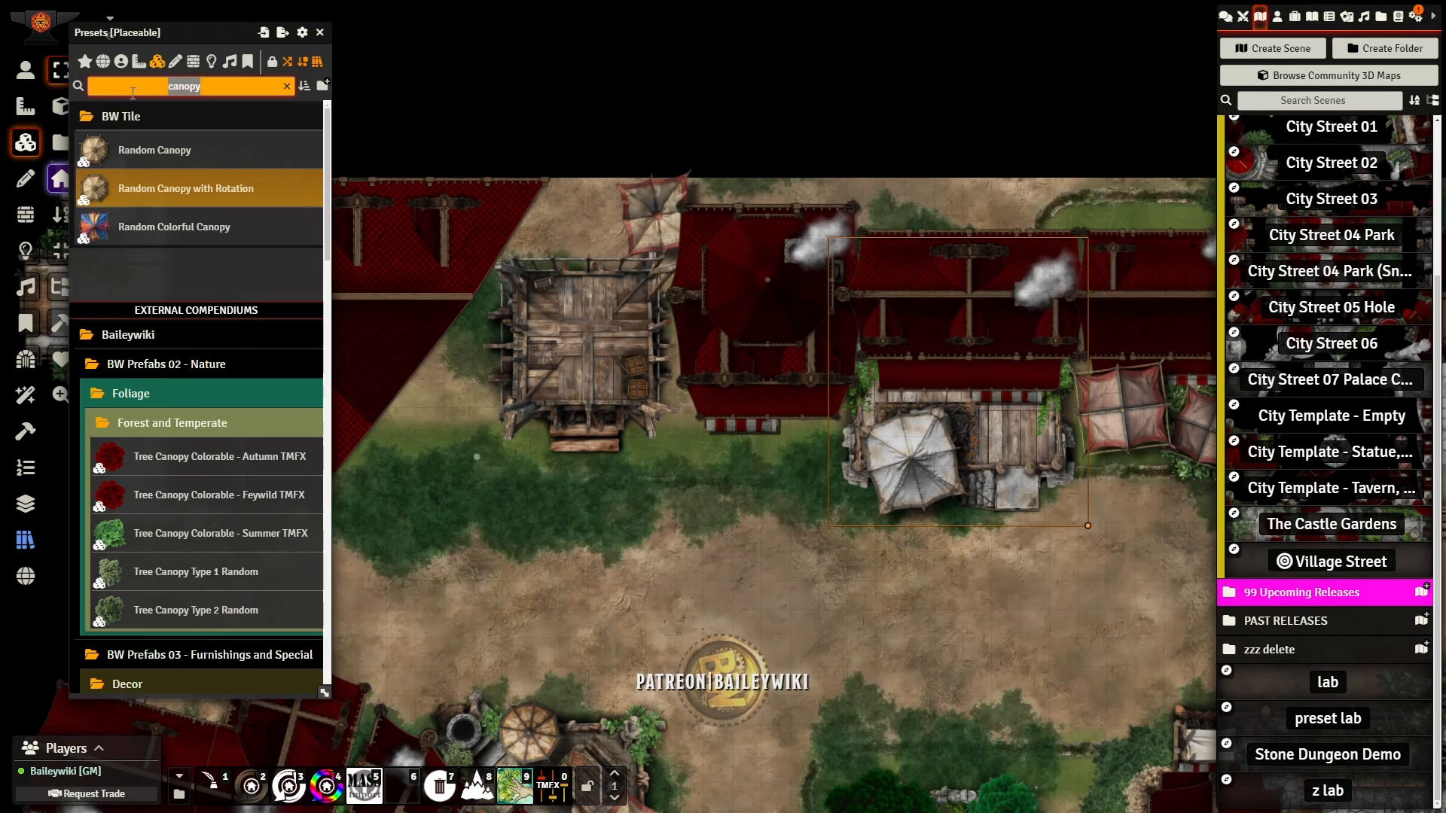
# Step: Use Vendor Multi MATT Random v2 as a brush and stamp a stall at the road's northern edge
pyautogui.write('vendor')
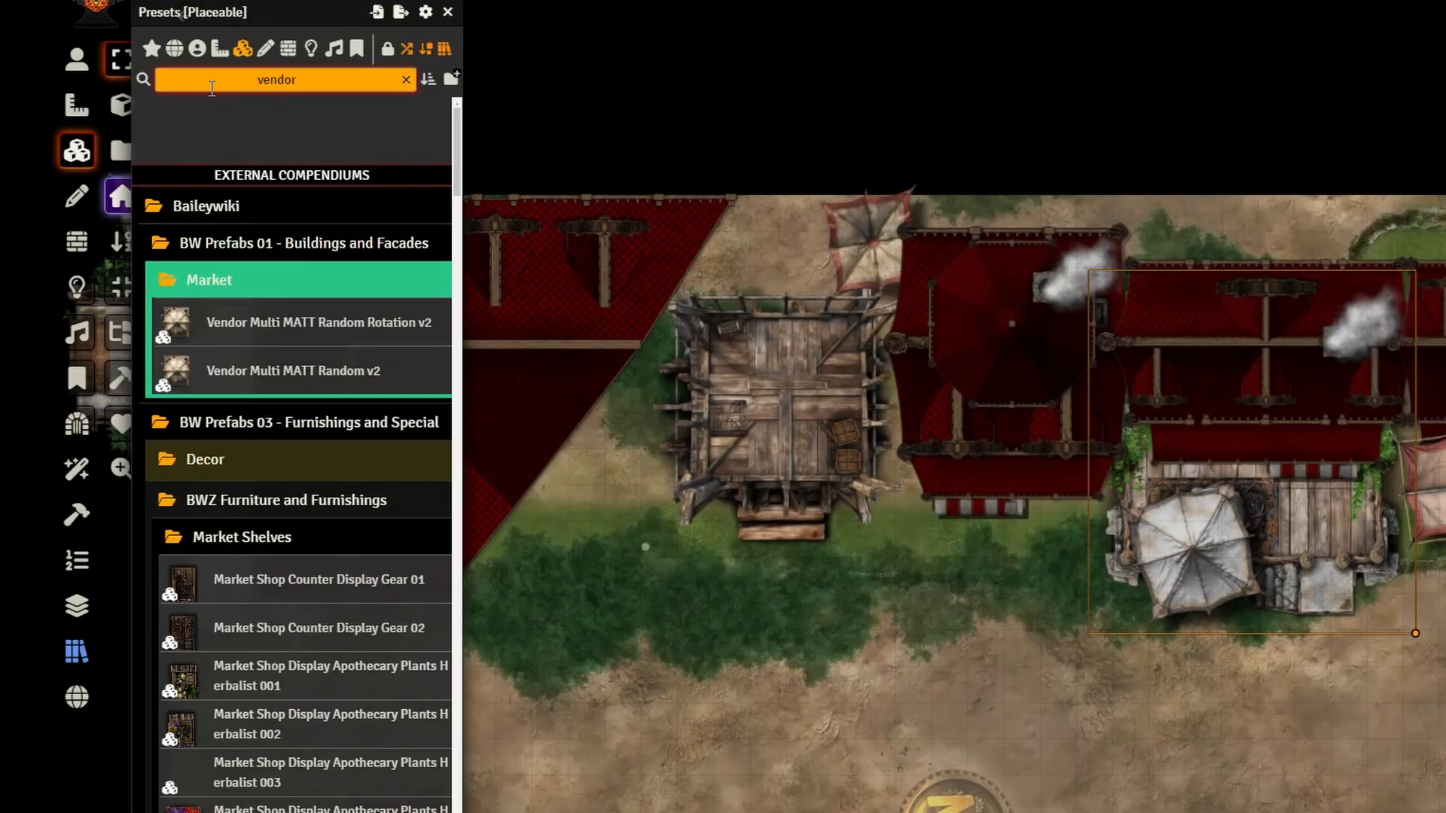
pyautogui.moveTo(295, 370)
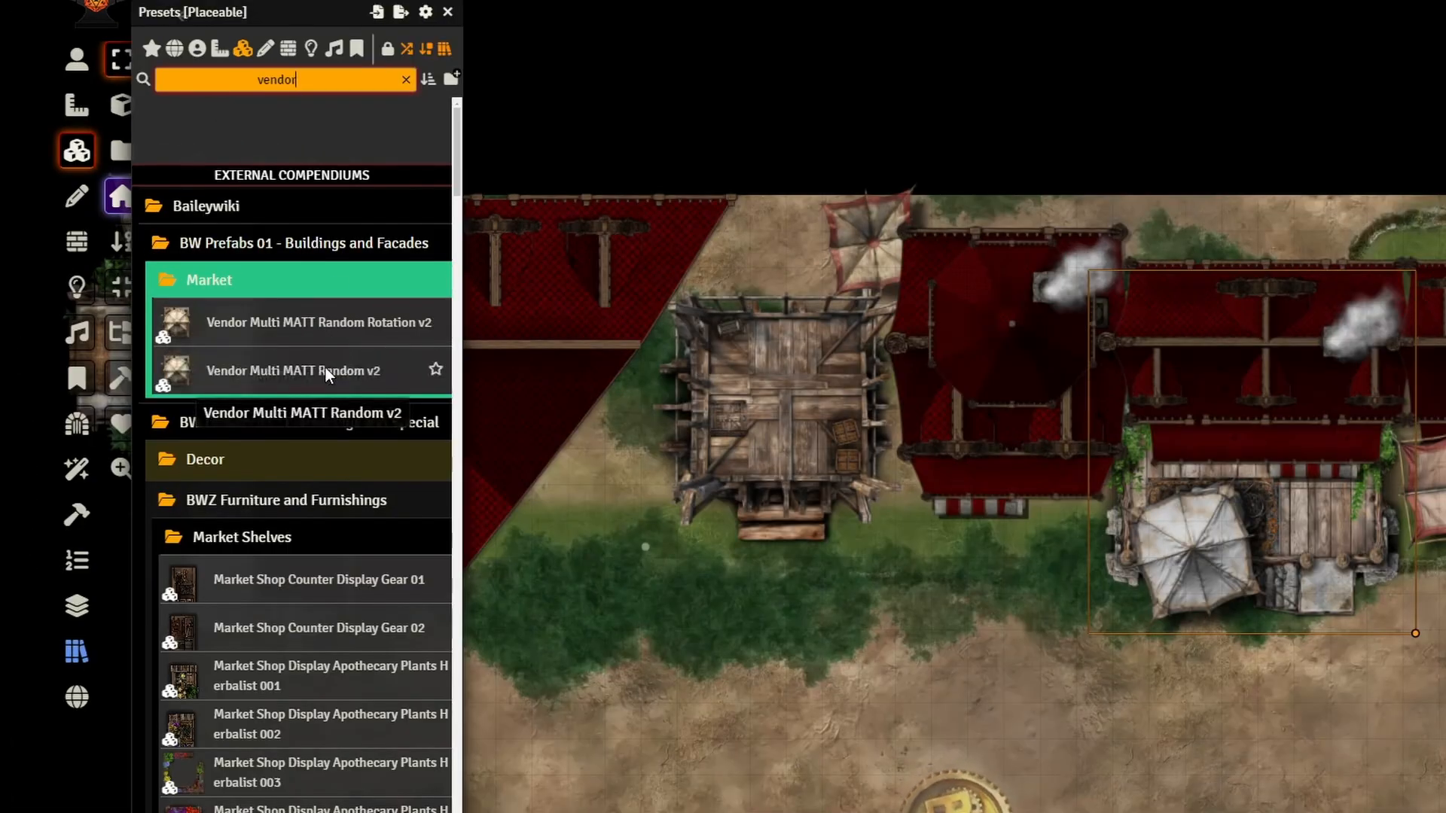
pyautogui.rightClick(294, 370)
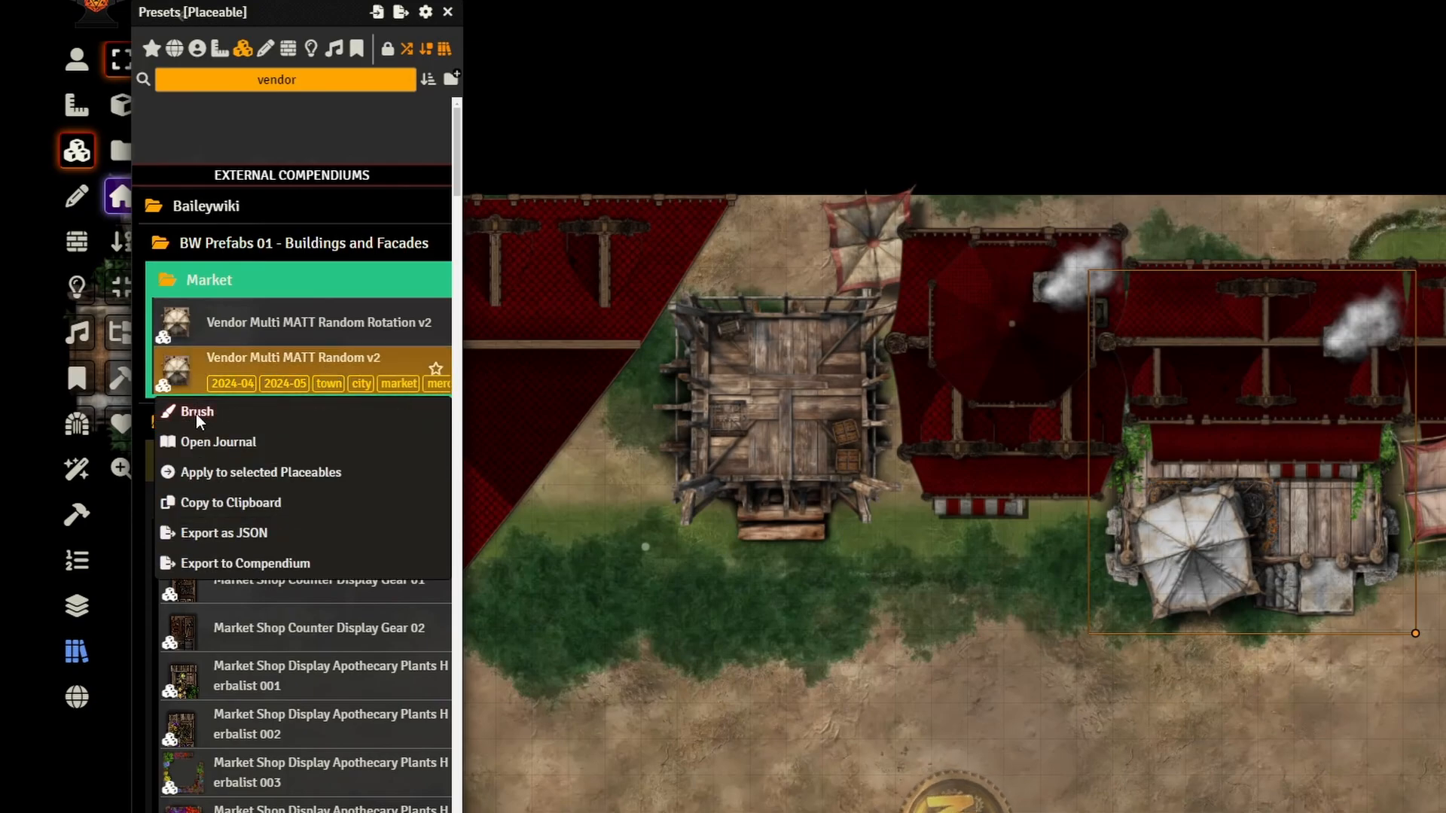
pyautogui.click(196, 411)
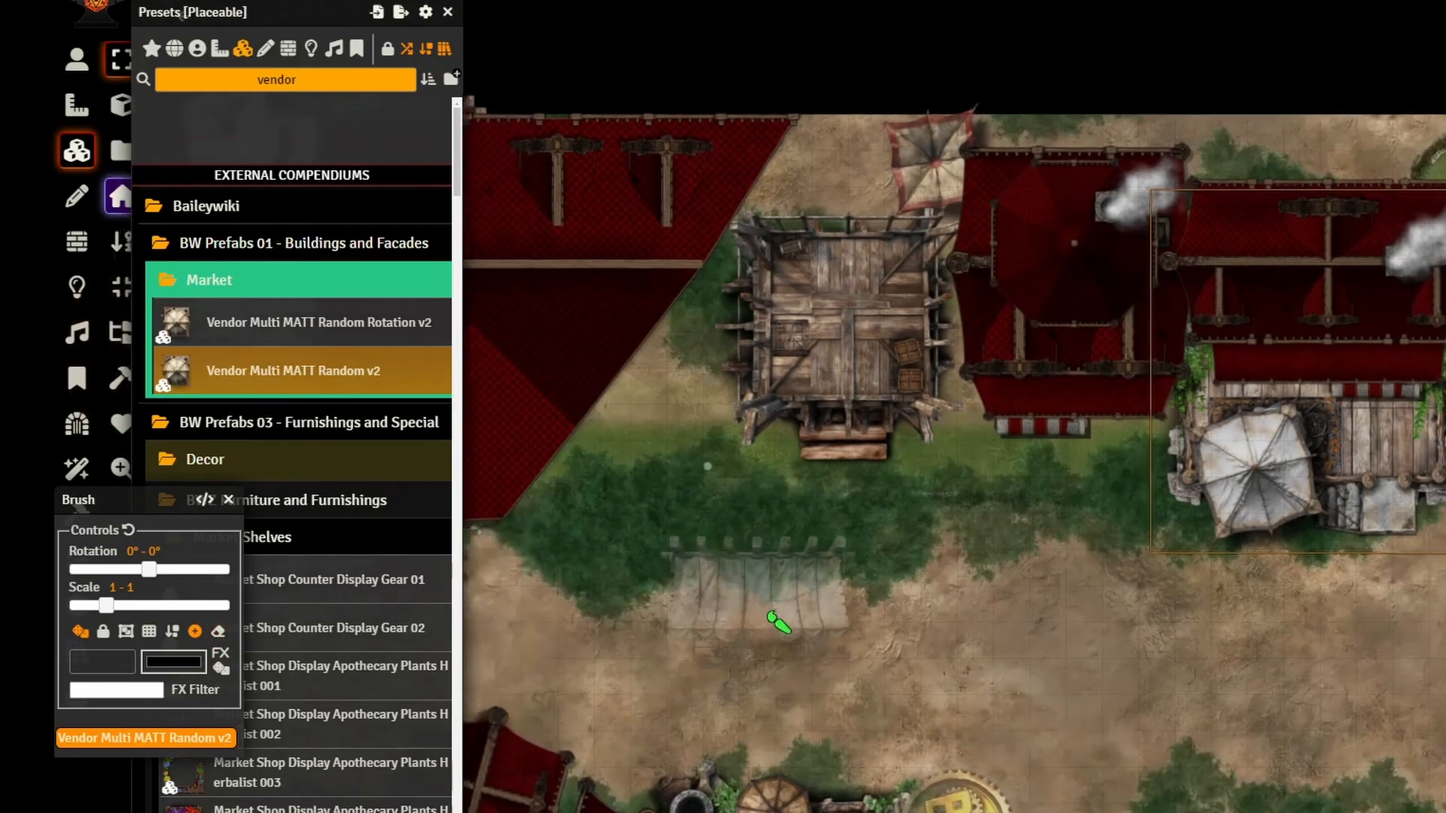
pyautogui.scroll(-3)
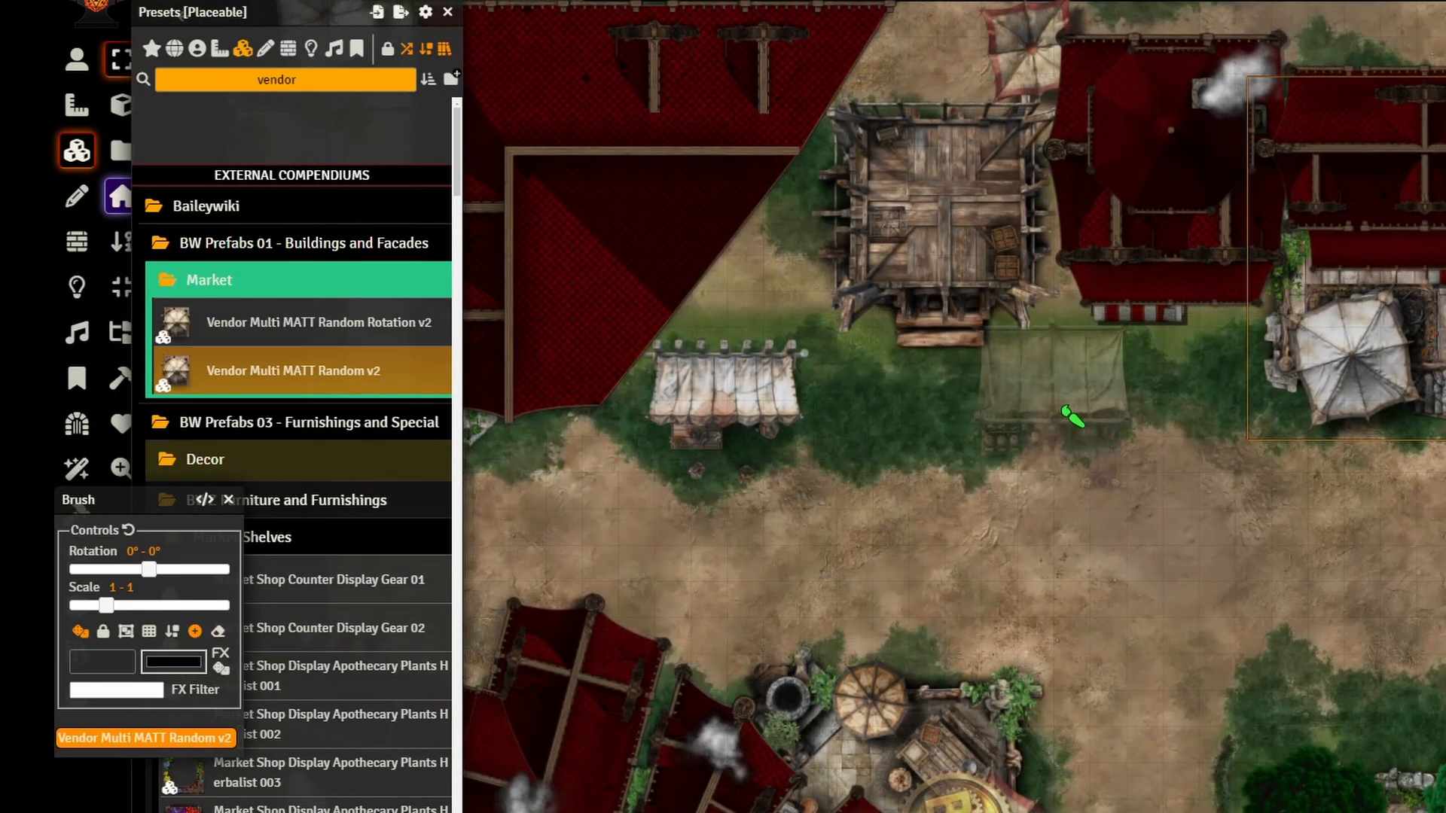
pyautogui.click(1072, 418)
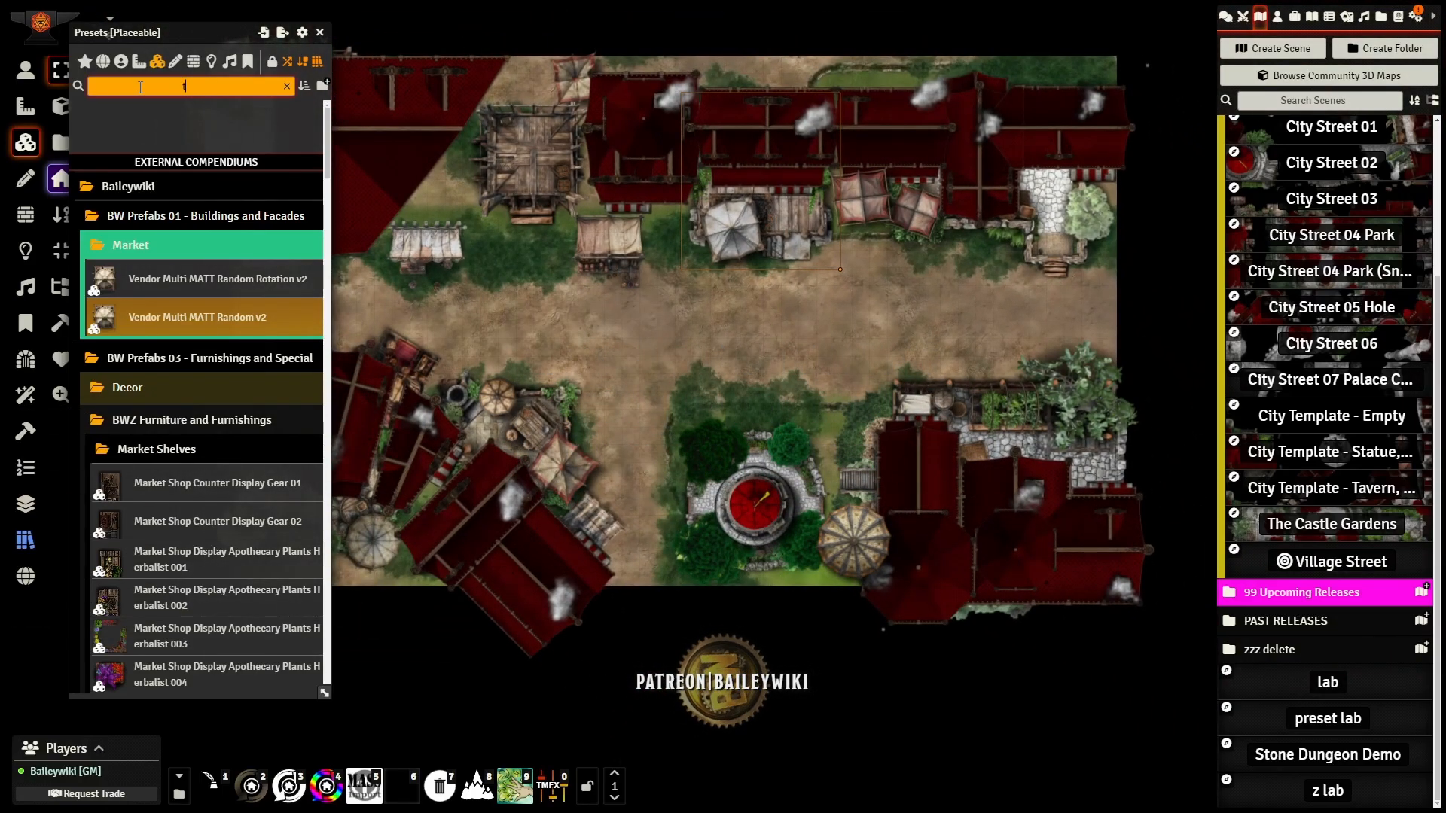
# Step: Start the brush with the Tree Canopy Colorable - Autumn TMFX preset
pyautogui.write('tree')
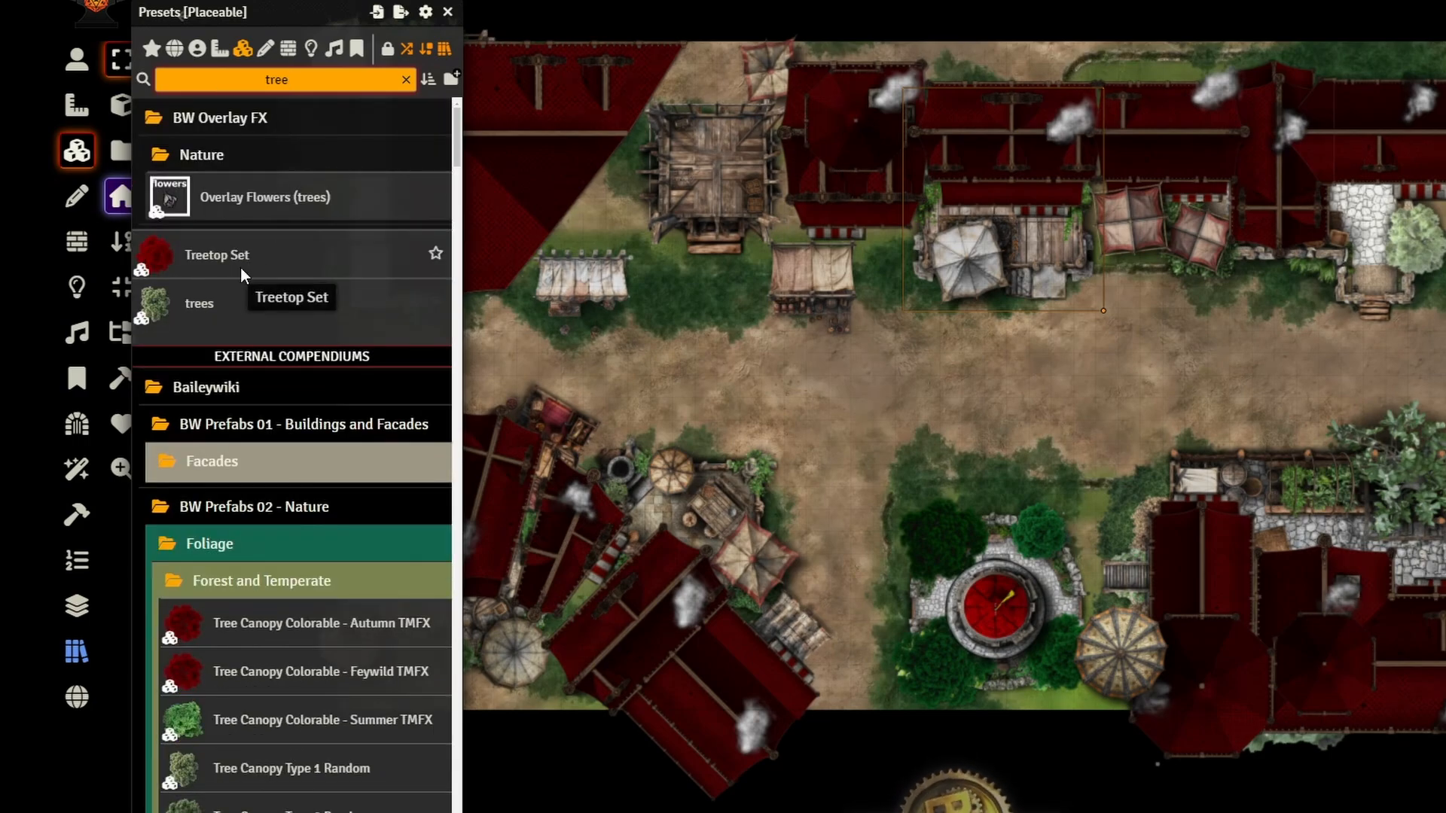
pyautogui.scroll(-3)
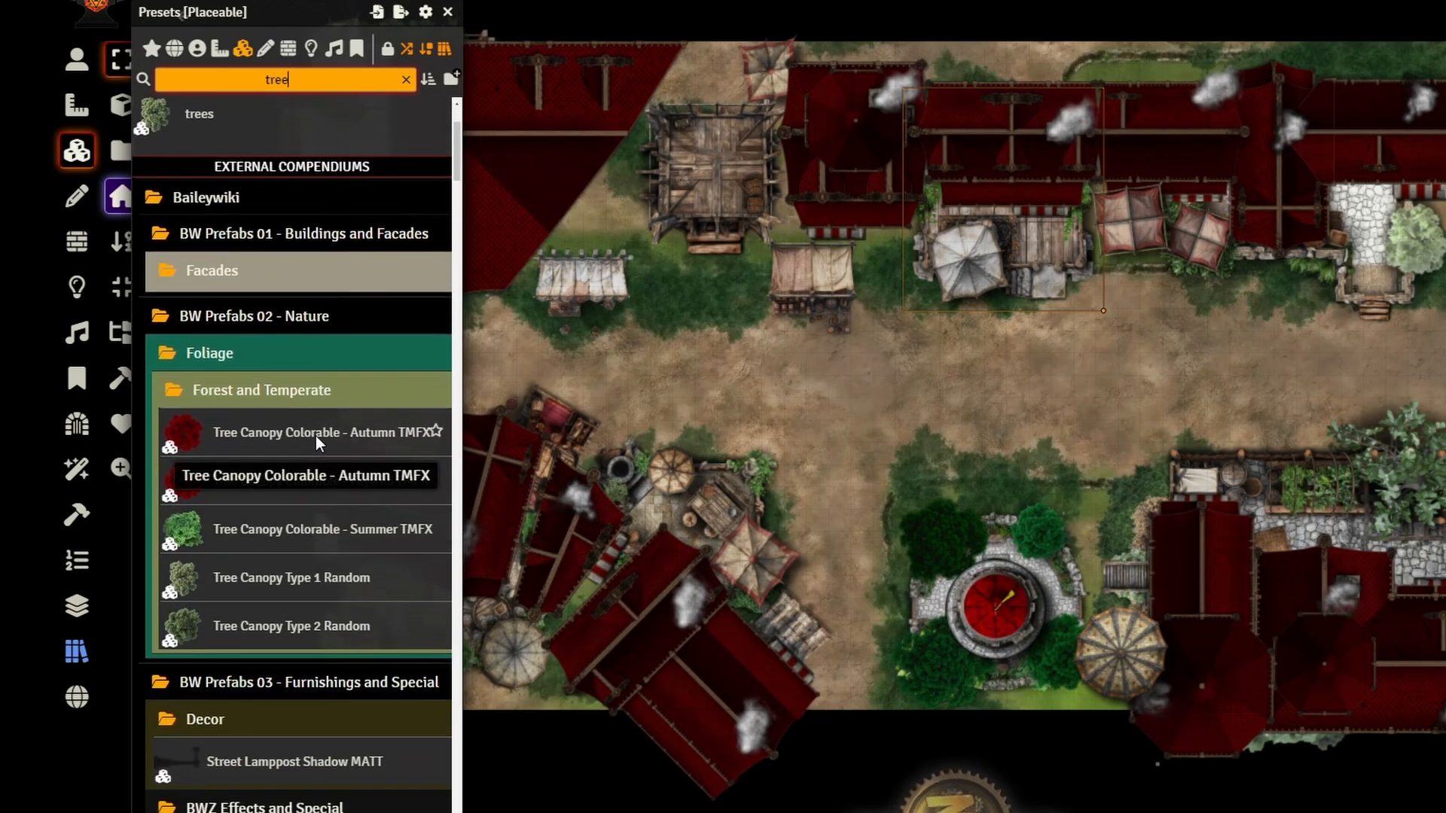
pyautogui.click(313, 432)
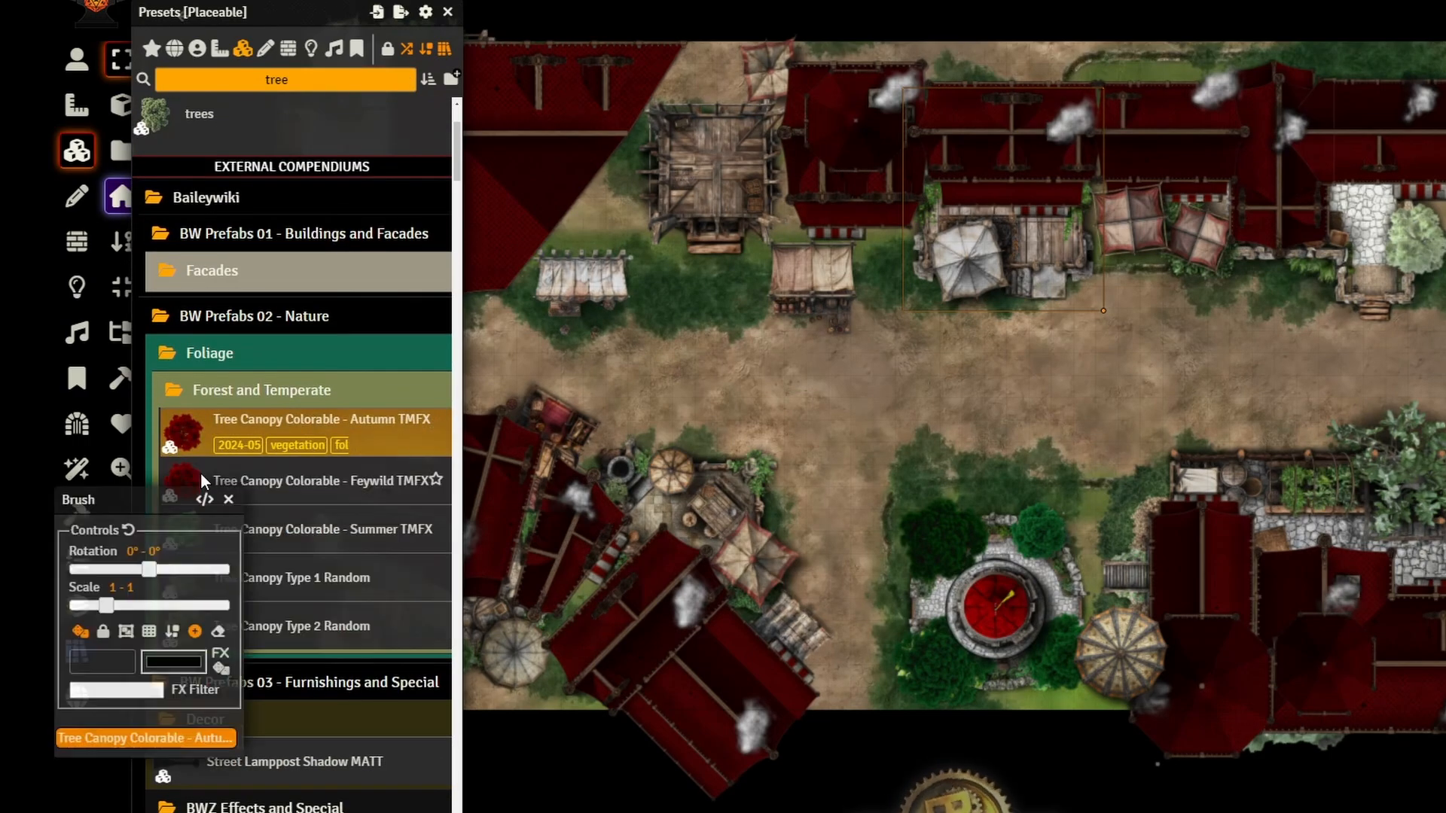
# Step: Randomize brush rotation and size, then stamp autumn canopies onto the map
pyautogui.moveTo(168, 570); pyautogui.dragTo(146, 570)
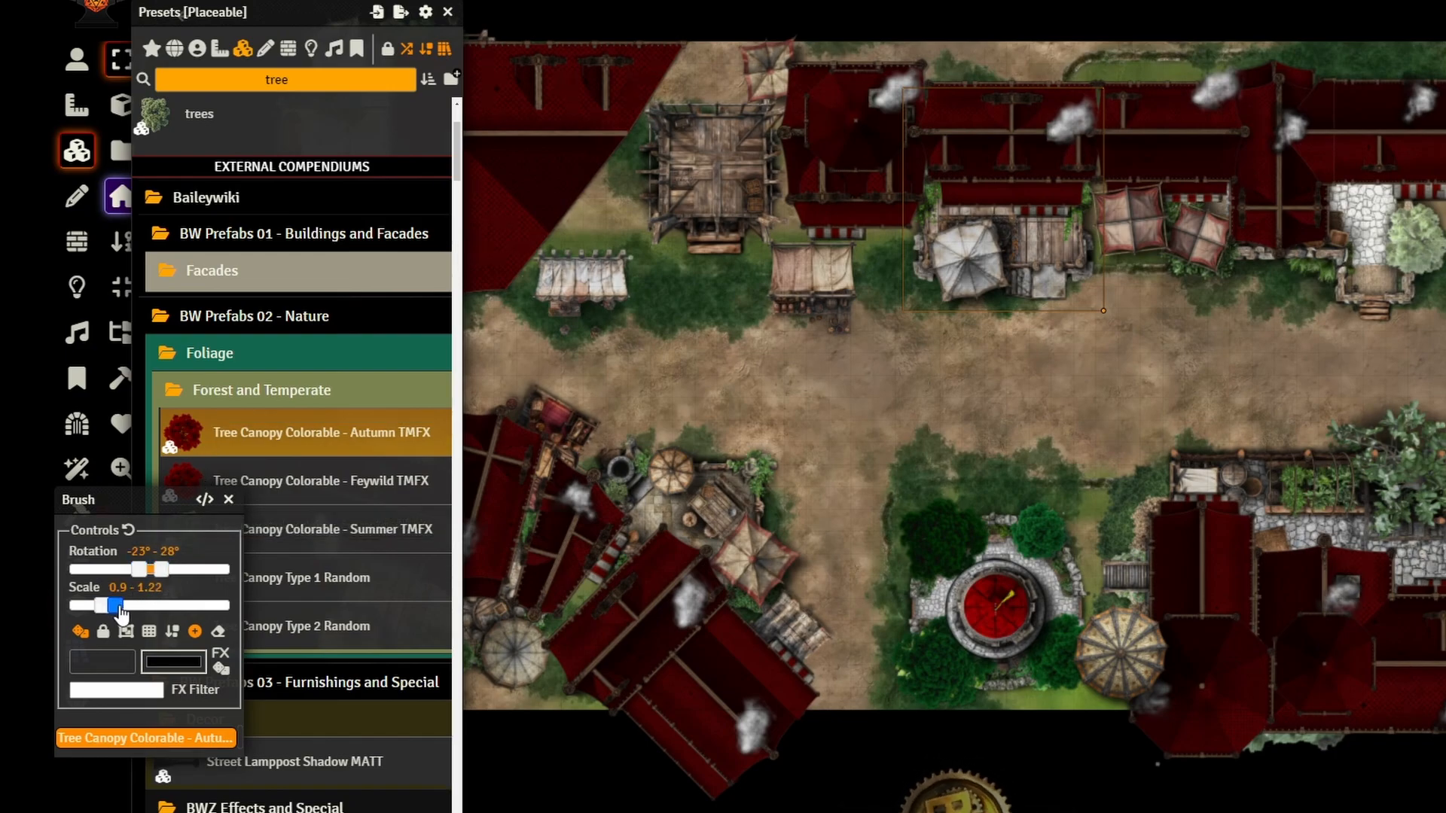
pyautogui.moveTo(113, 605); pyautogui.dragTo(134, 606)
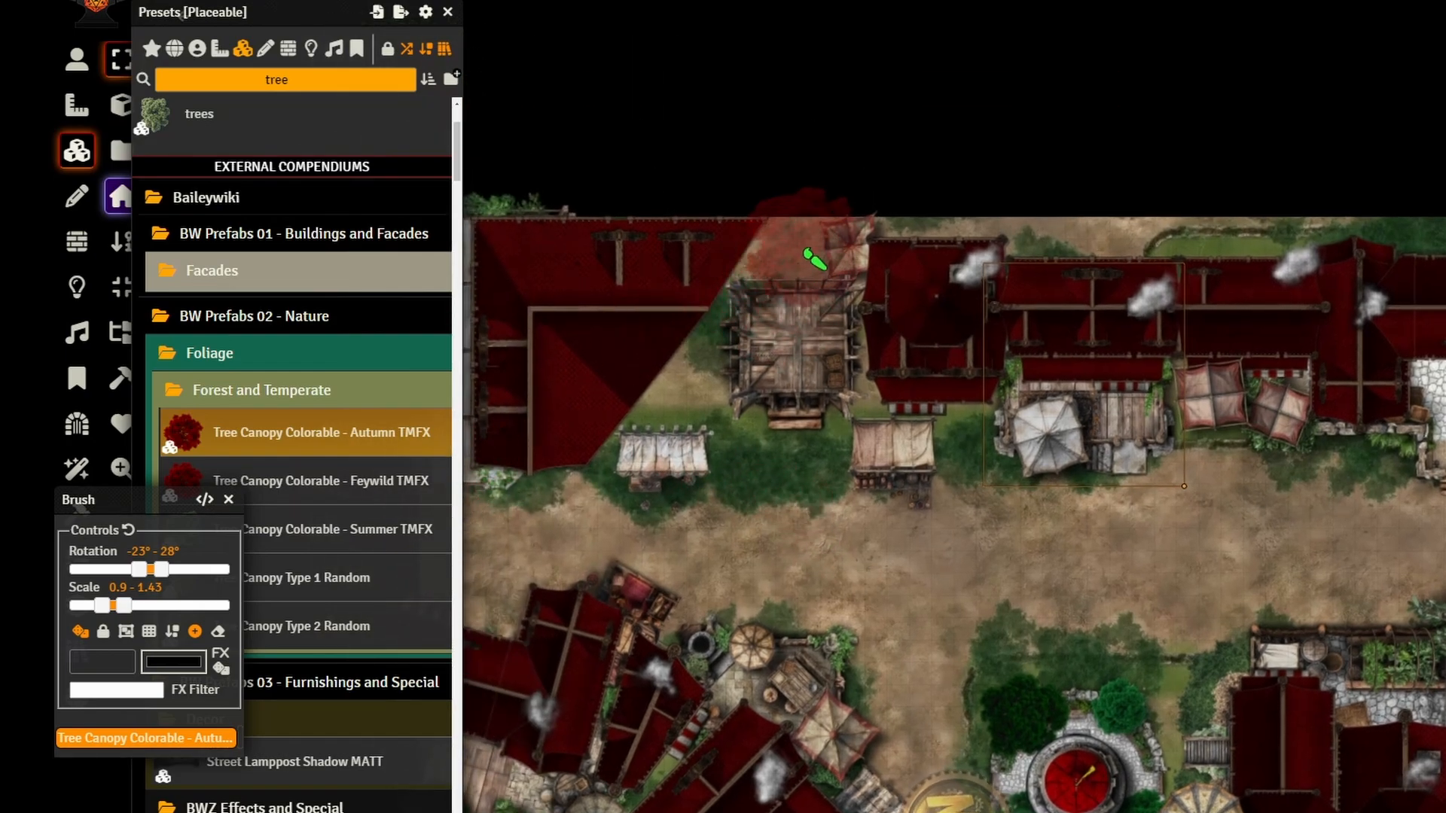
pyautogui.click(817, 260)
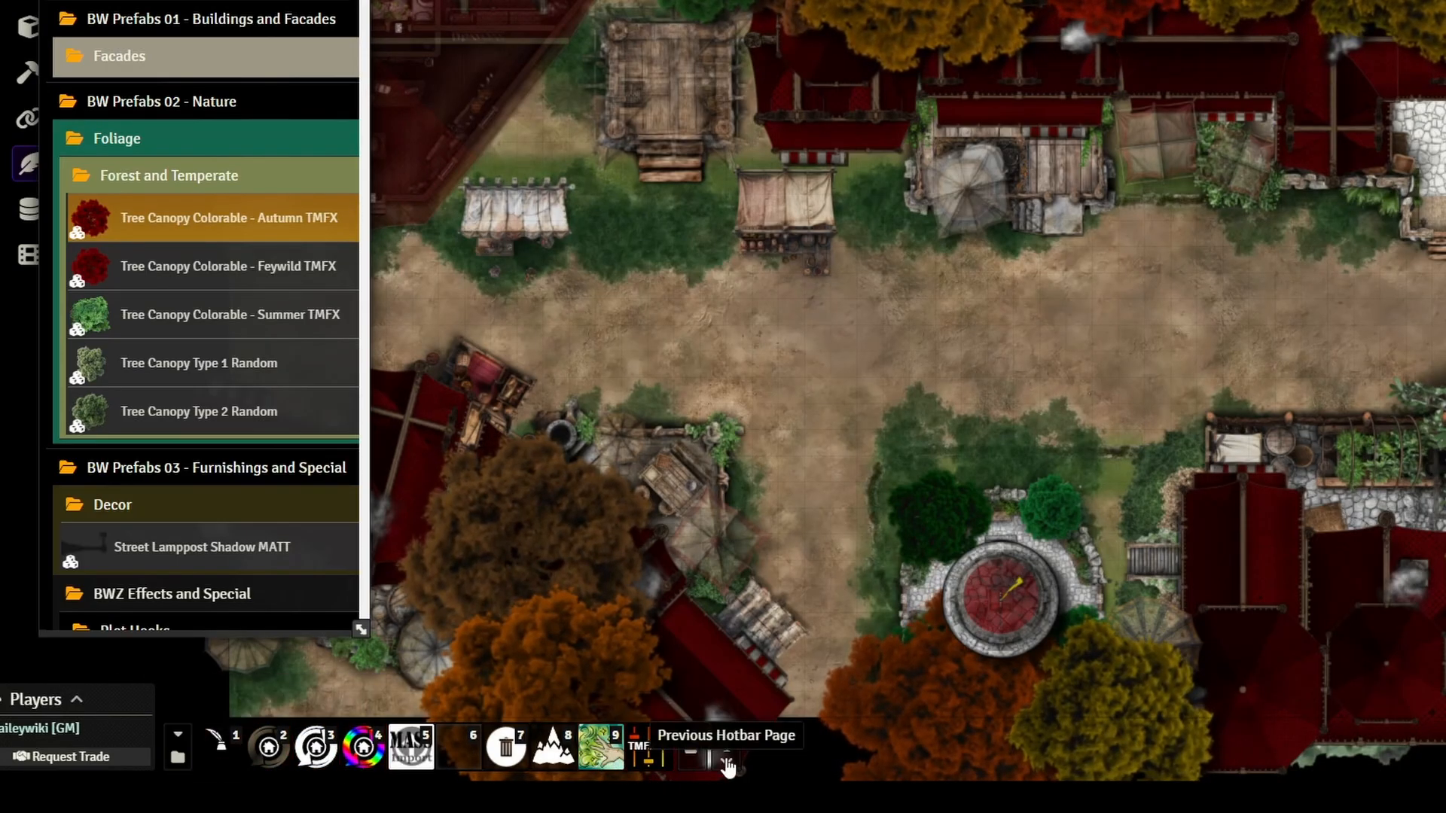
# Step: Run the Change All Roofs macro to recolour every facade roof blue, then drop a covered wagon on the street
pyautogui.click(728, 759)
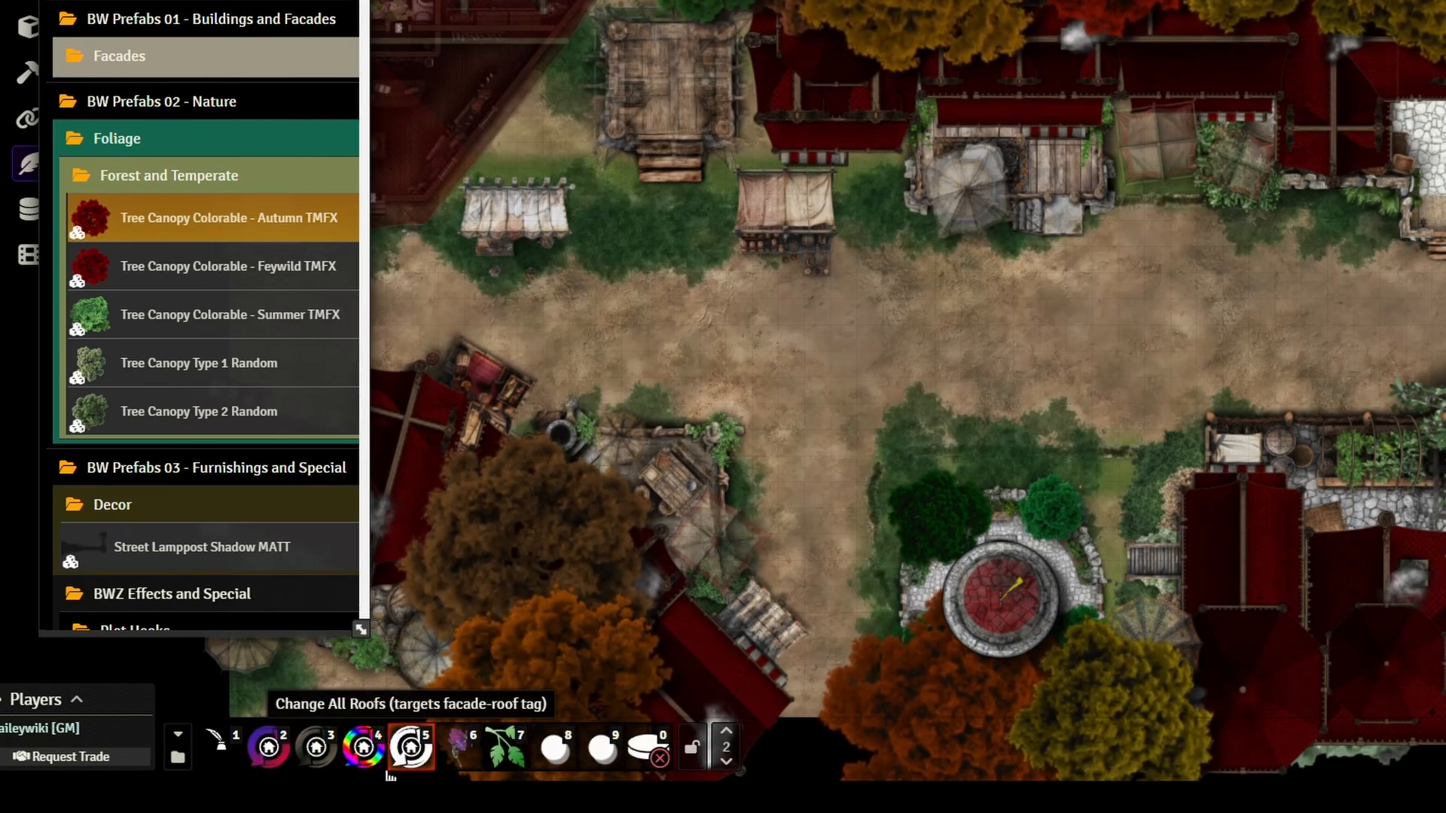
pyautogui.click(410, 745)
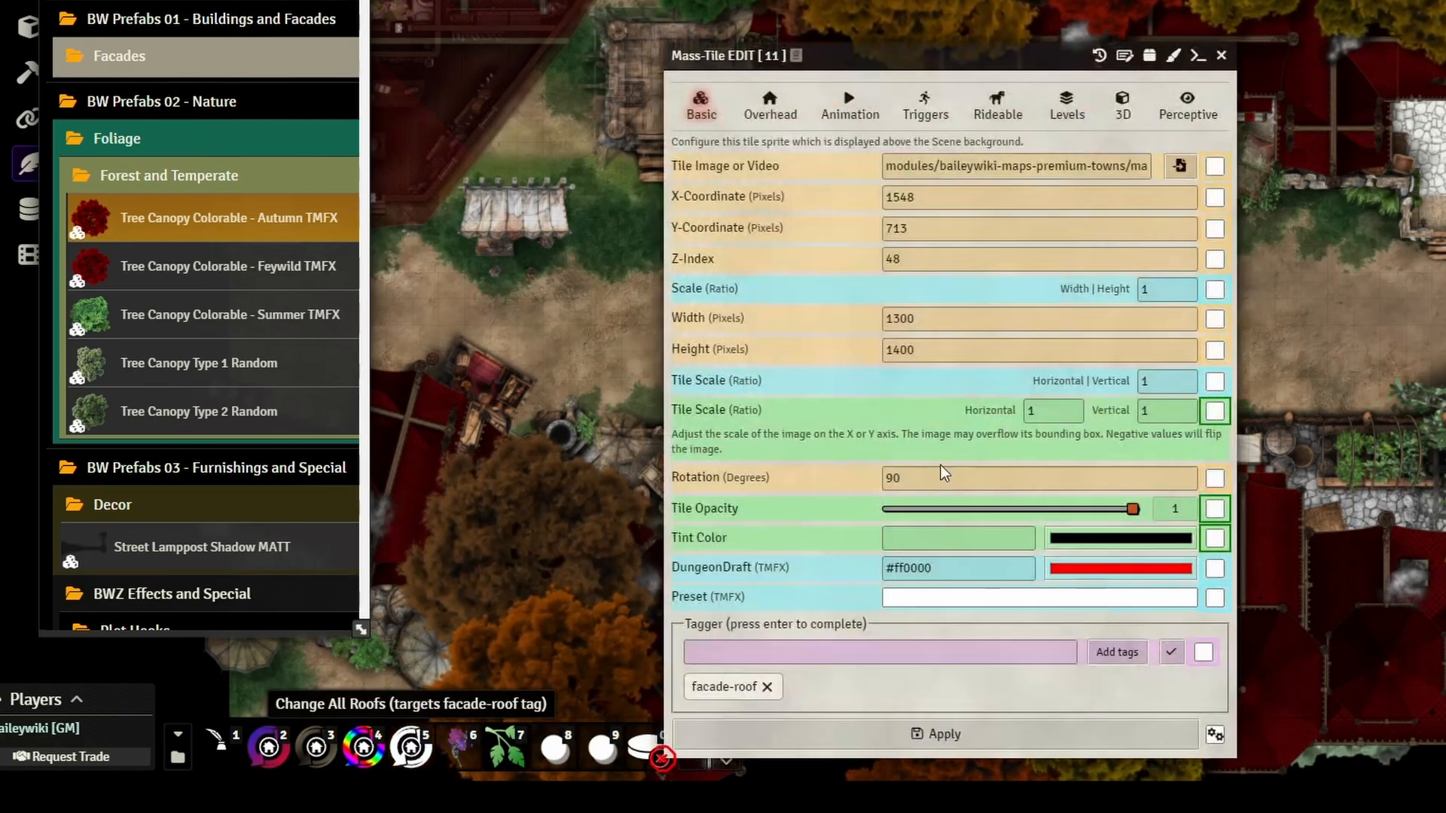
pyautogui.click(1119, 540)
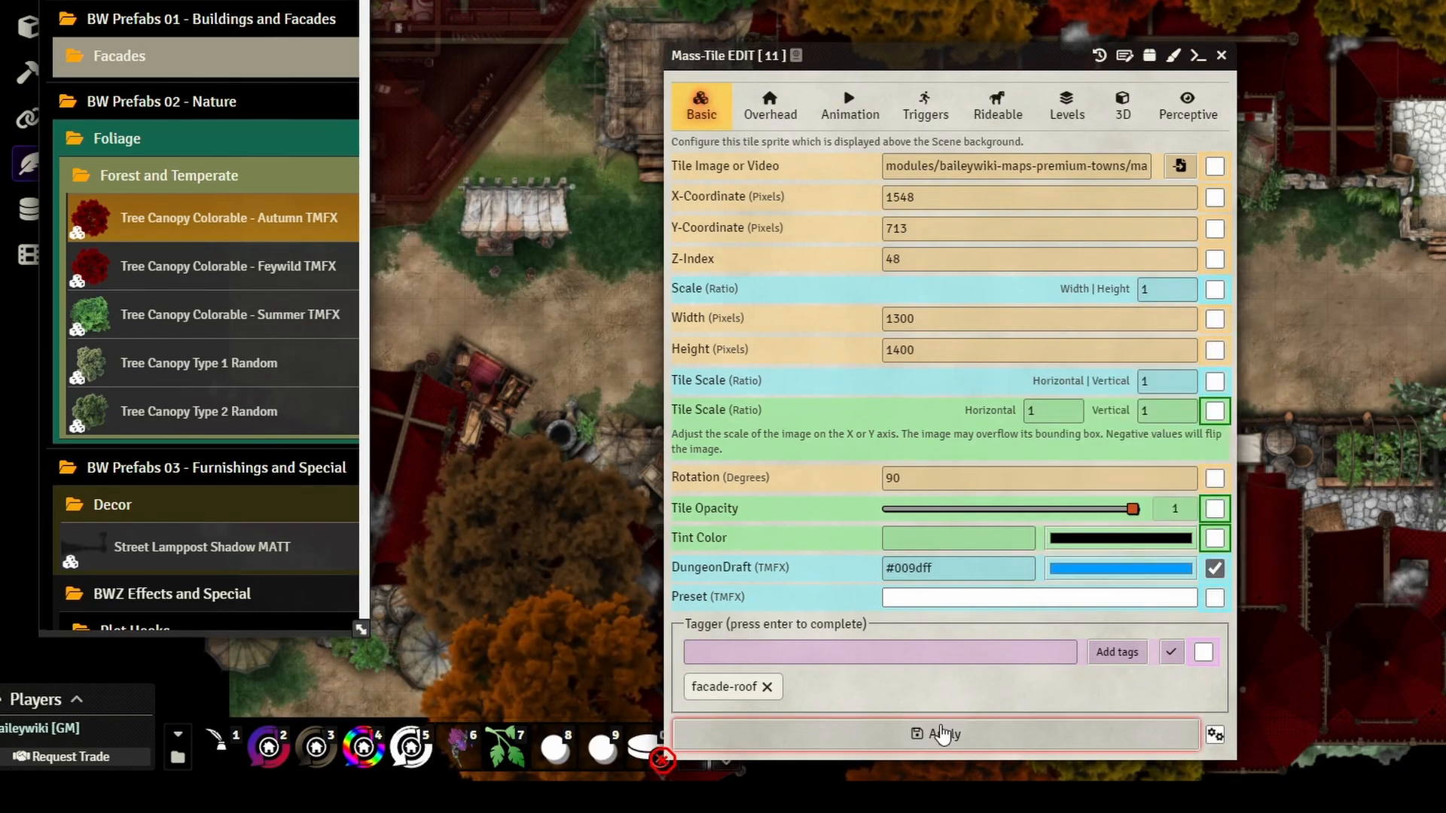
pyautogui.click(935, 733)
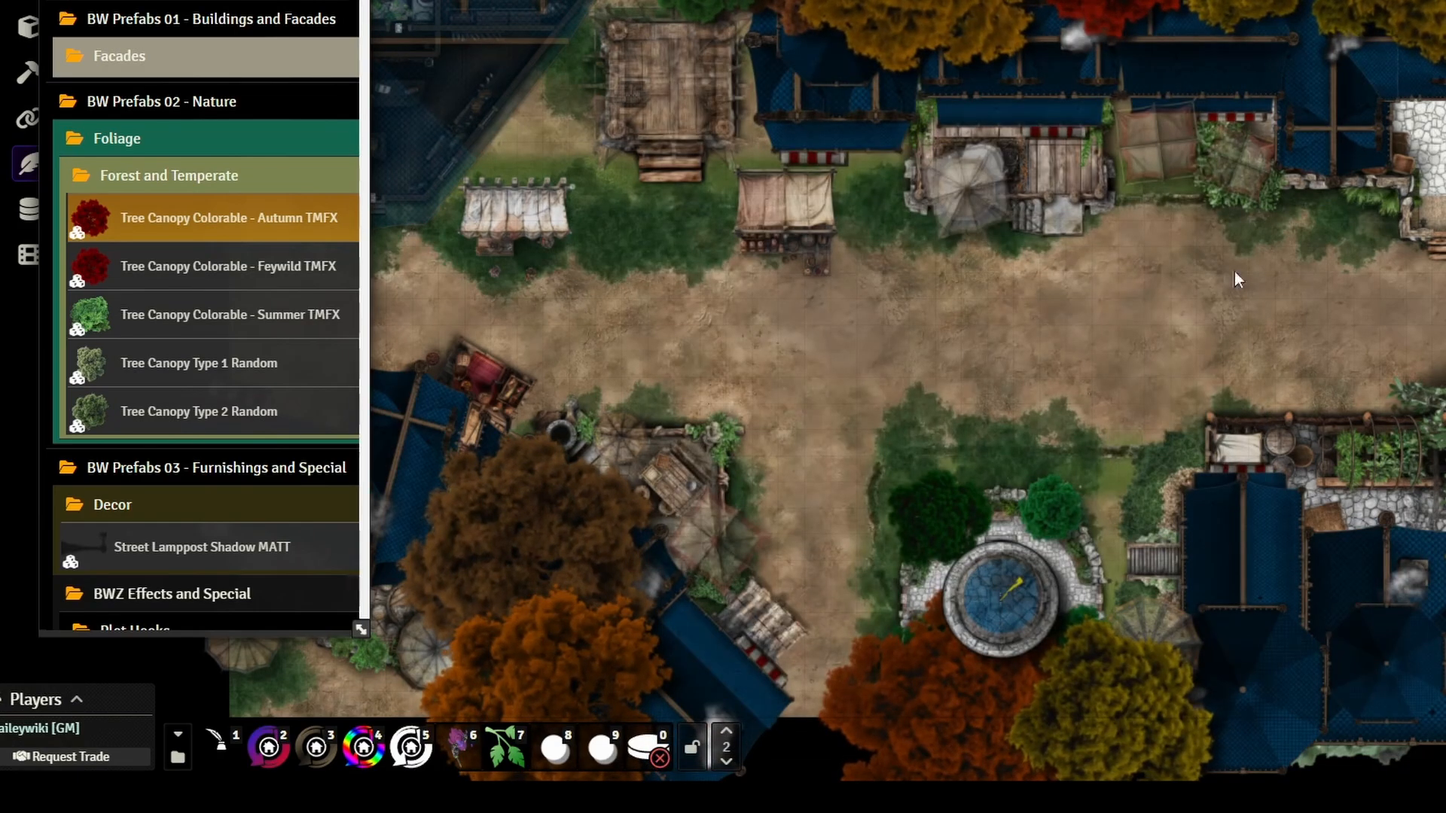
pyautogui.moveTo(1238, 280); pyautogui.dragTo(702, 367)
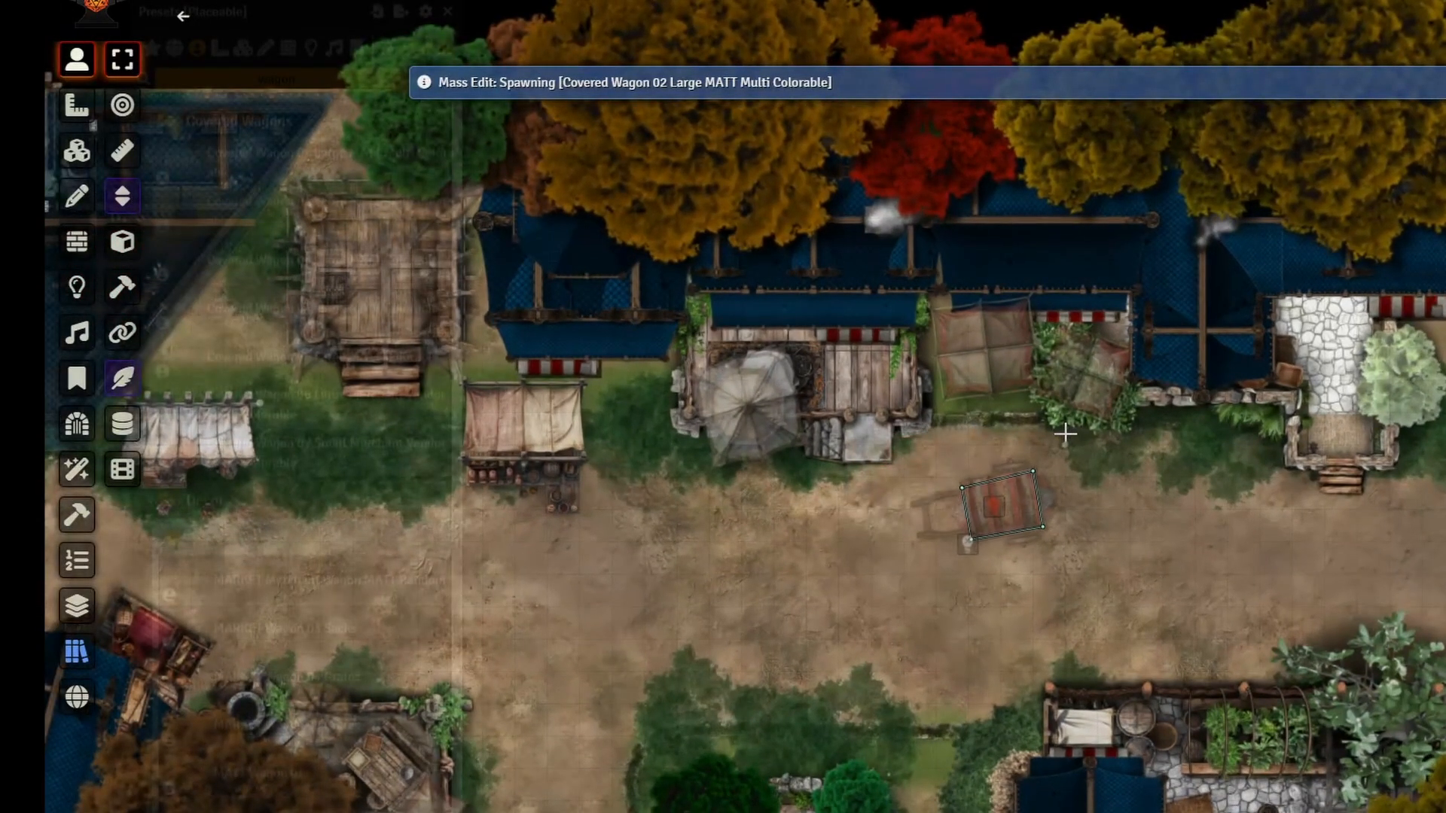
# Step: Place two covered wagons on the street and search presets for street lampposts
pyautogui.moveTo(995, 508); pyautogui.dragTo(1172, 484)
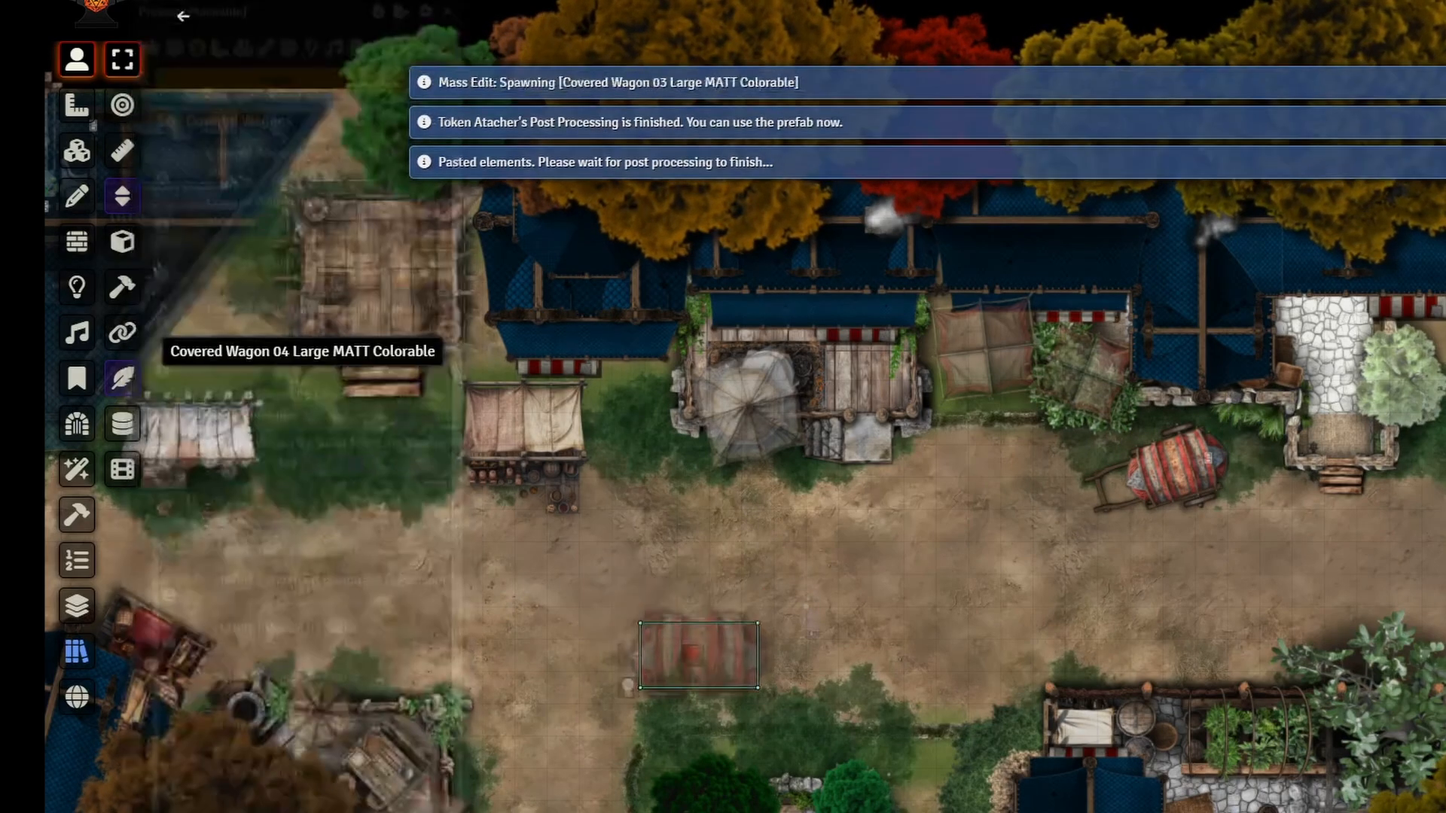
pyautogui.moveTo(698, 655); pyautogui.dragTo(881, 705)
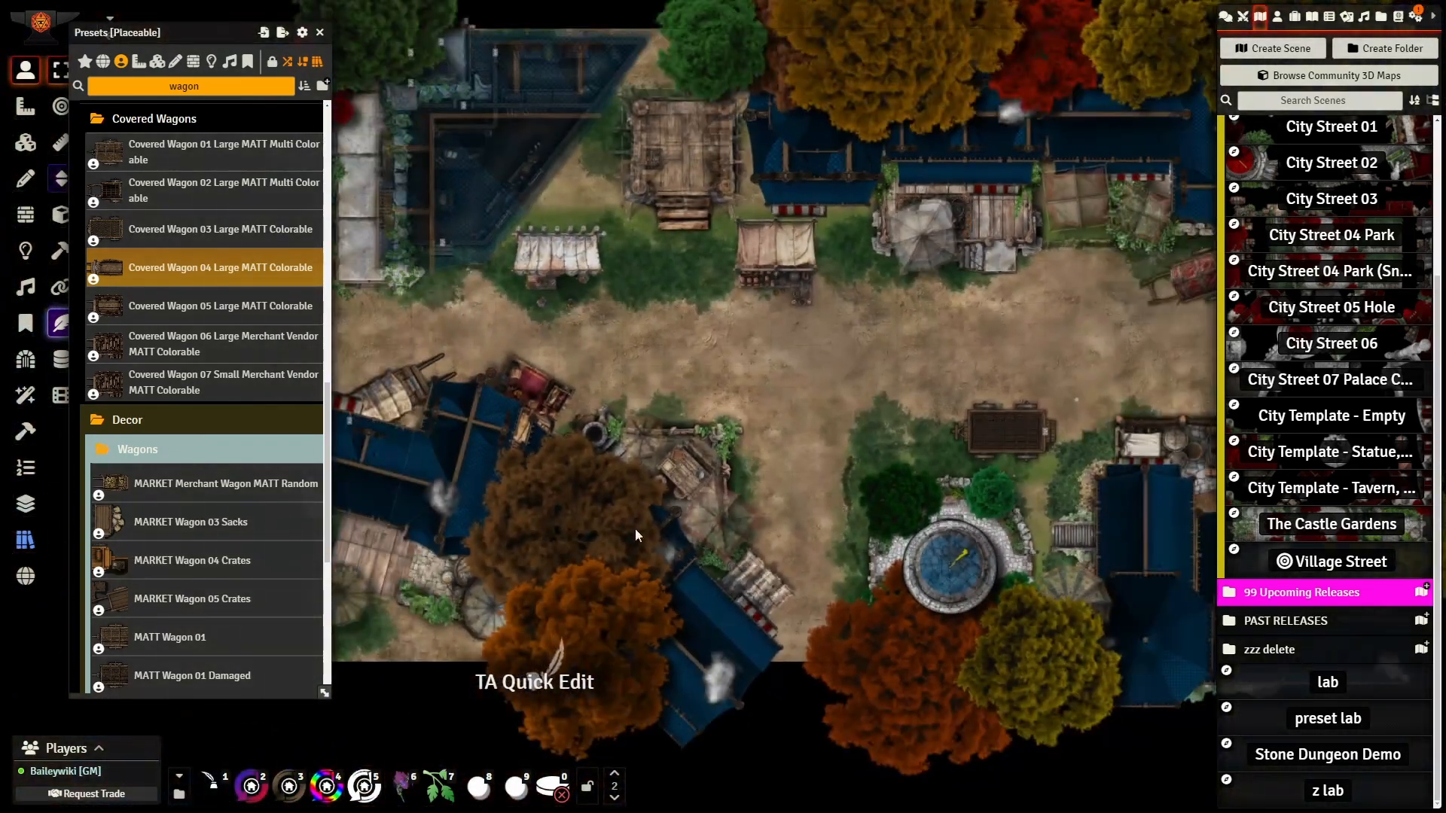
pyautogui.write('street')
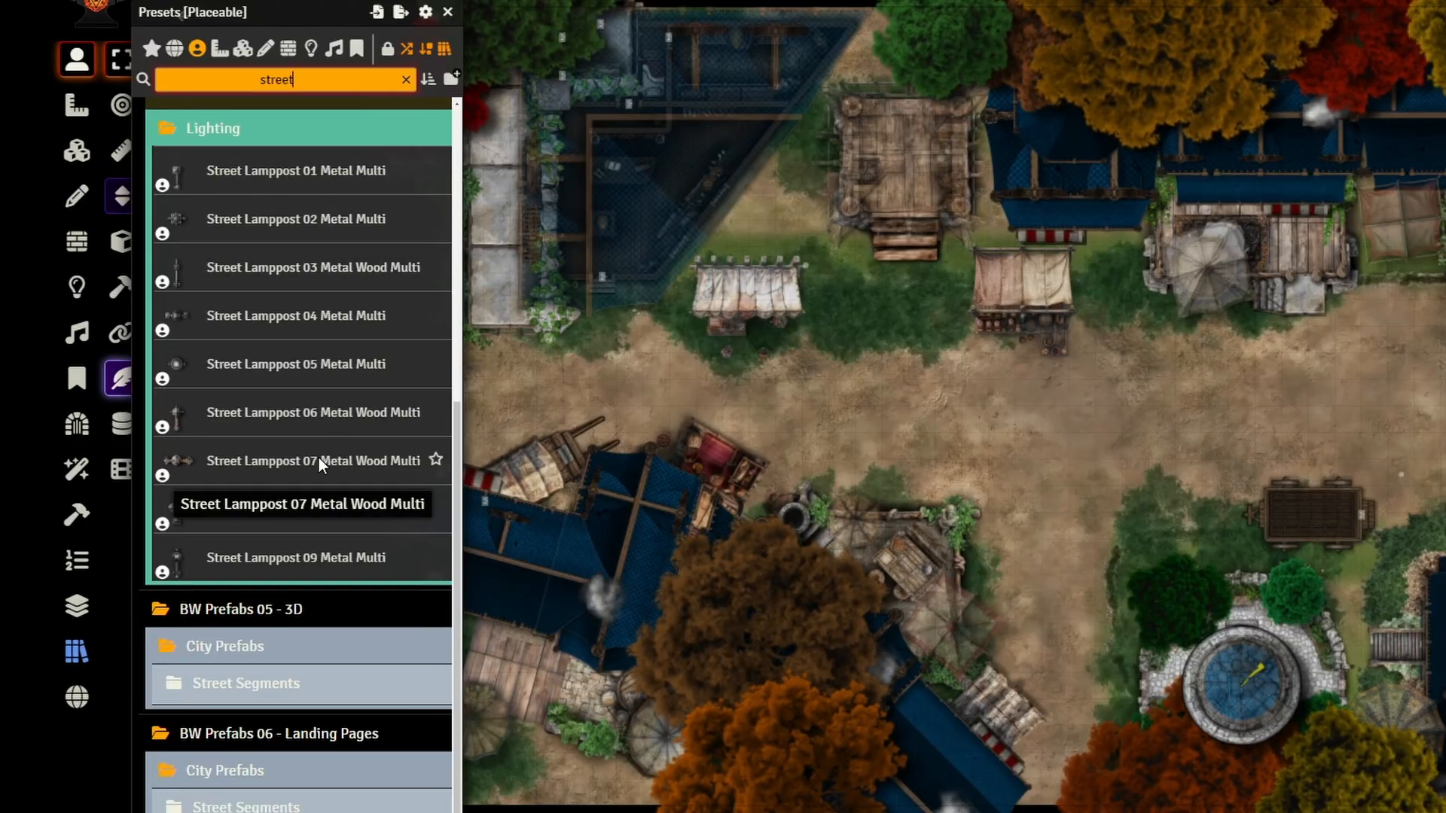
# Step: Place Street Lamppost 06 Metal Wood Multi on the upper street and return to token controls
pyautogui.click(296, 461)
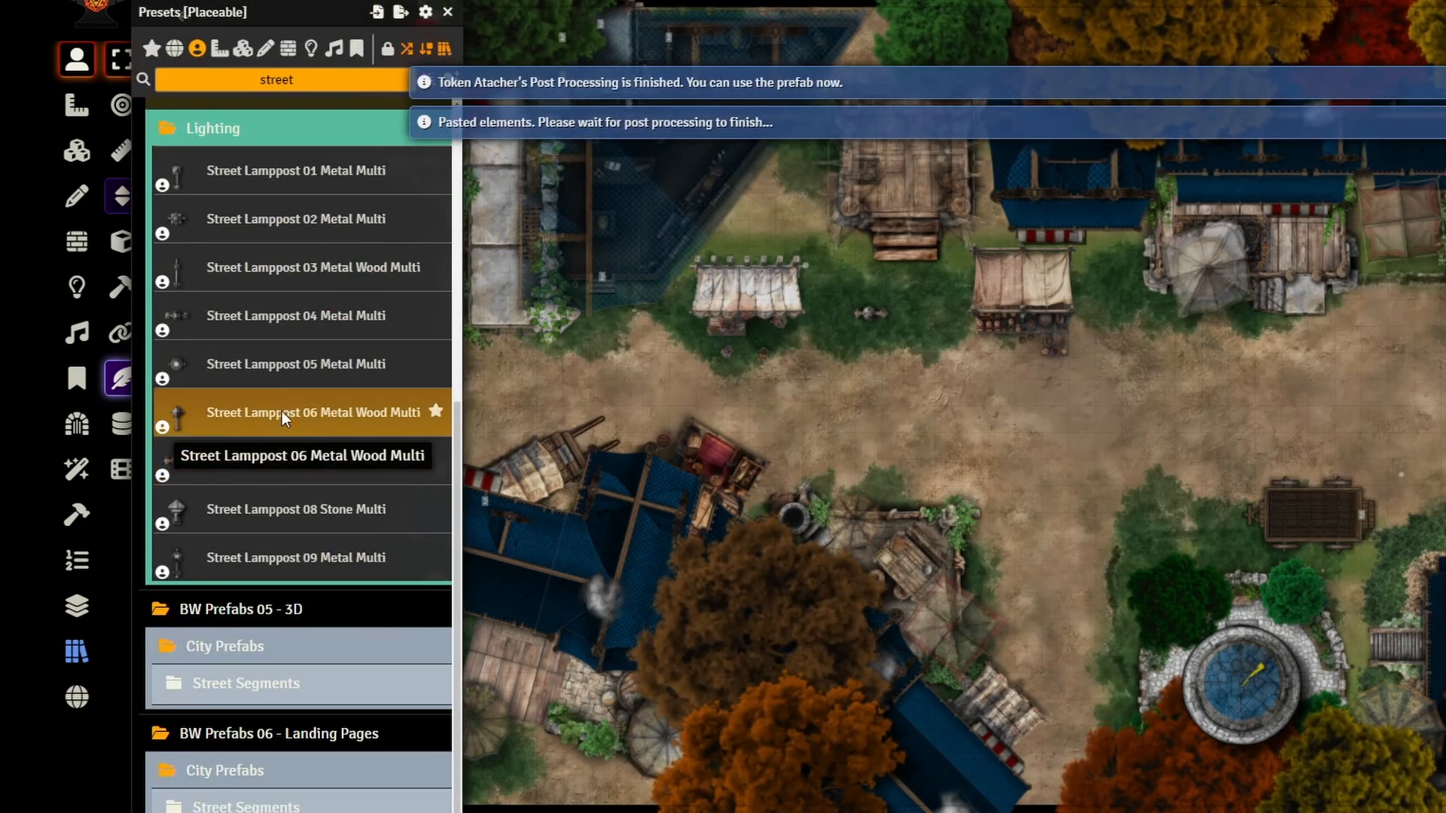
pyautogui.click(296, 413)
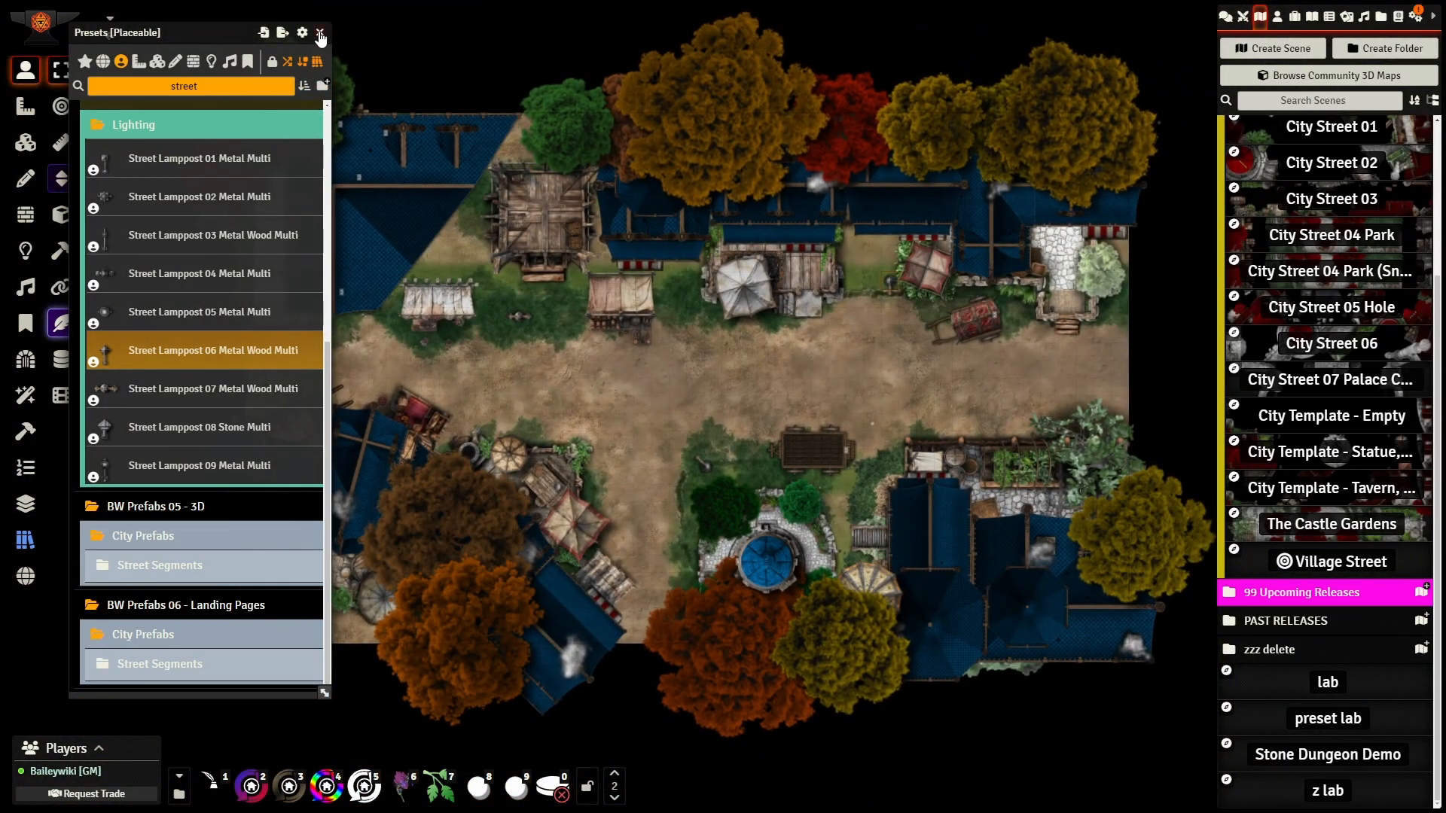
pyautogui.click(319, 31)
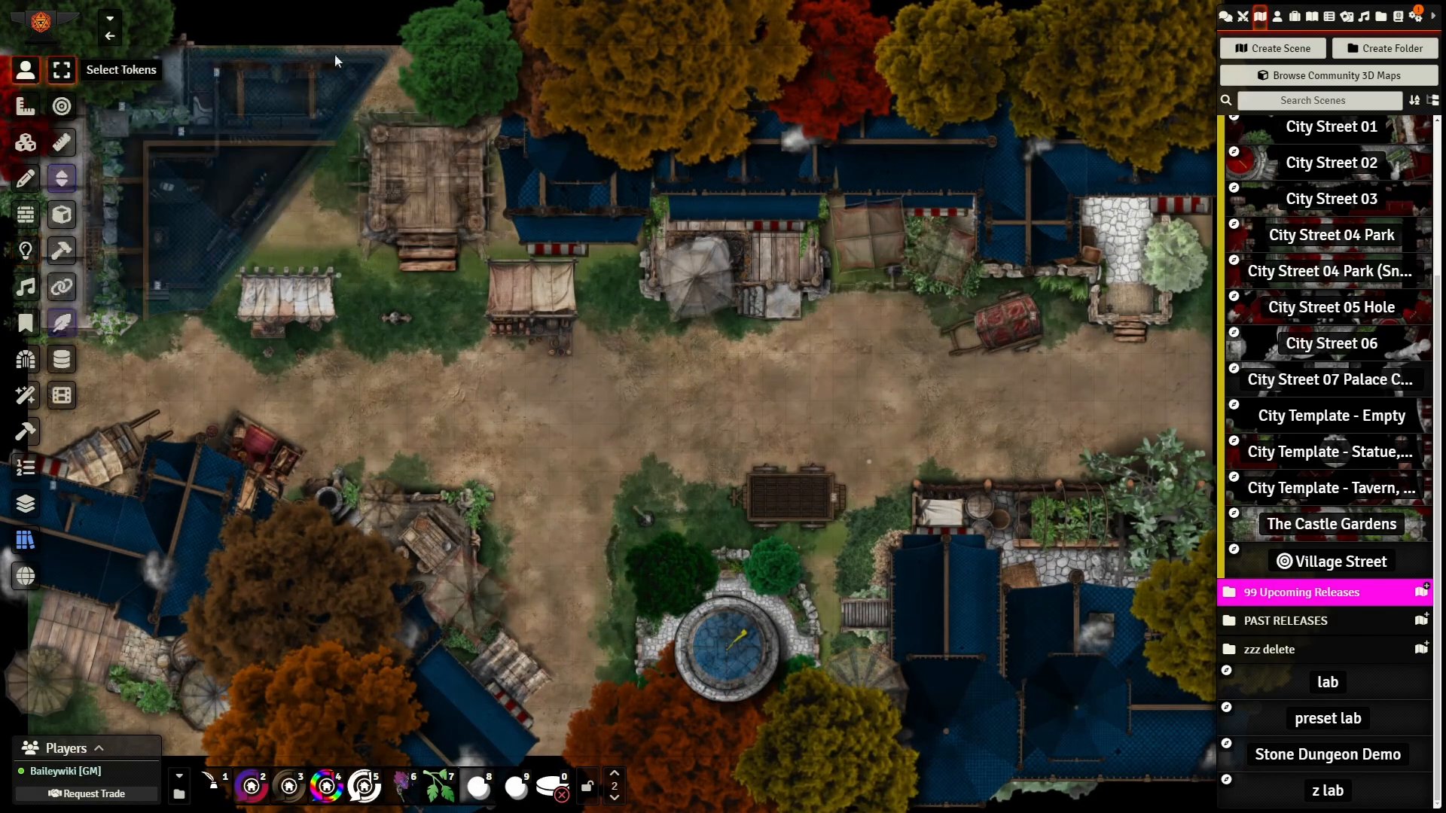
pyautogui.click(1304, 15)
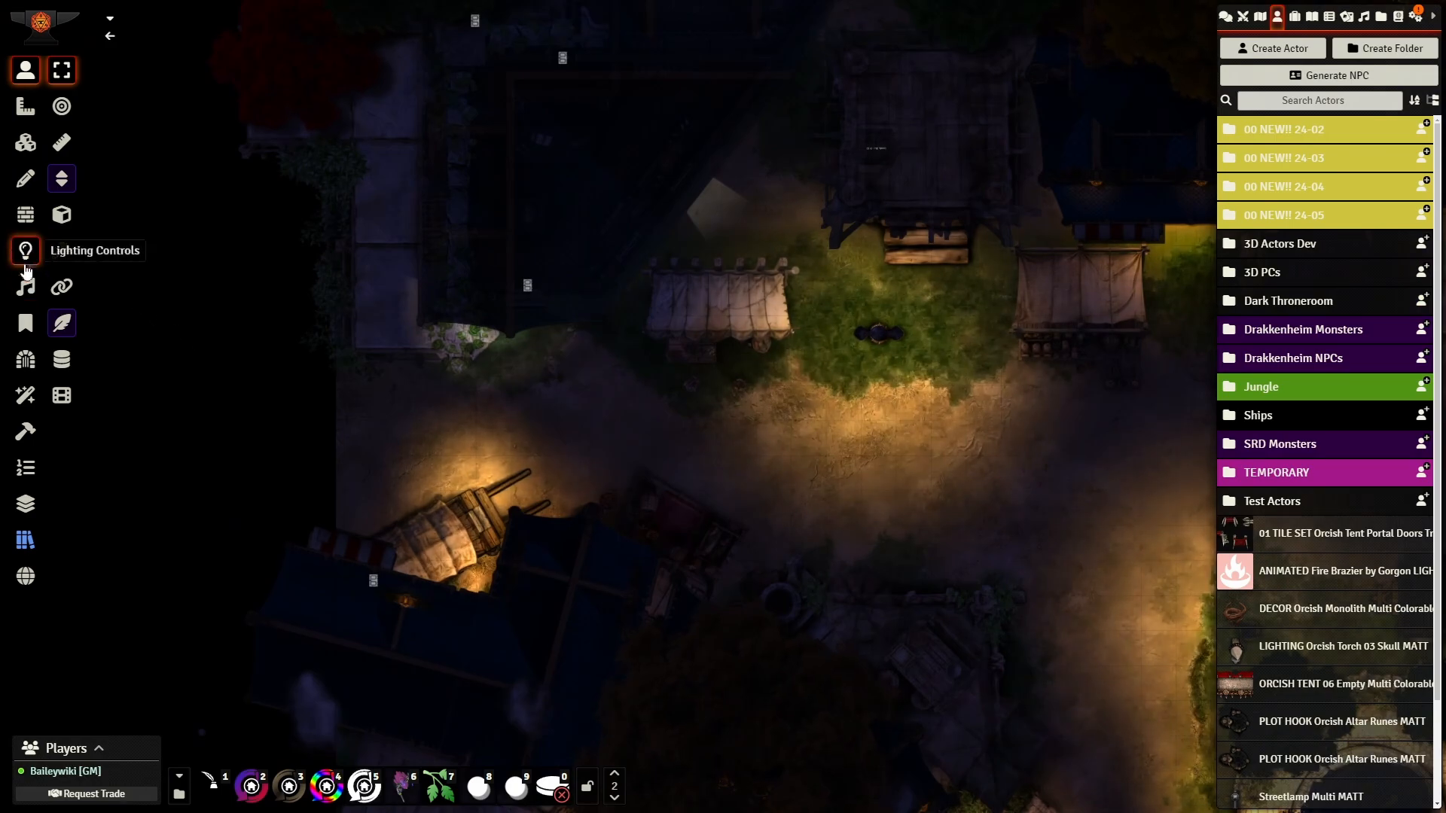
# Step: Use the BW Scene Lighting Torch Glow Nighttime preset for the street lamps
pyautogui.click(25, 250)
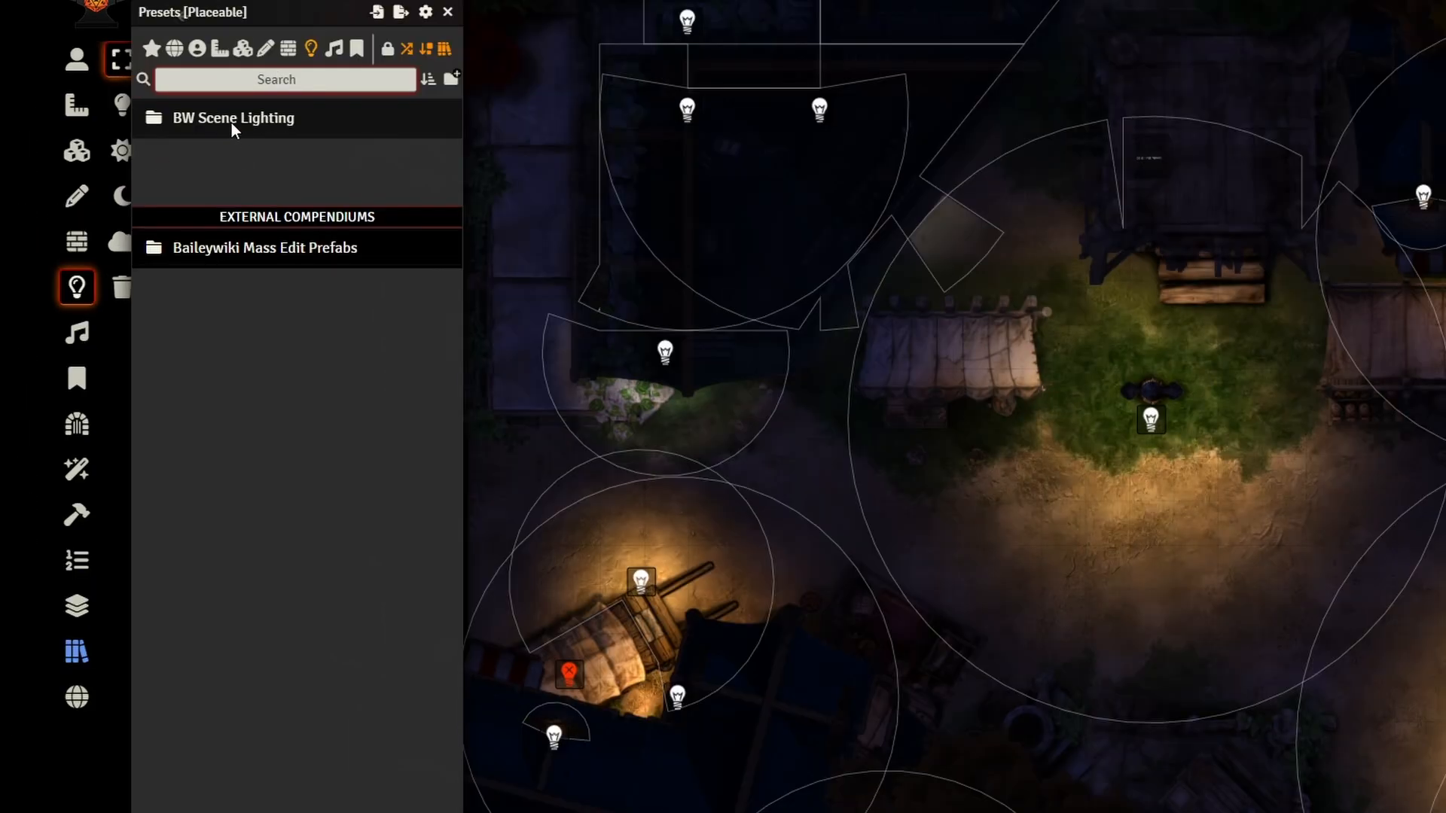
pyautogui.click(233, 118)
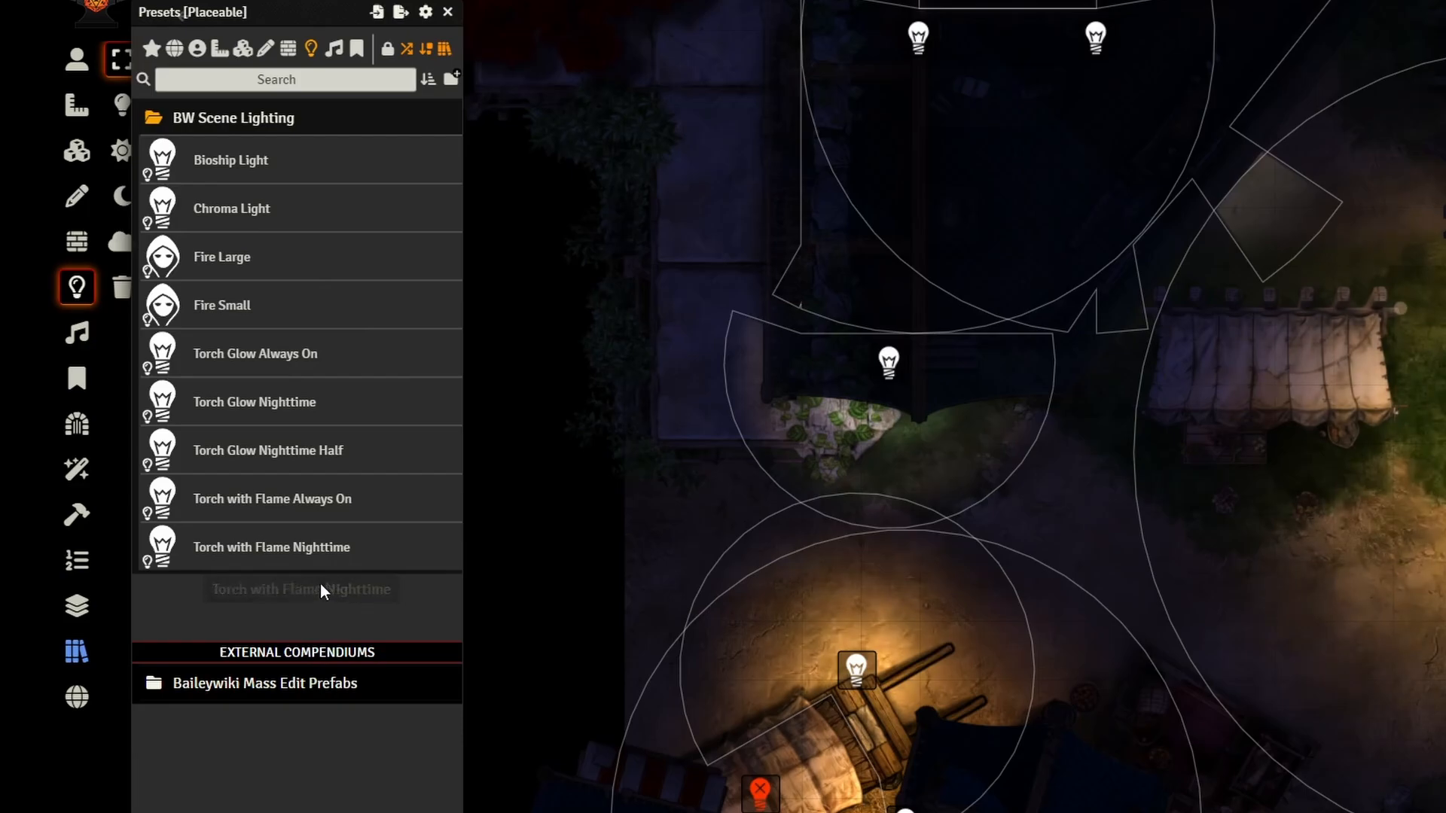
pyautogui.moveTo(295, 412)
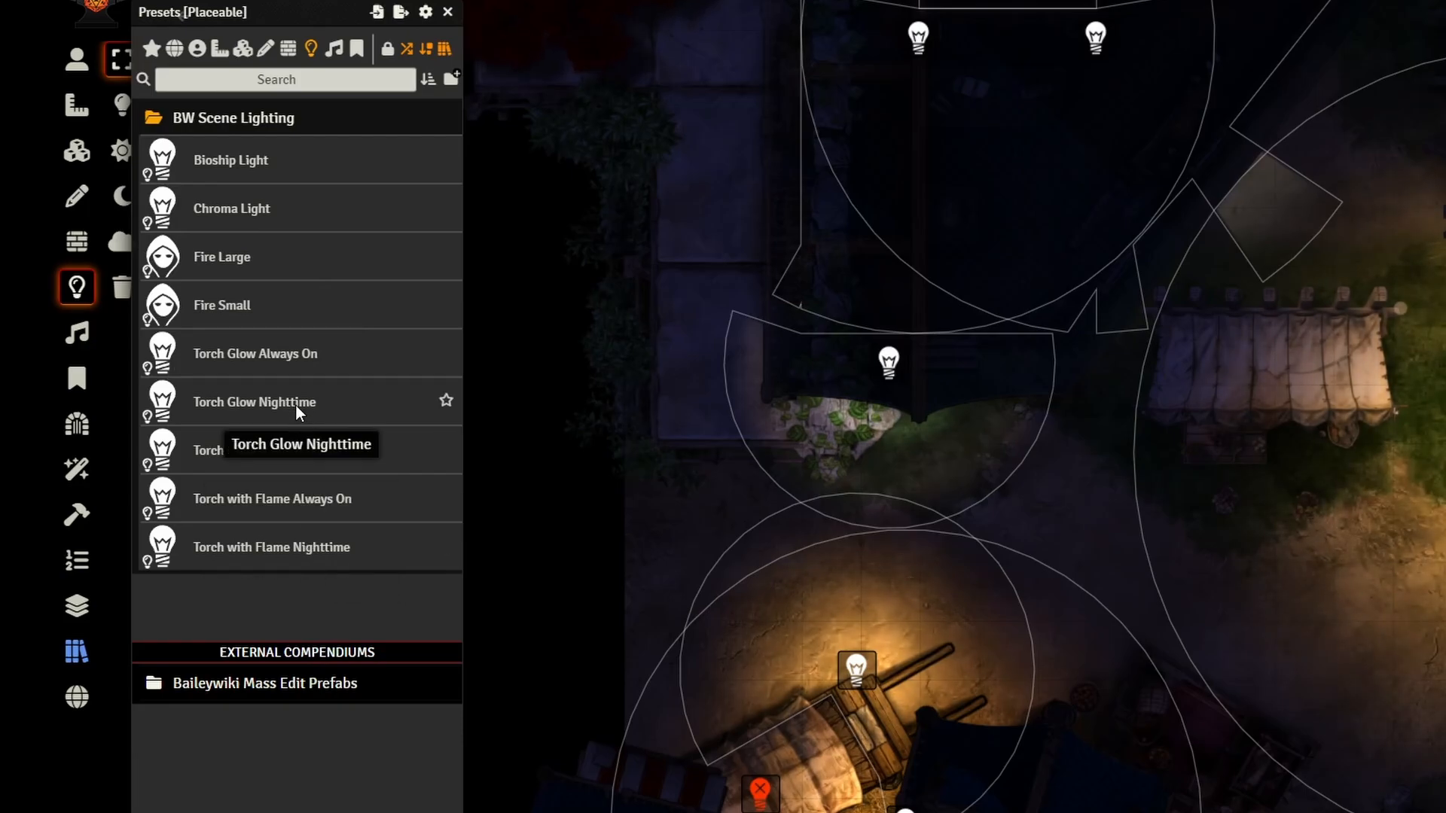
pyautogui.rightClick(286, 401)
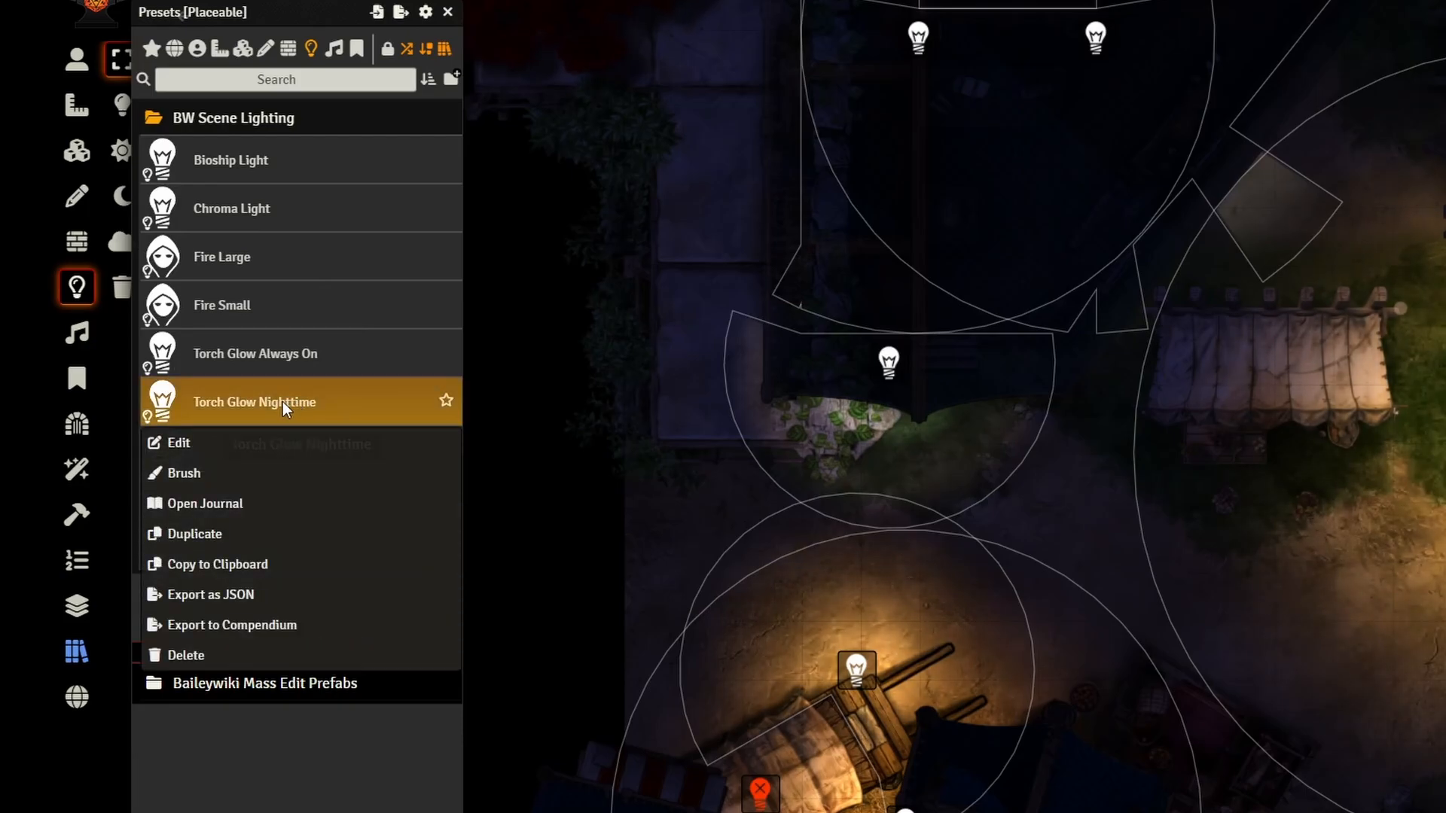
pyautogui.click(183, 473)
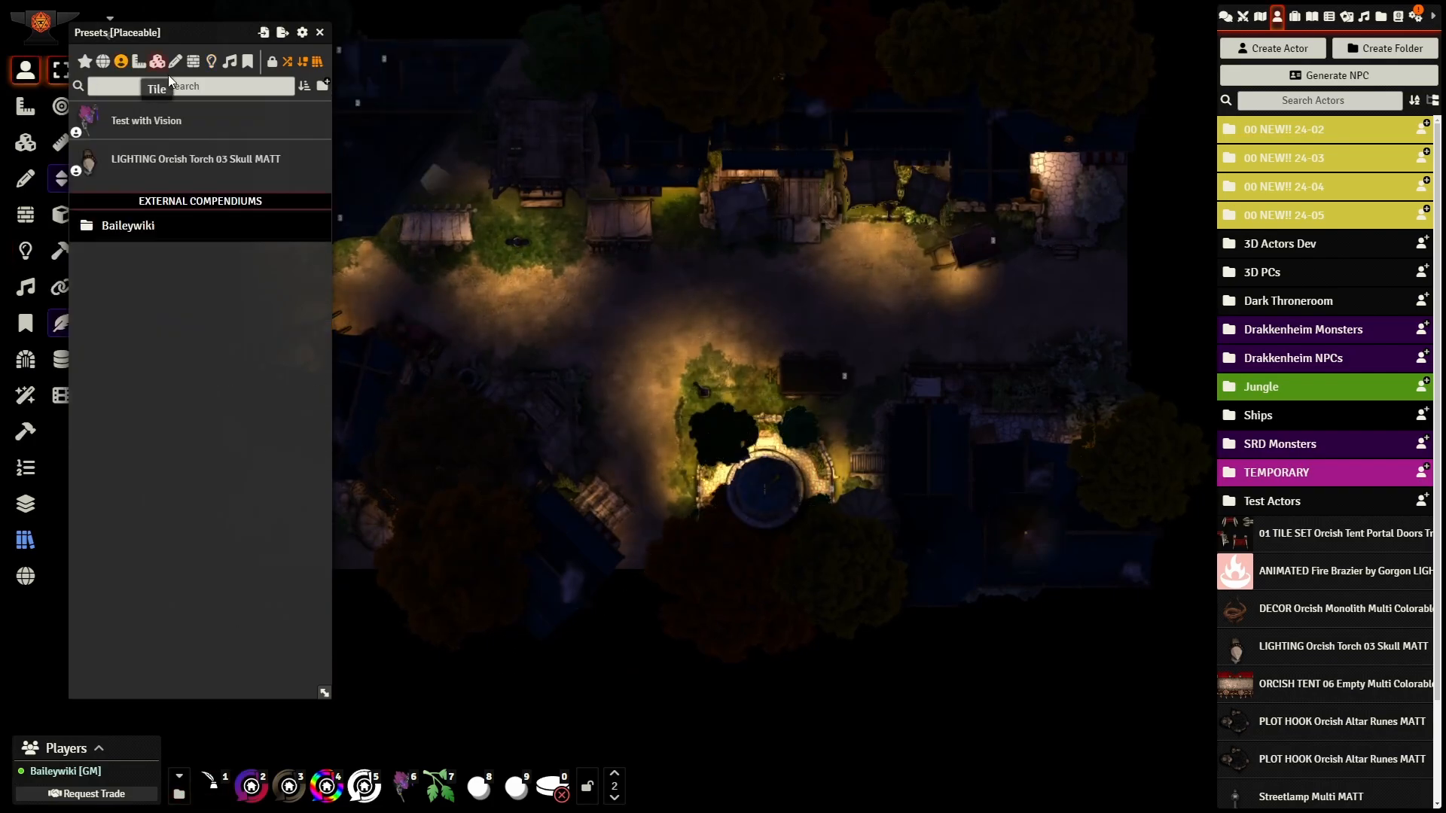
# Step: Place another lit street lamppost beside the stone garden on the lower street
pyautogui.write('street')
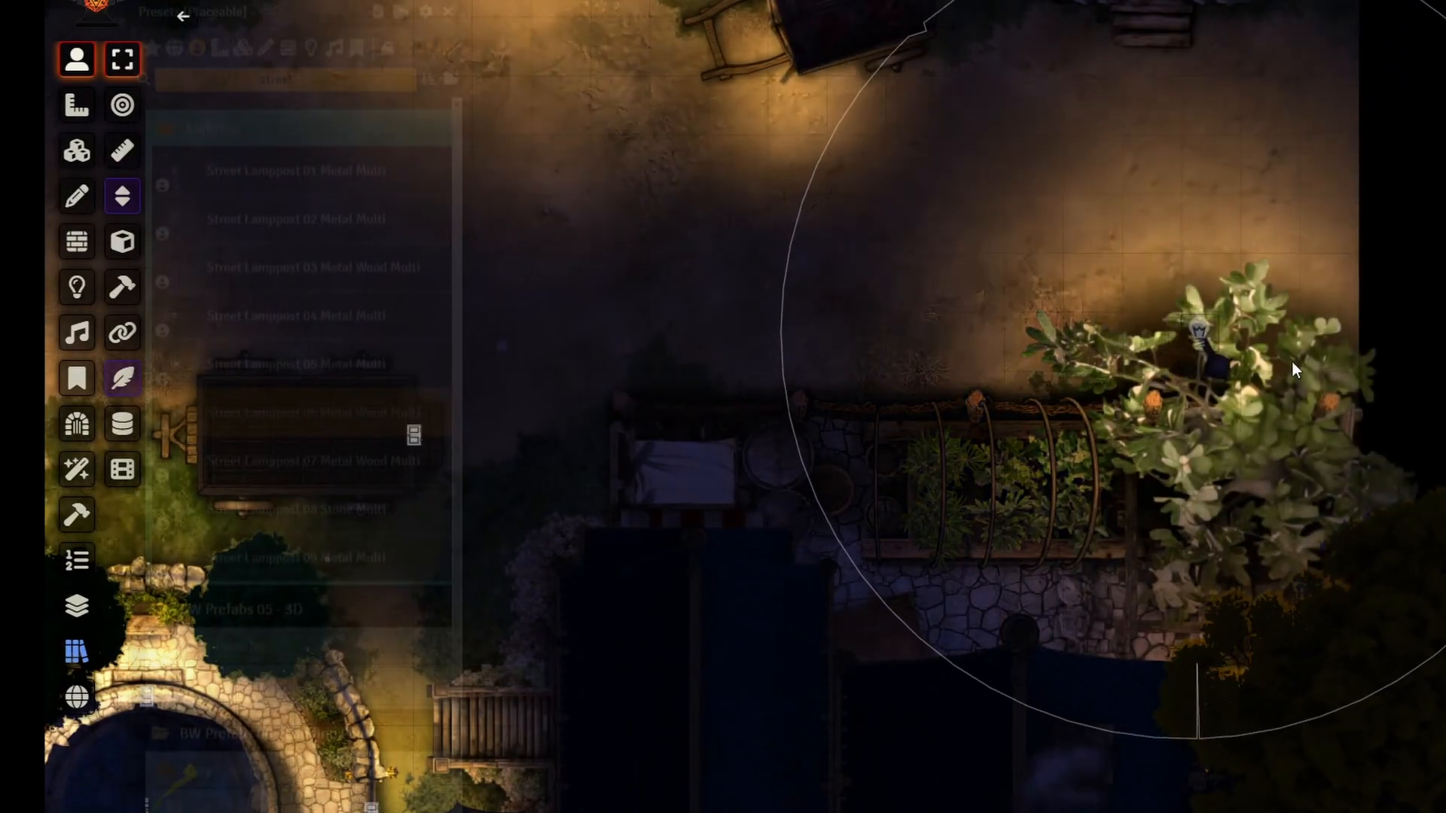
pyautogui.moveTo(1199, 351); pyautogui.dragTo(1042, 305)
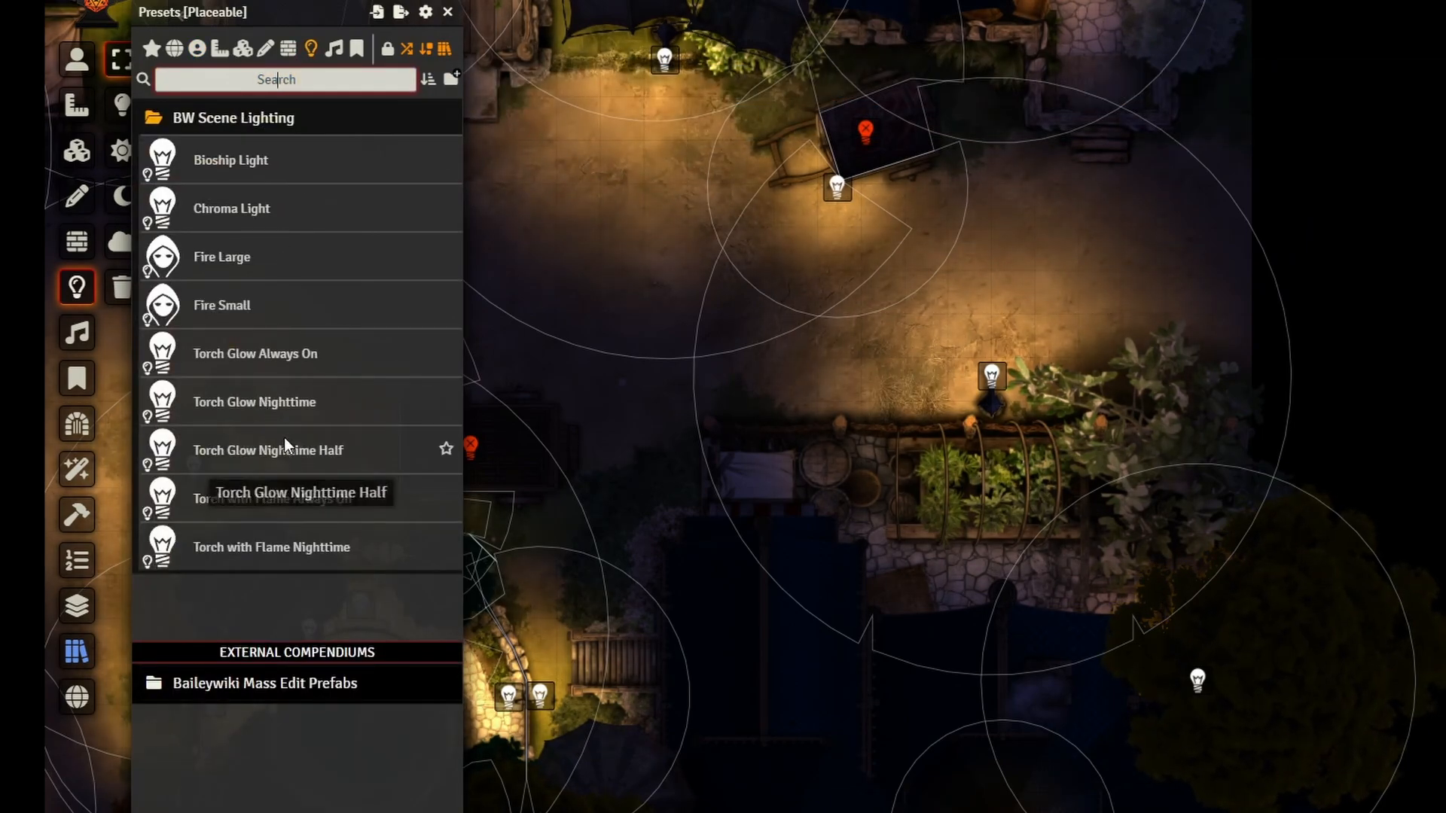
# Step: Place Torch Glow Nighttime lights on the streetlamp tiles, then move to ambient sounds
pyautogui.rightClick(253, 401)
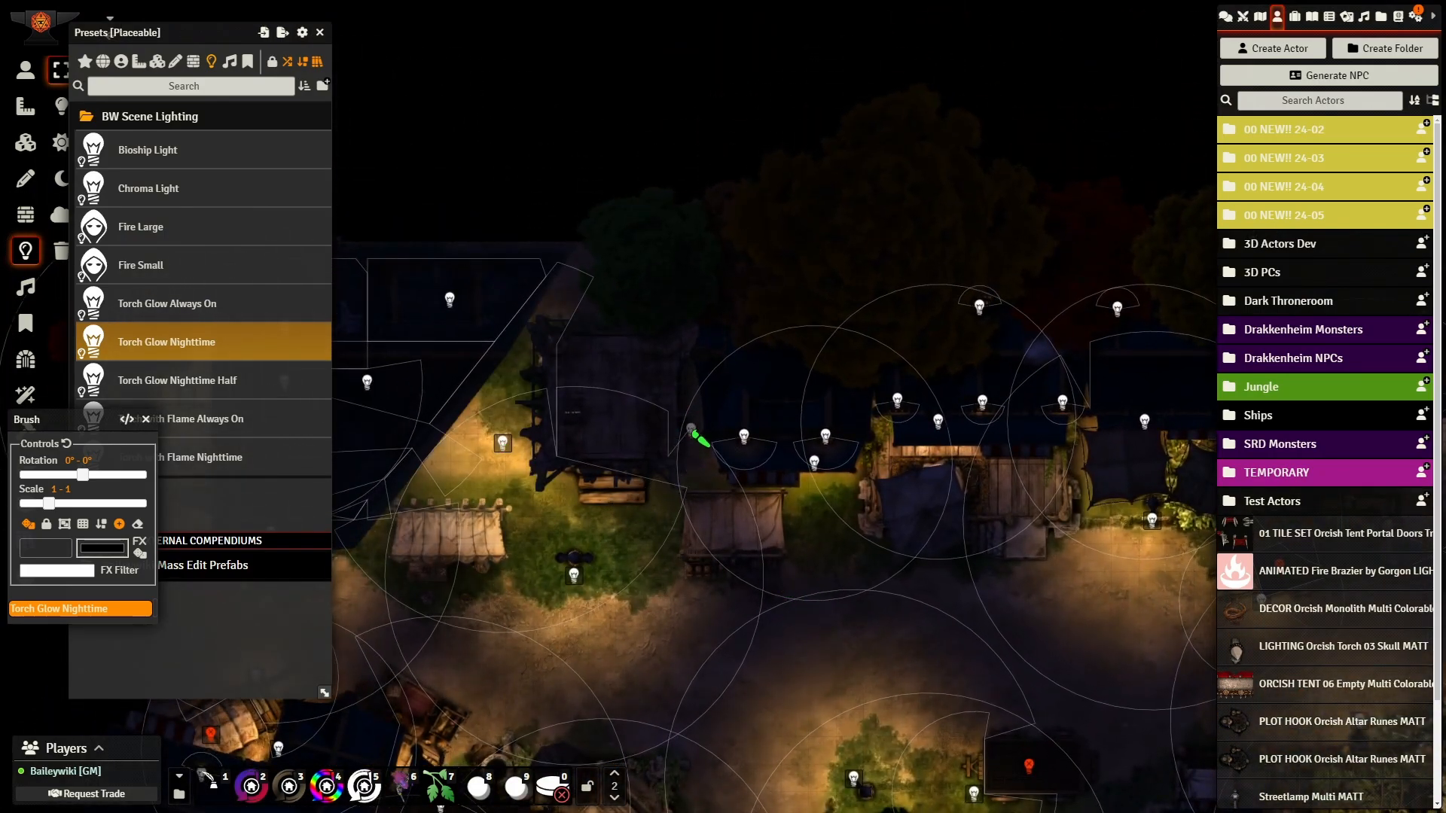
pyautogui.scroll(-3)
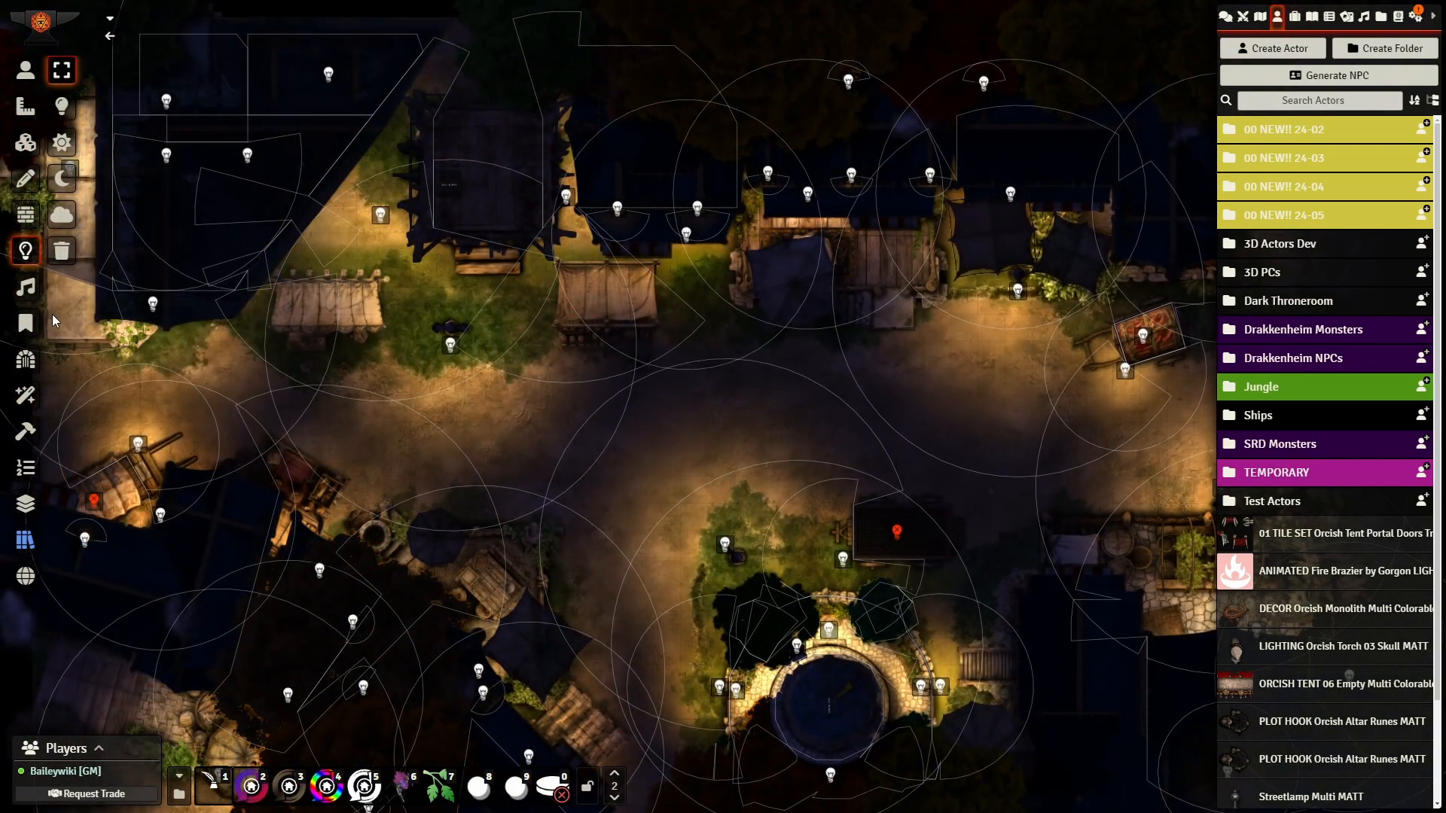
pyautogui.click(25, 250)
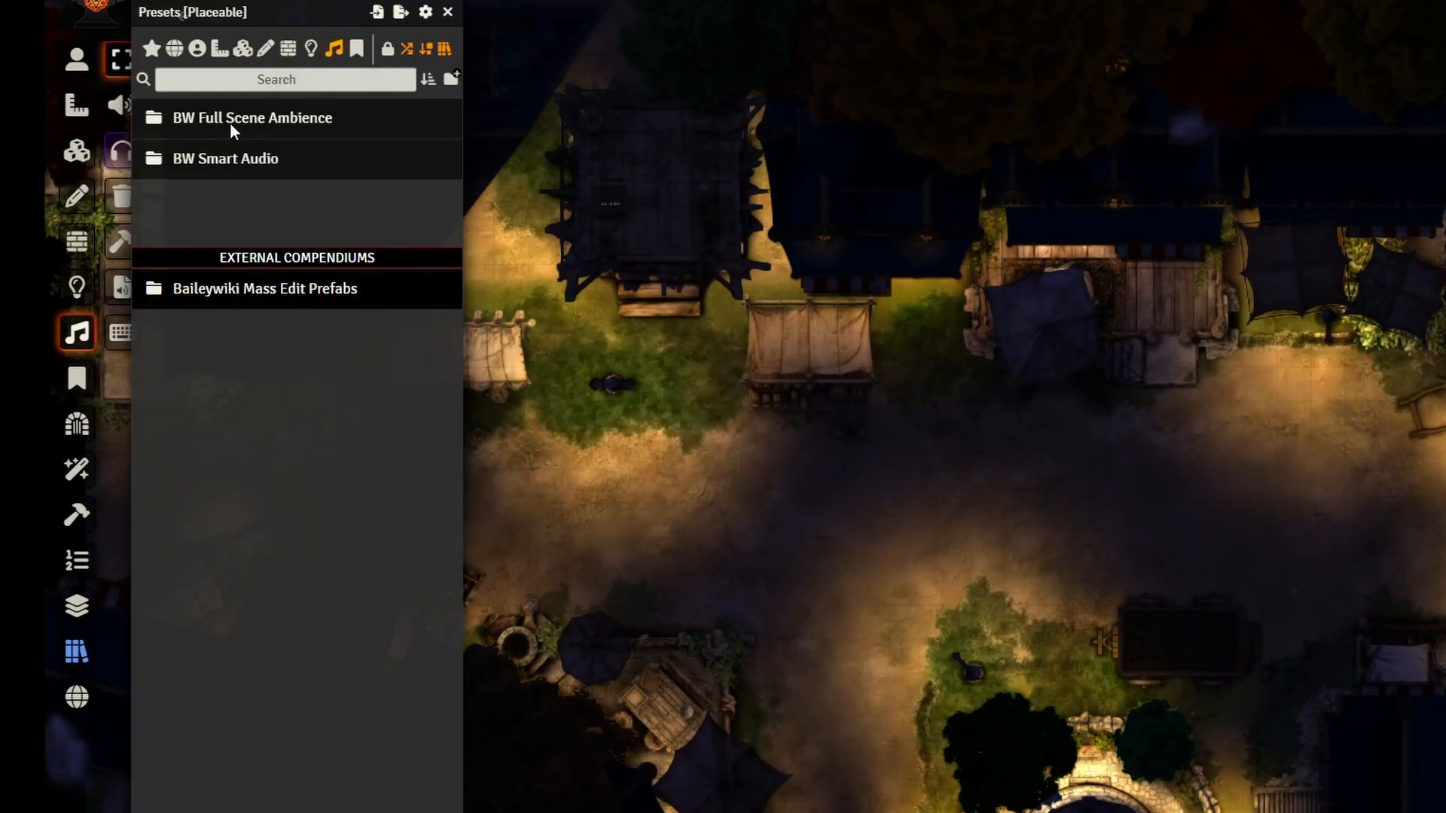
# Step: Drop Ambient Full Scene Nighttime Crickets onto the scene with a 200 ft radius
pyautogui.click(252, 118)
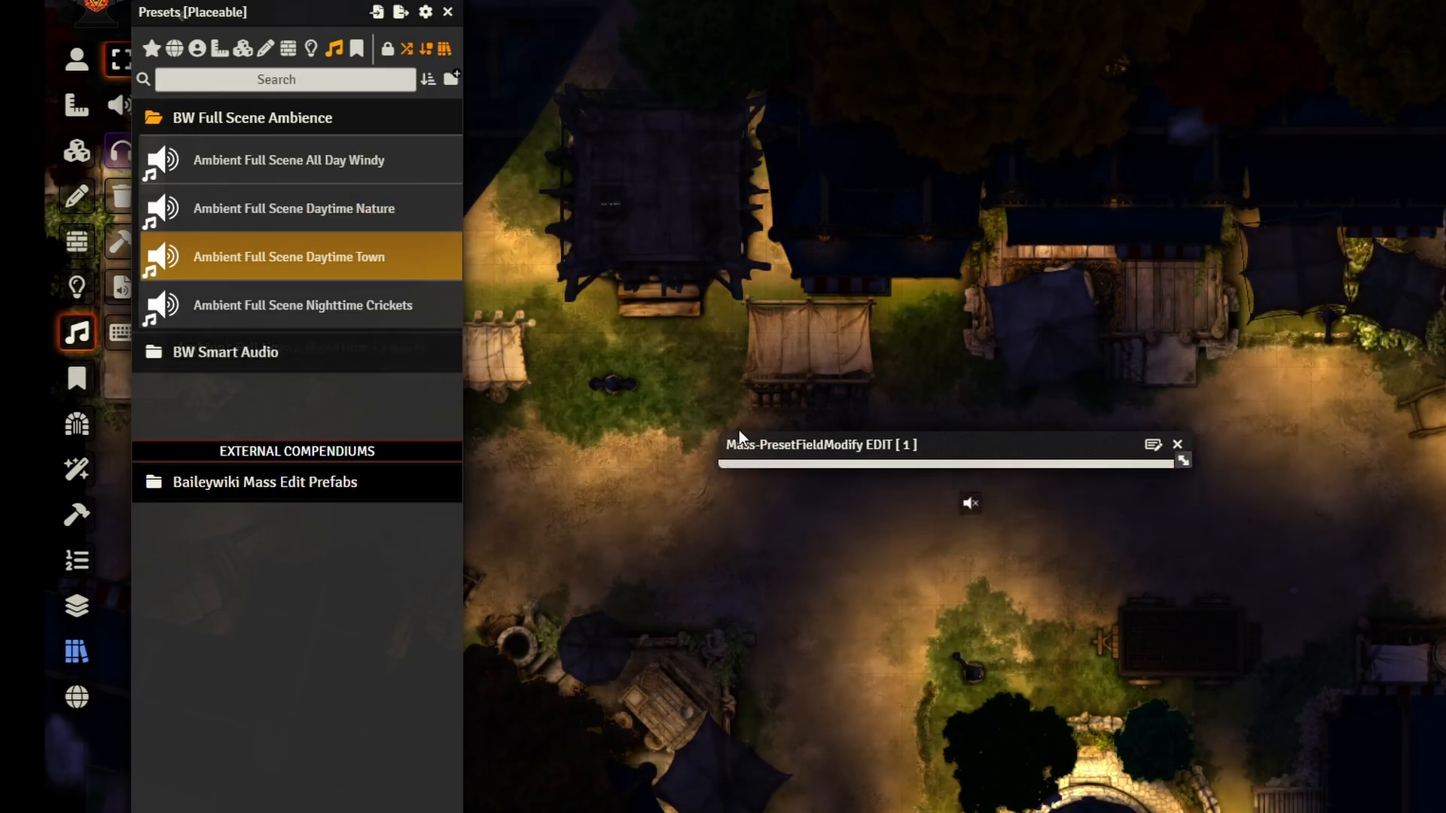
pyautogui.click(301, 306)
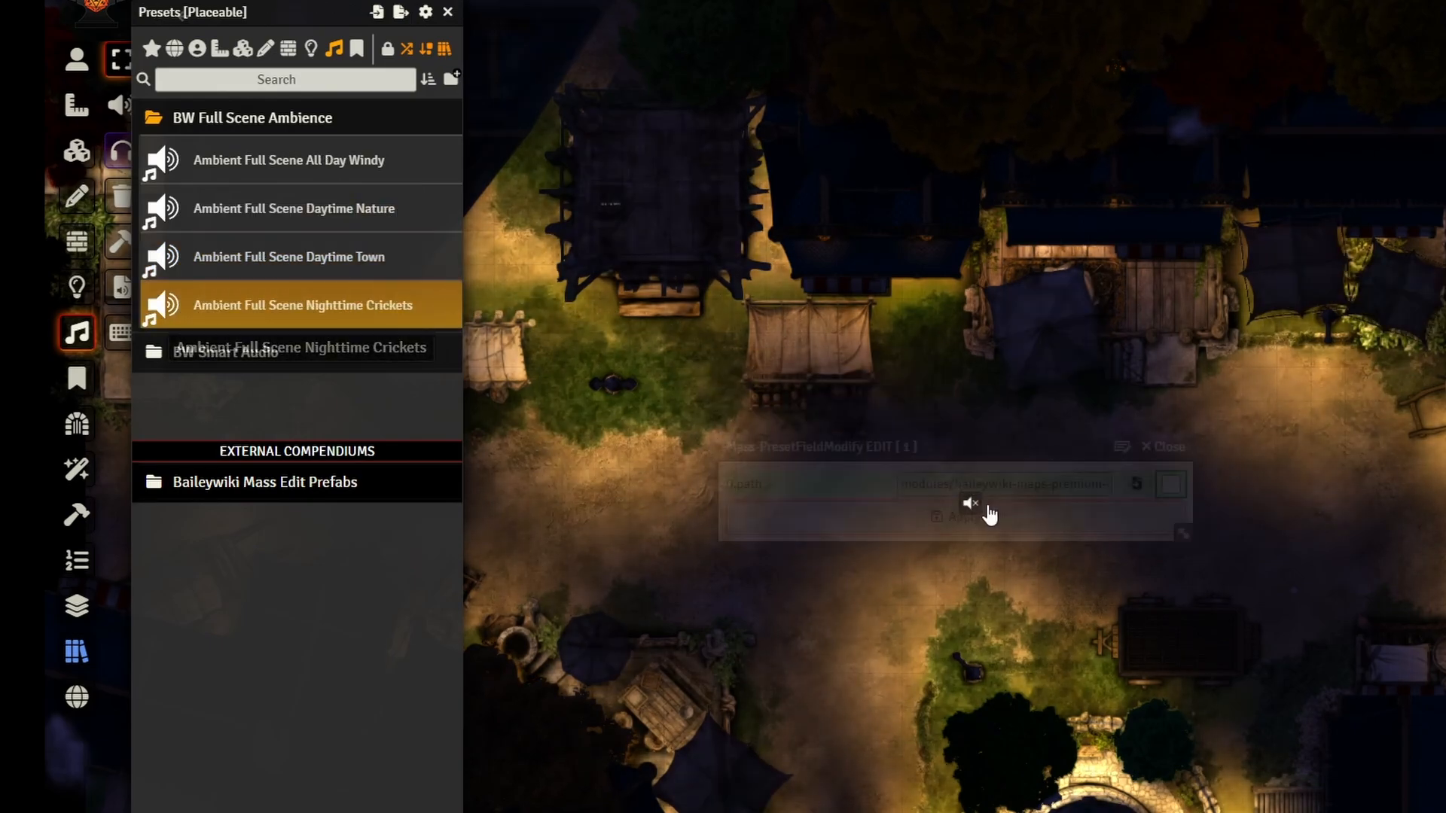
pyautogui.click(1161, 446)
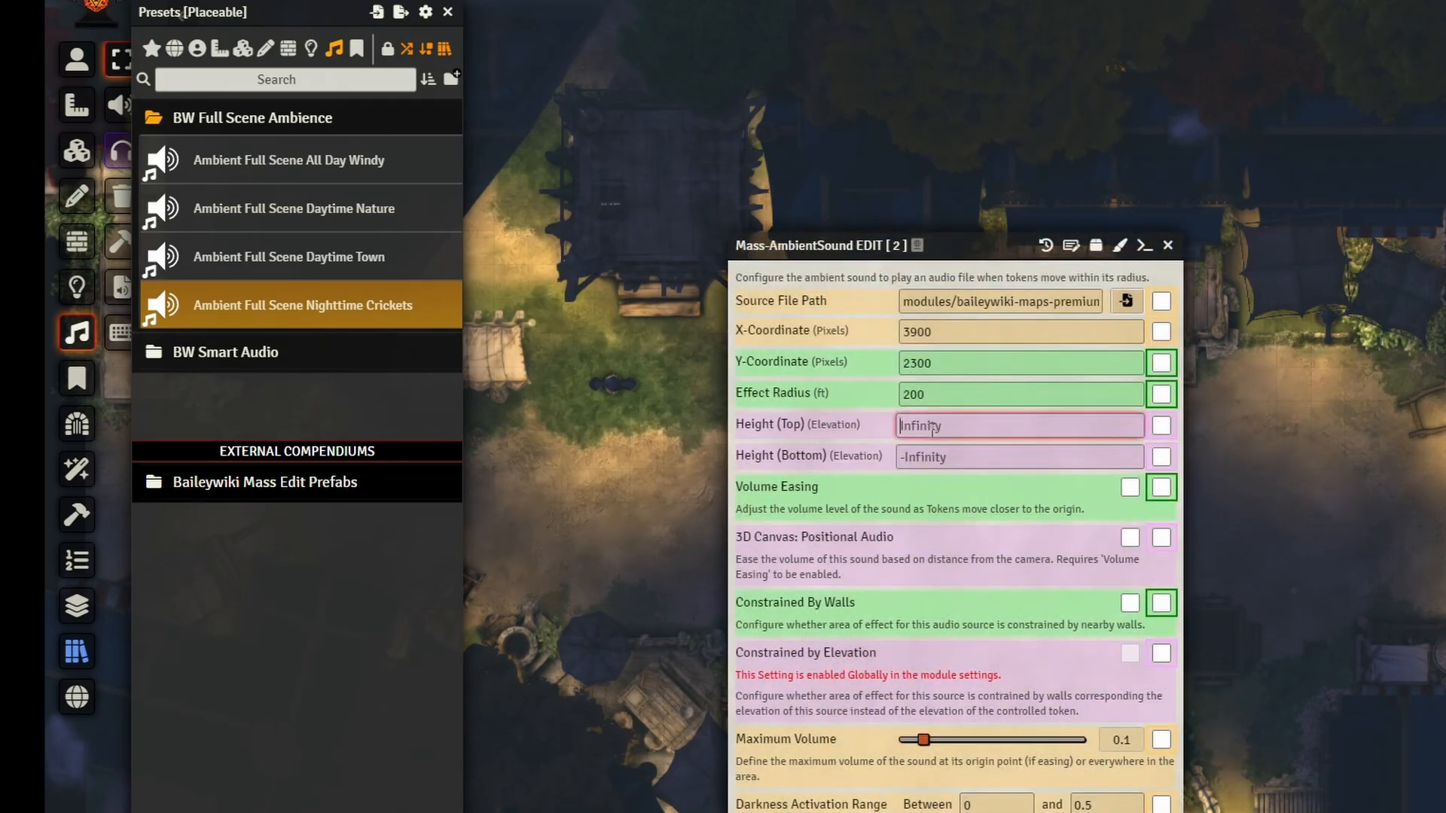
pyautogui.click(1167, 244)
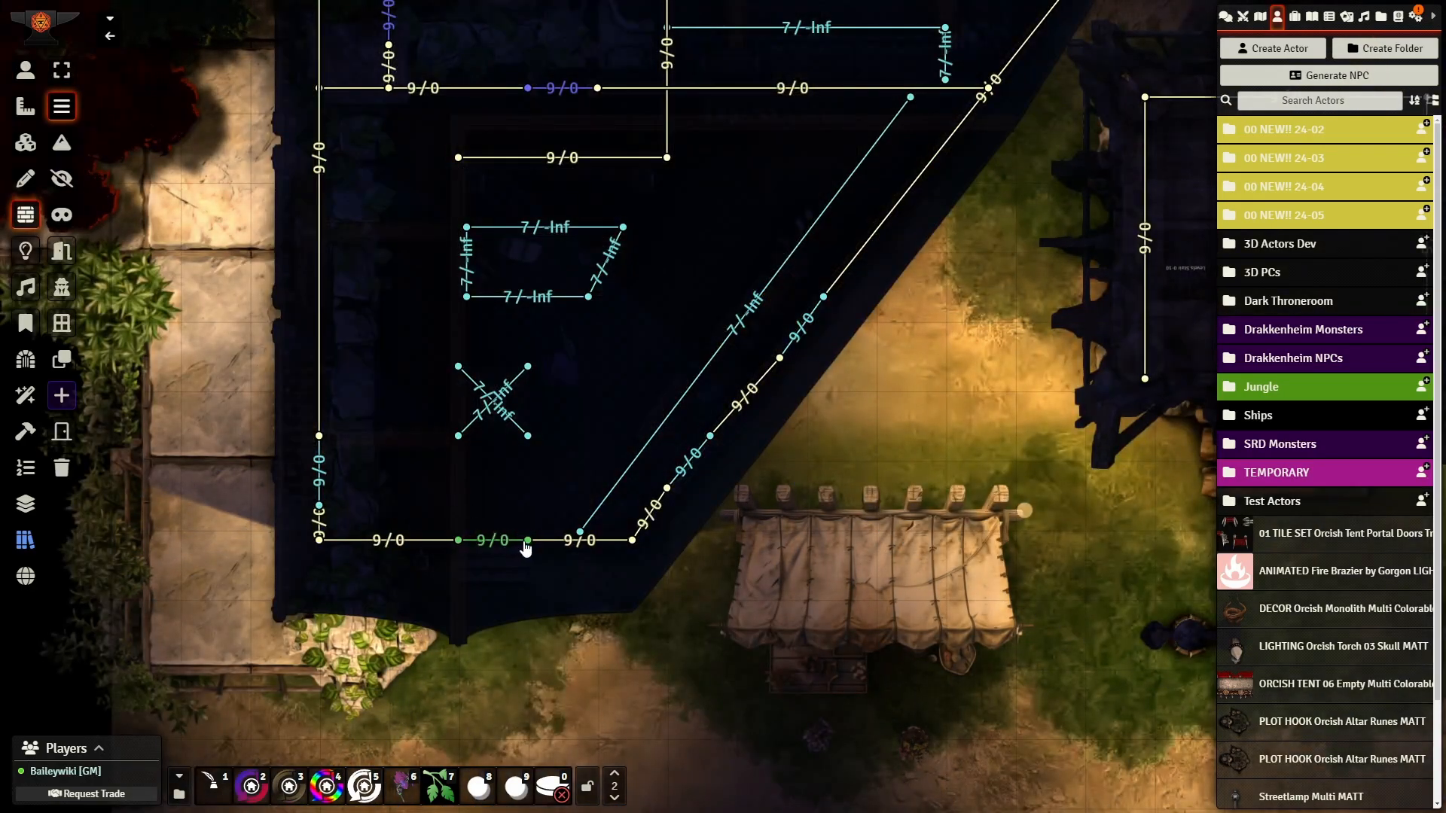
# Step: Set the house's door walls to the Wood, Heavy door sound via Mass-Wall EDIT
pyautogui.click(525, 540)
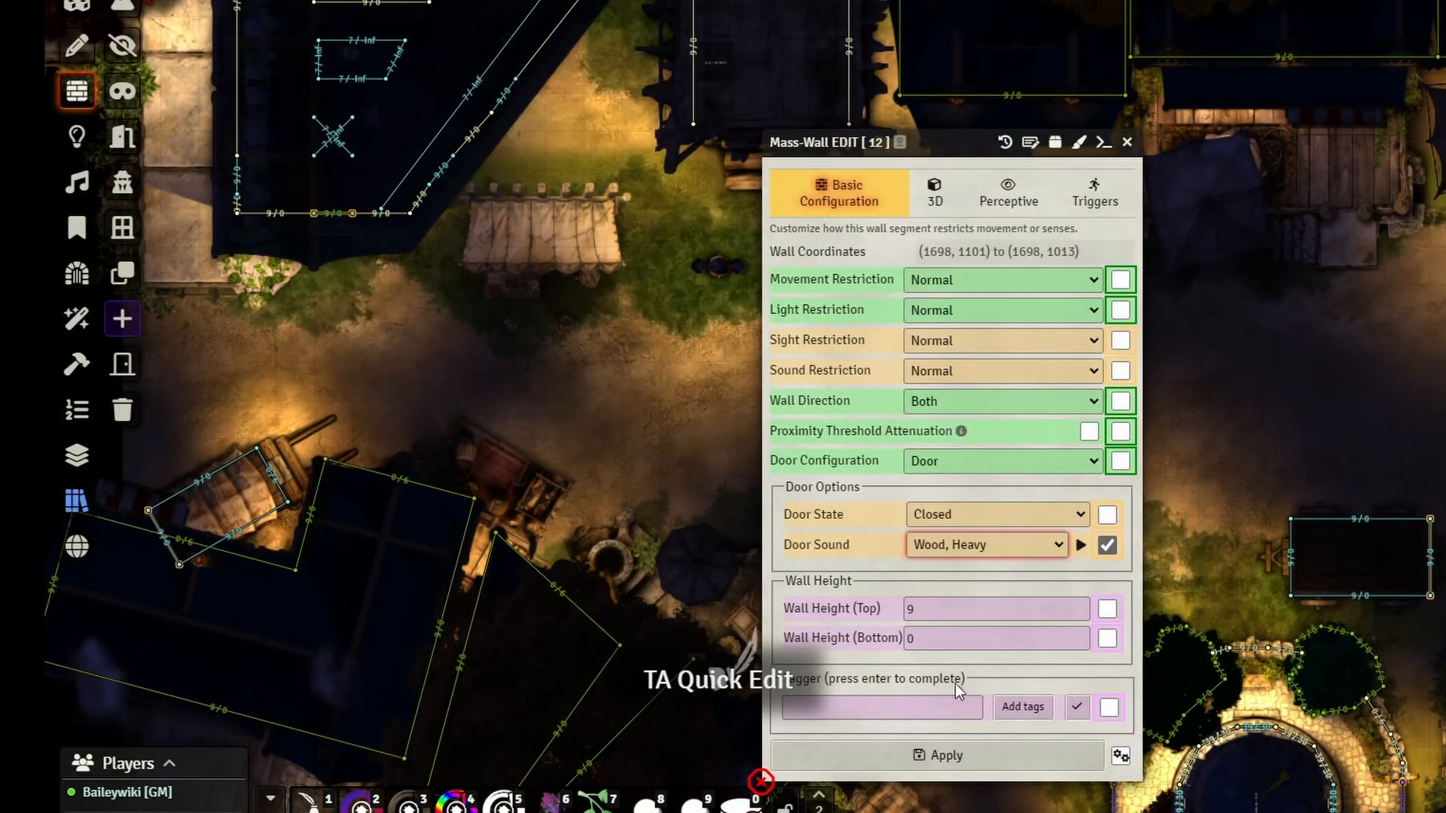
pyautogui.click(1127, 142)
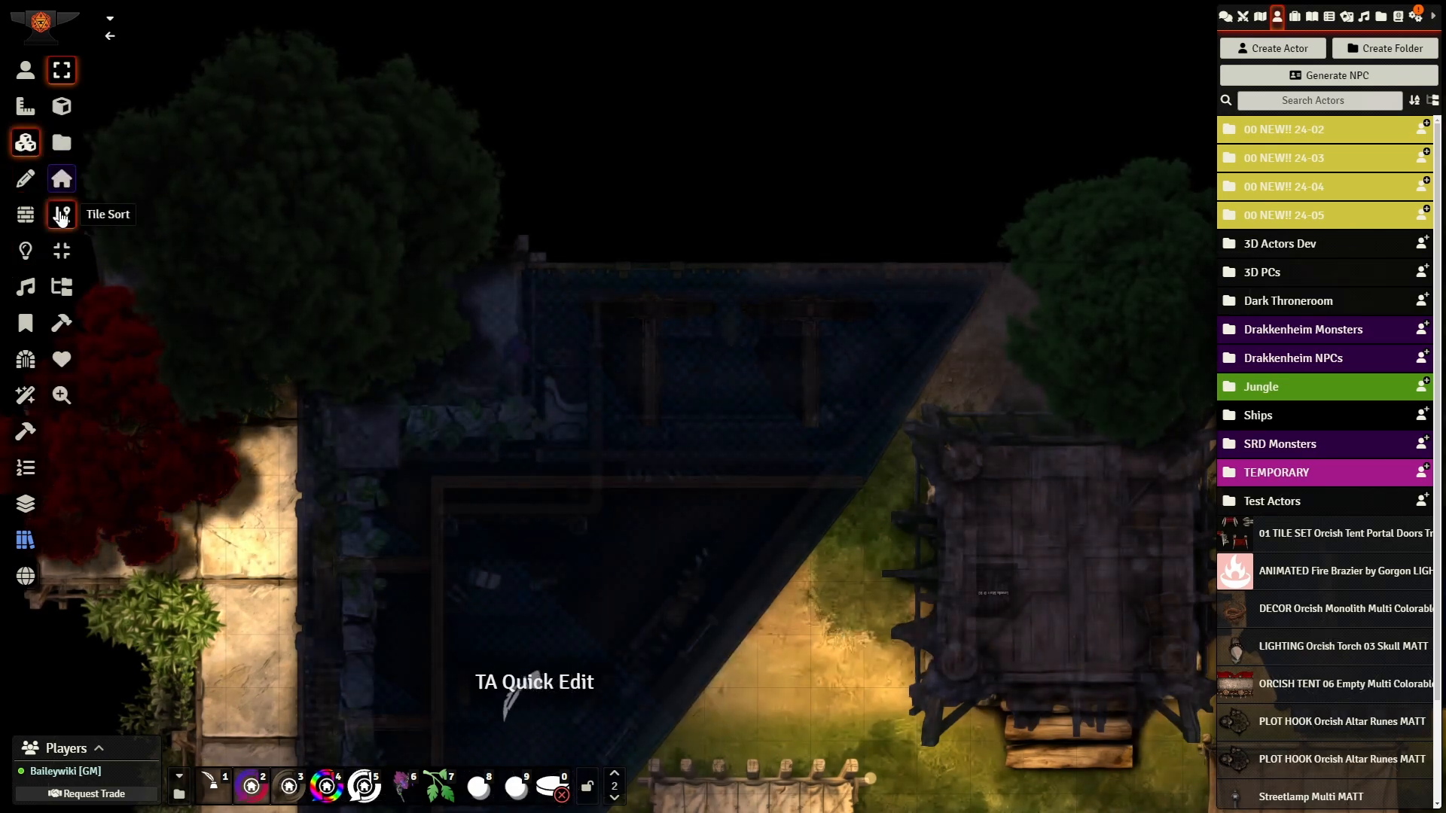
# Step: Open the Tile Sort list and scroll through the scene's tiles in stacking order
pyautogui.click(61, 214)
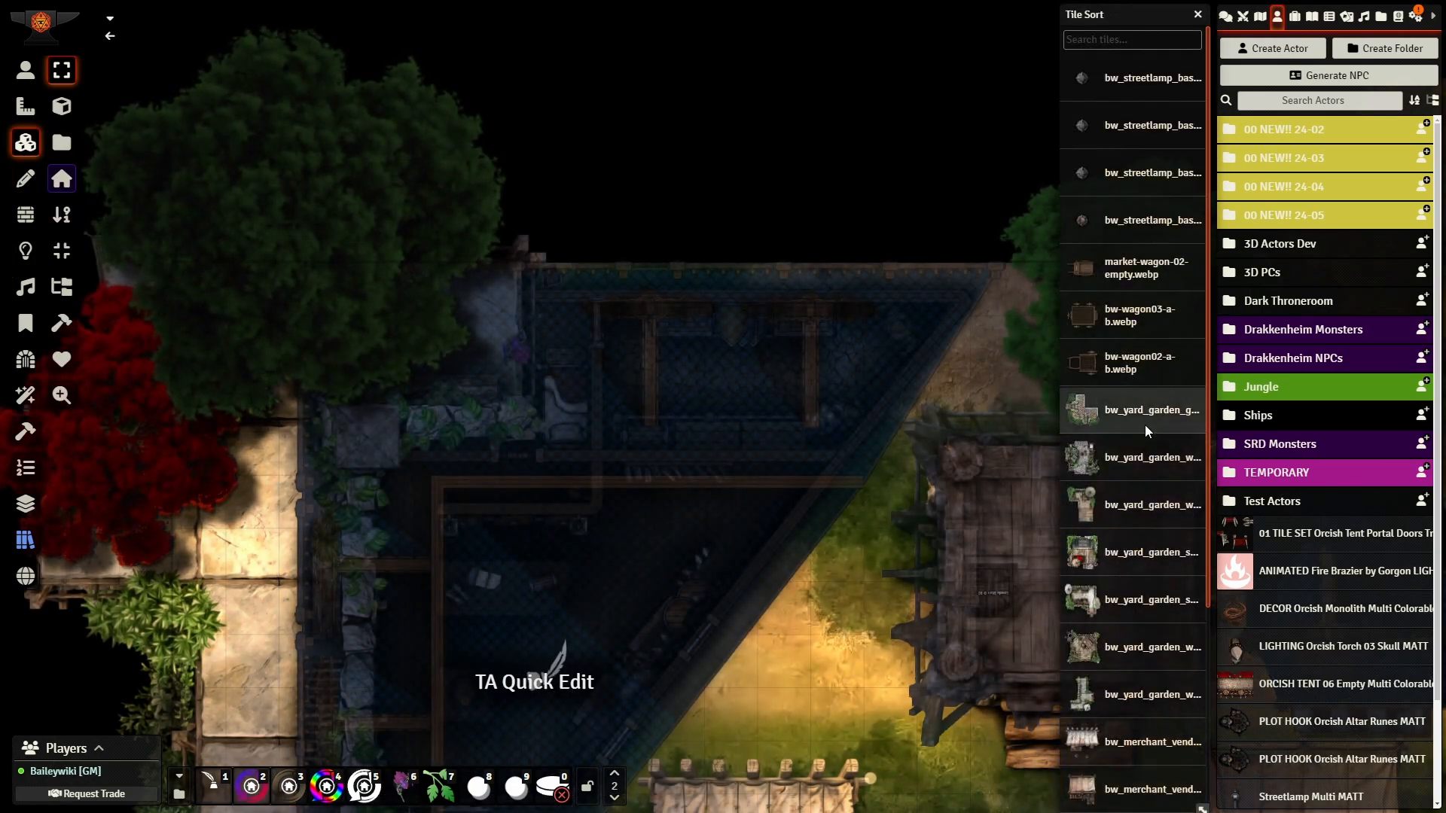
pyautogui.scroll(-3)
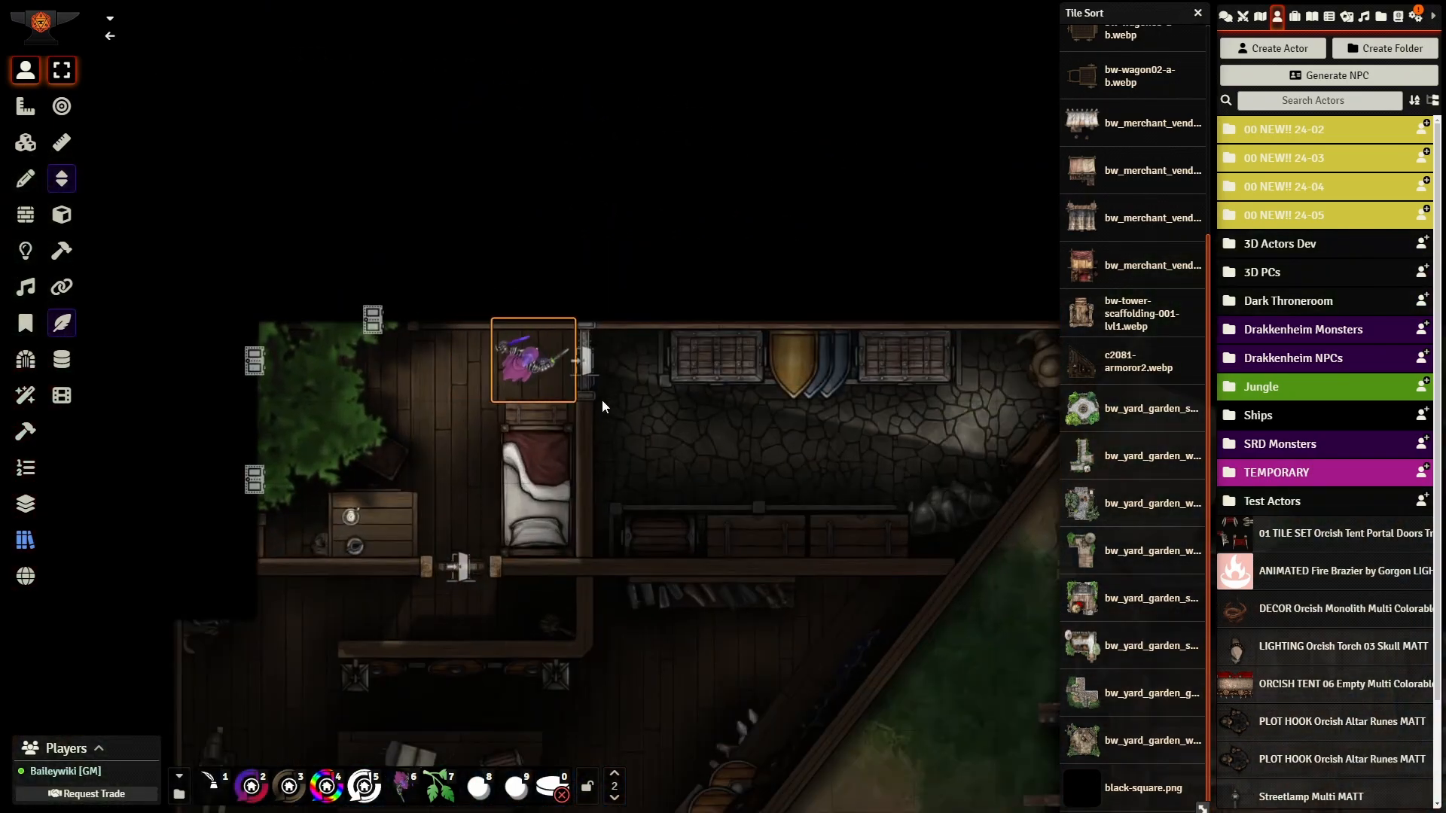
# Step: Walk the armored token through the house rooms so the roof hides and reveals the interior
pyautogui.moveTo(534, 360); pyautogui.dragTo(625, 392)
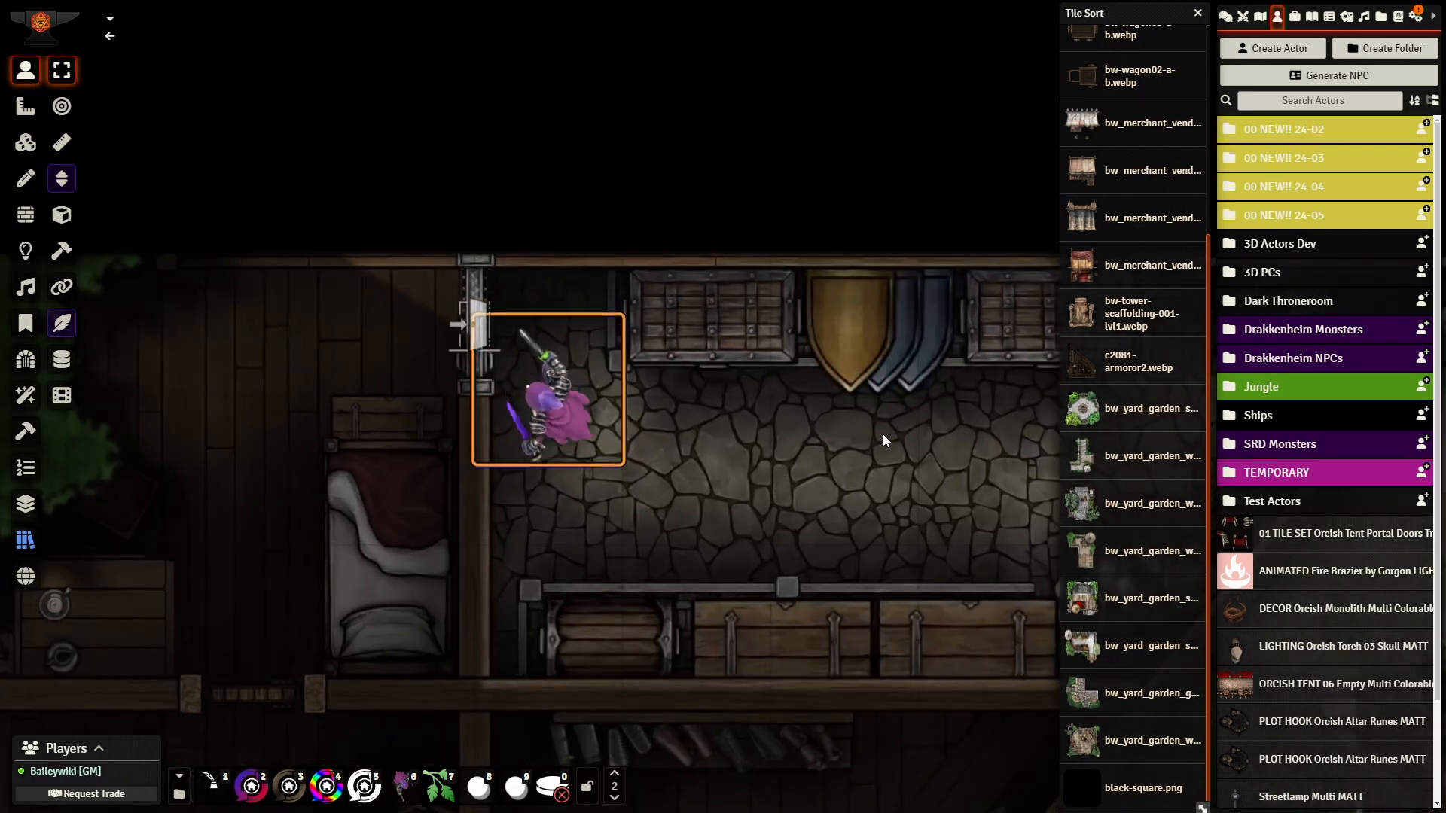
pyautogui.moveTo(546, 388); pyautogui.dragTo(251, 322)
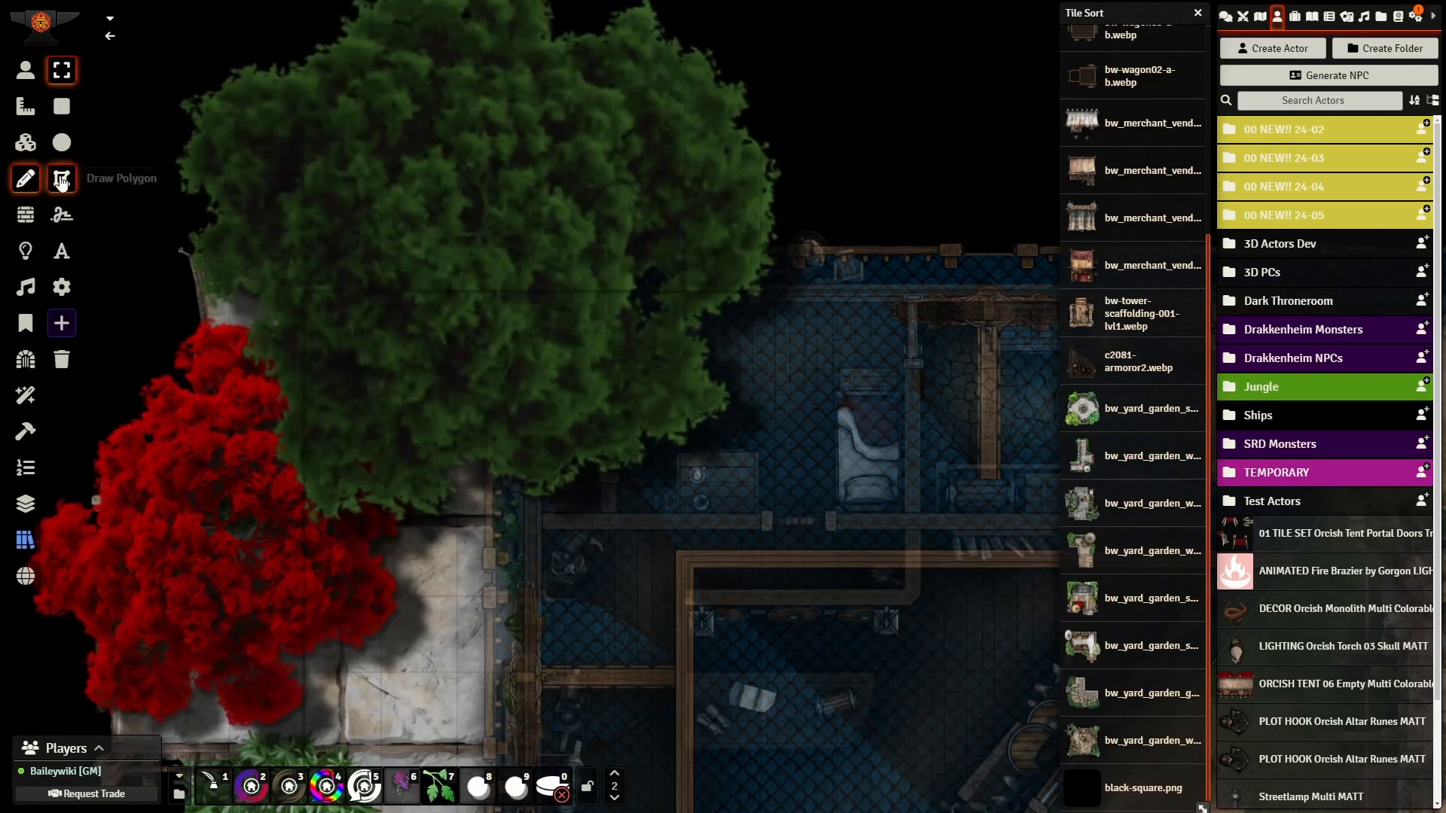
# Step: Give the house roof tile the Occlusion Link Id 'armor' in its Overhead settings
pyautogui.click(26, 142)
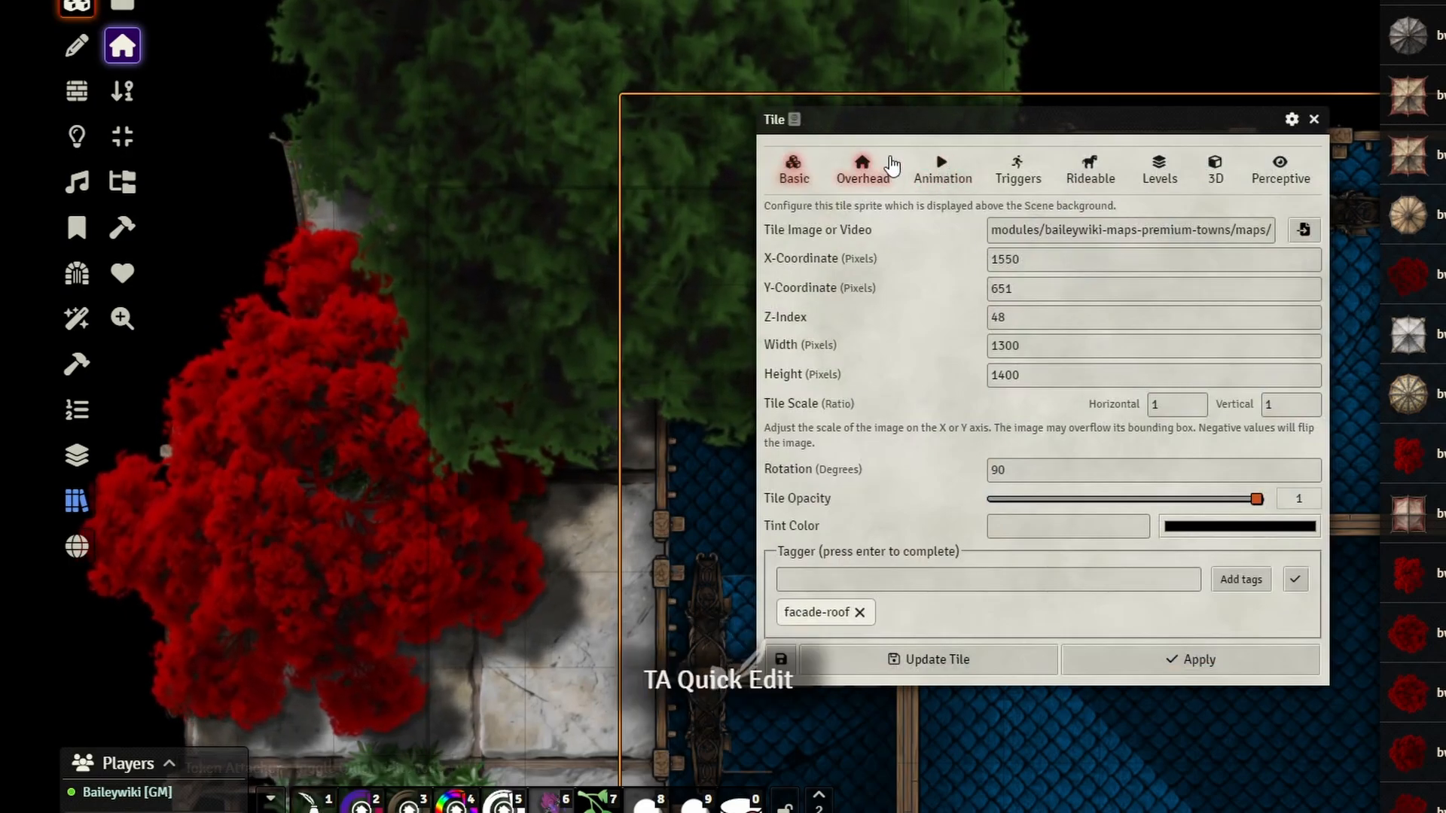
pyautogui.click(862, 169)
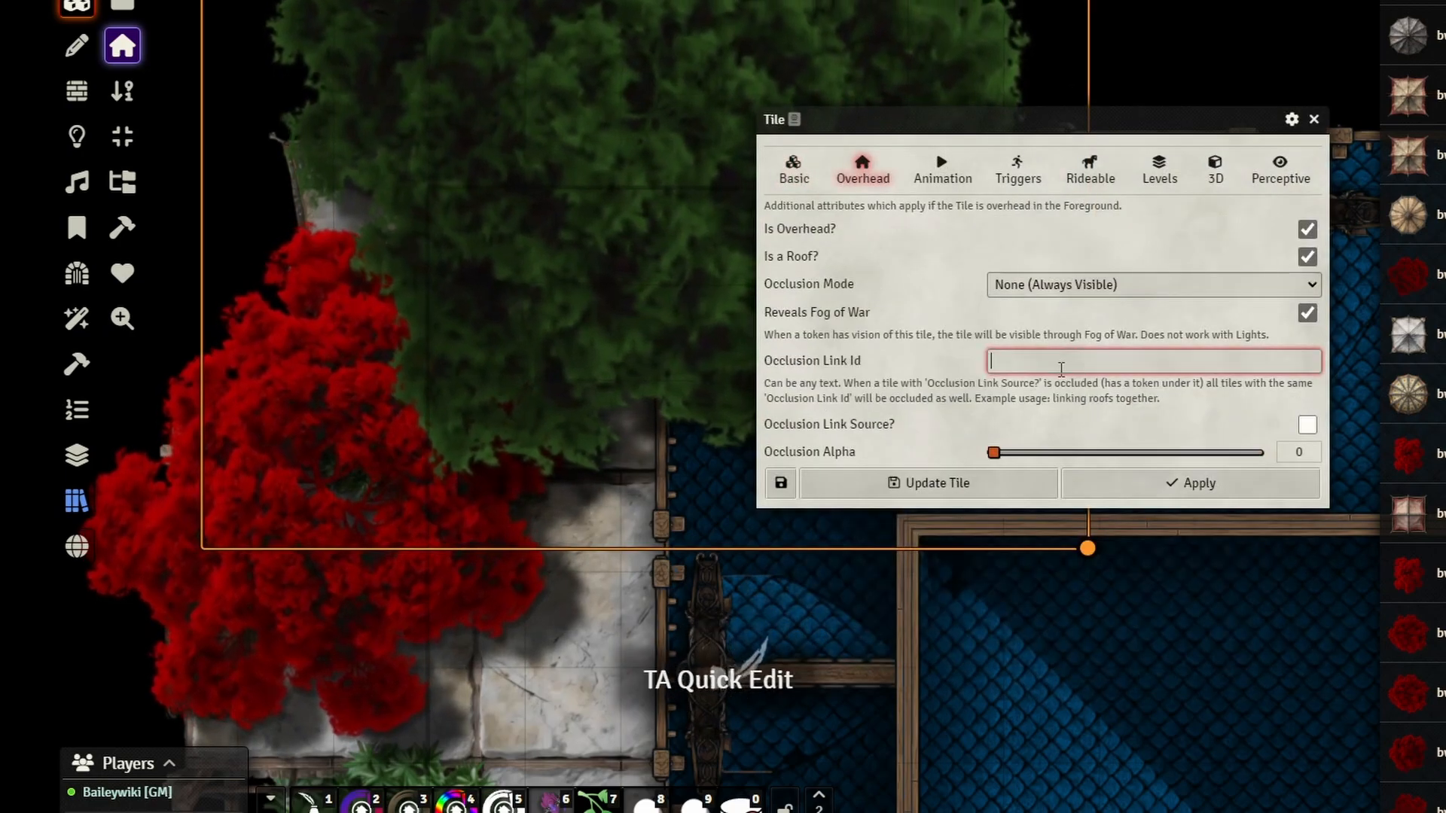
pyautogui.write('armor')
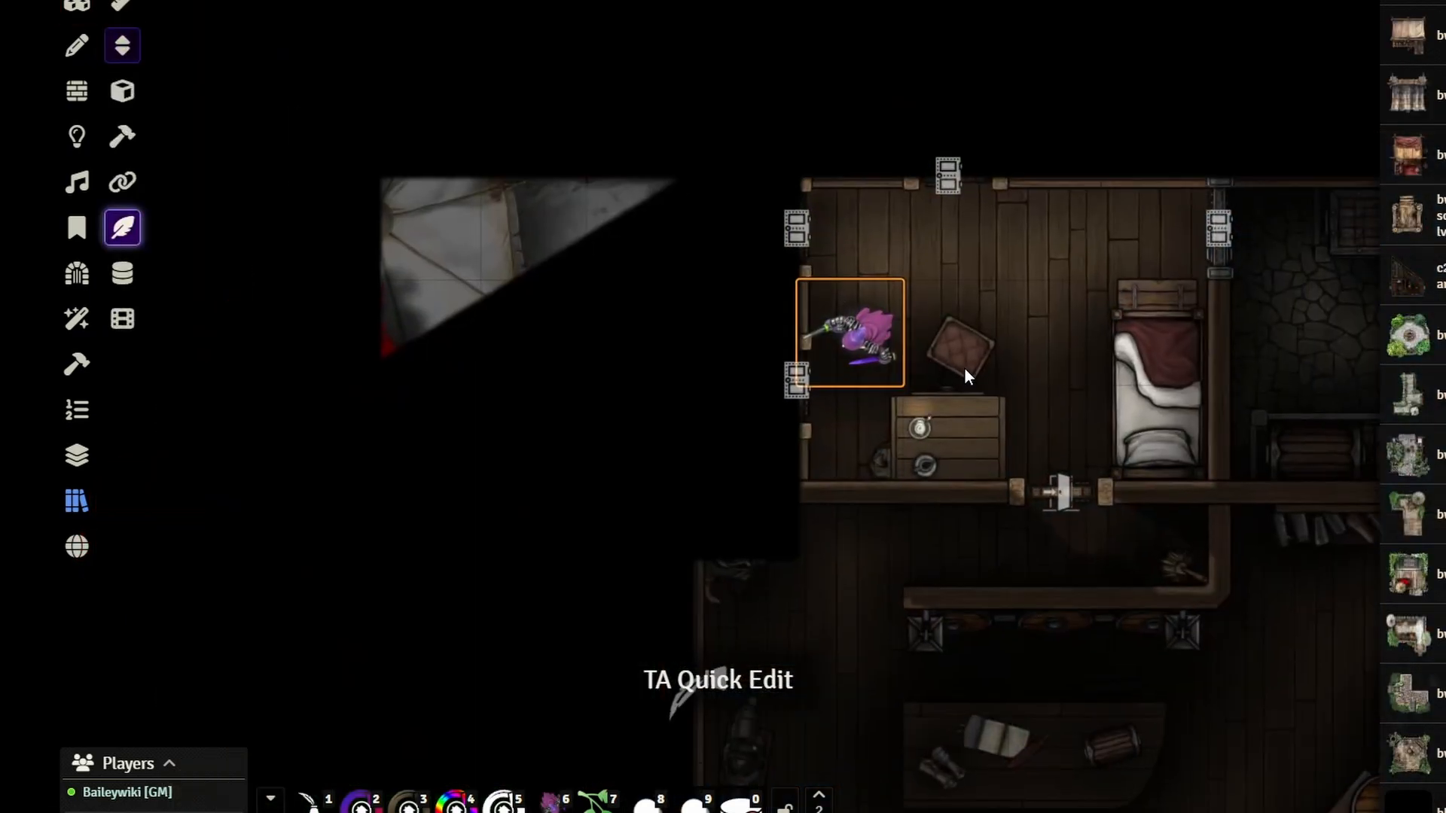
# Step: Walk the token from the bedroom out the front door onto the tower stairs, raising the floor choices
pyautogui.moveTo(853, 332); pyautogui.dragTo(807, 373)
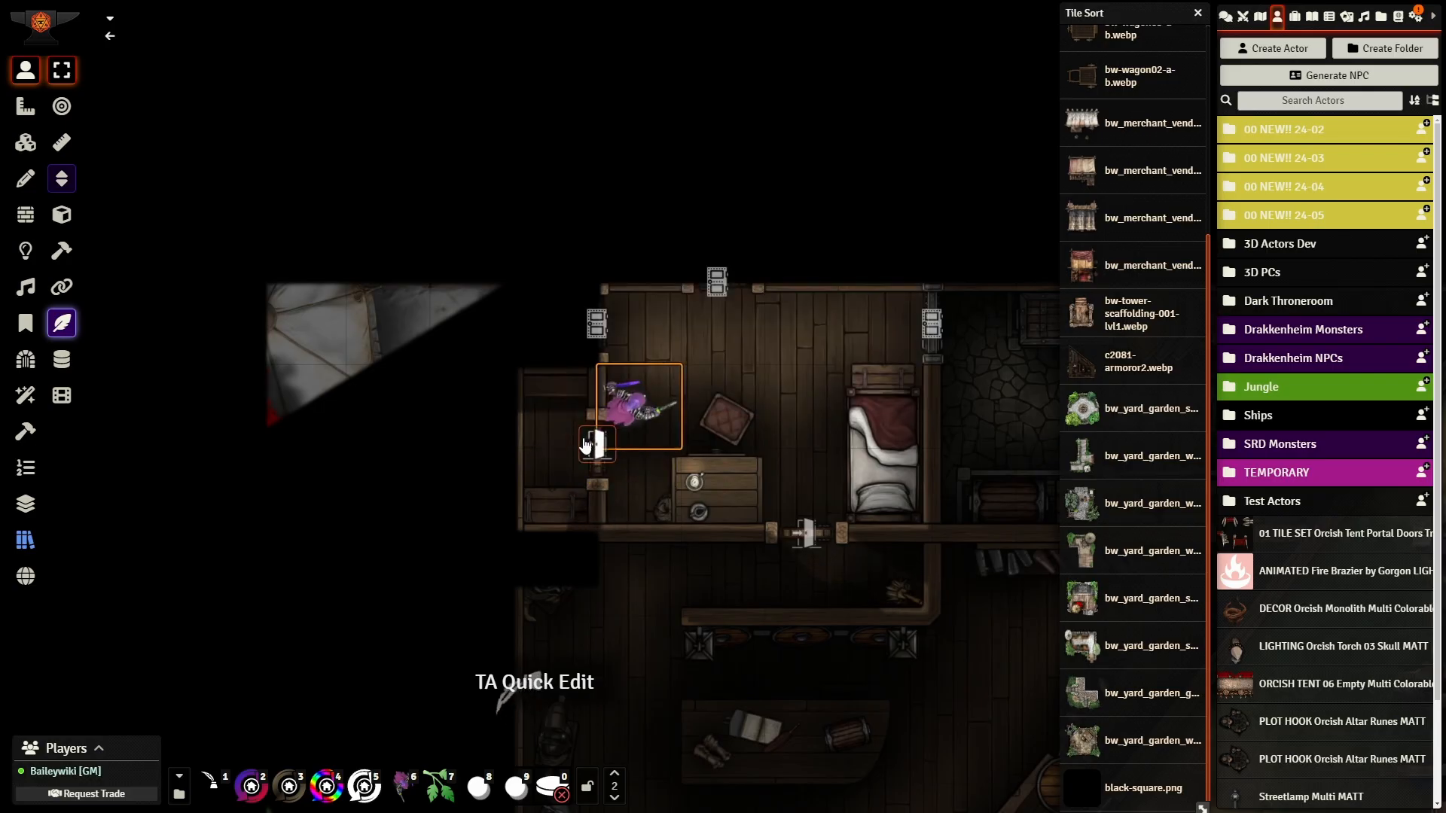
pyautogui.moveTo(639, 408); pyautogui.dragTo(577, 323)
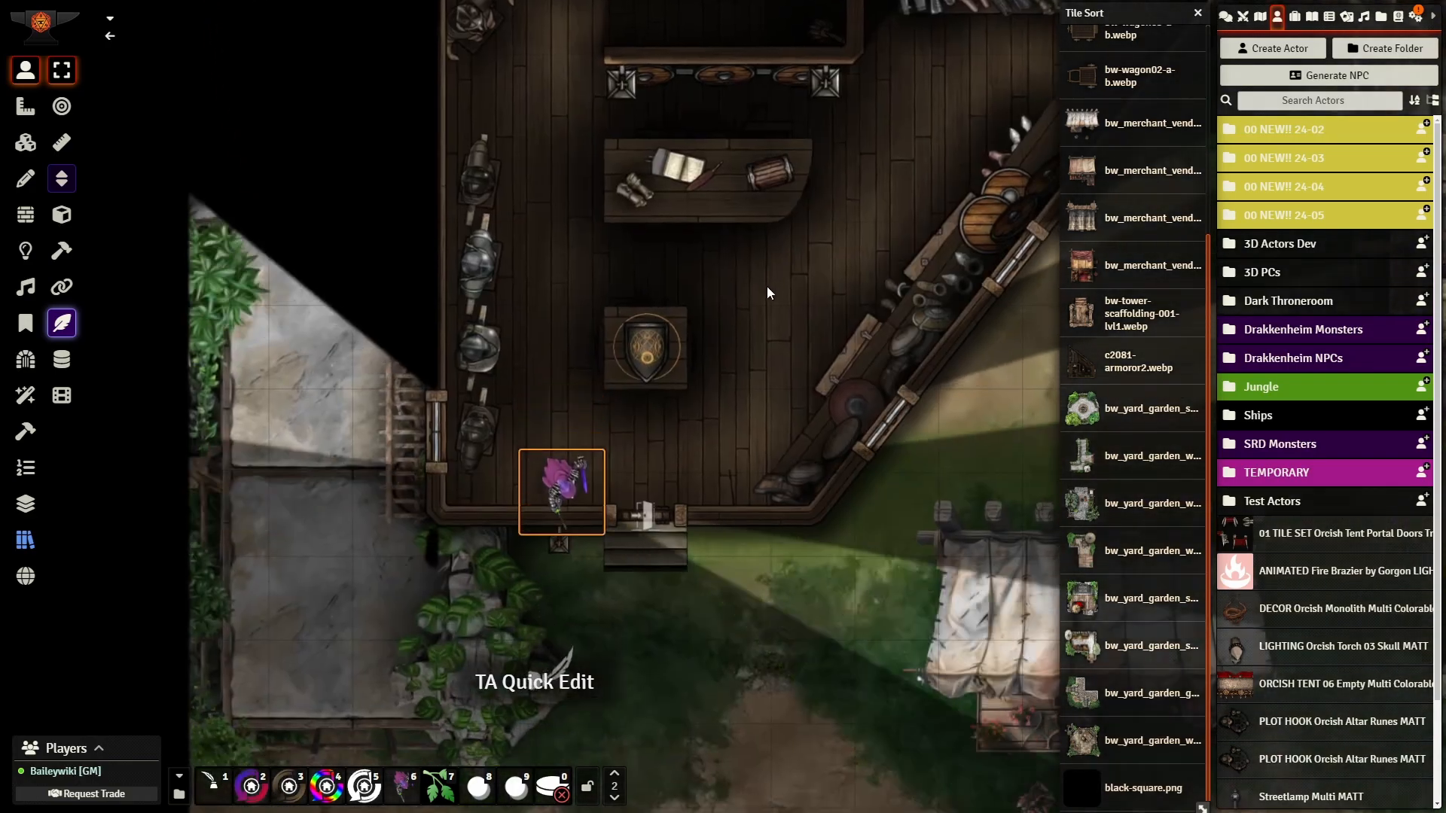
pyautogui.moveTo(560, 494); pyautogui.dragTo(647, 479)
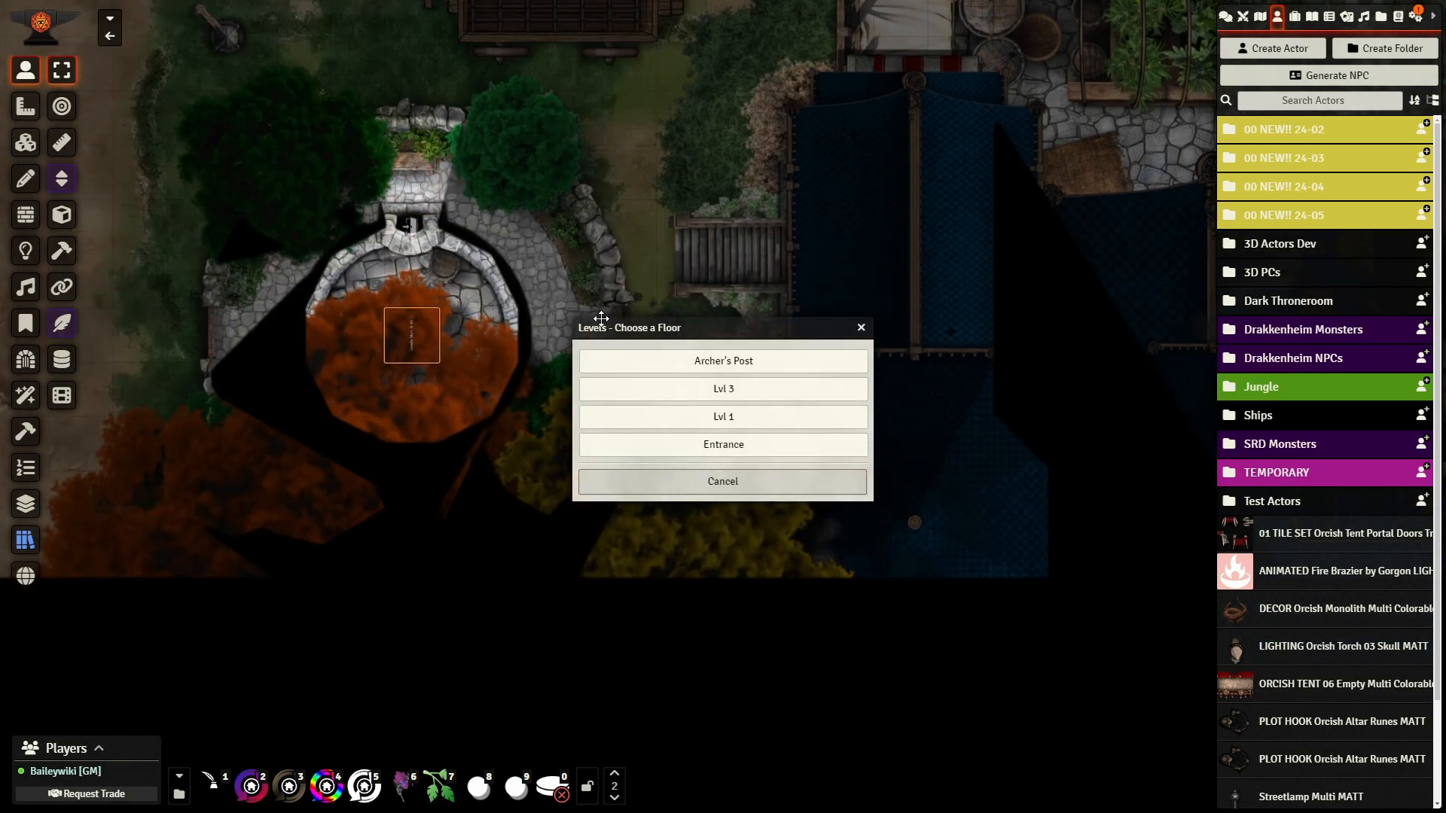
# Step: Dismiss the floor choice and read the tower roof tile's Occlusion Link Id
pyautogui.click(722, 360)
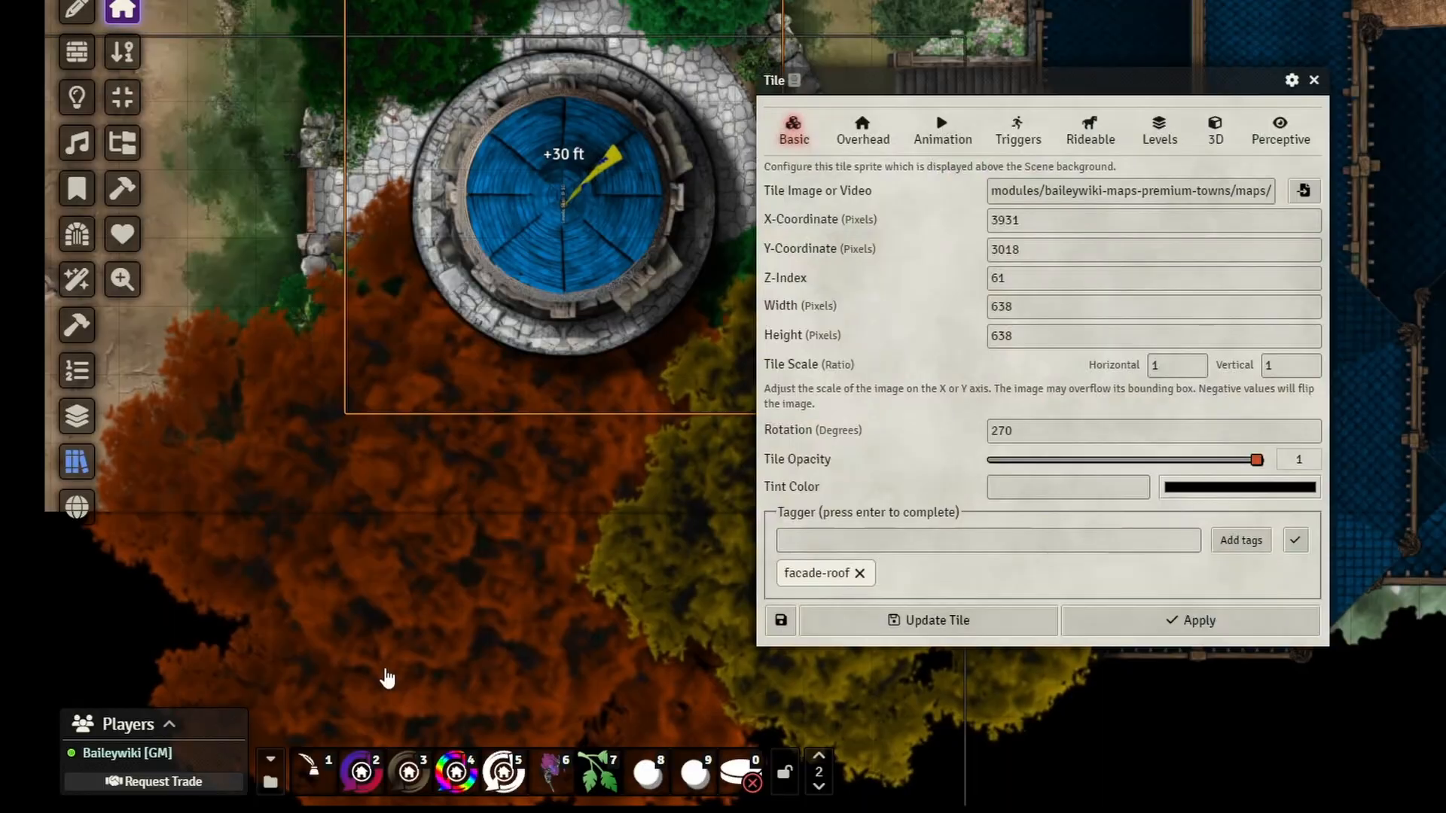
pyautogui.click(860, 130)
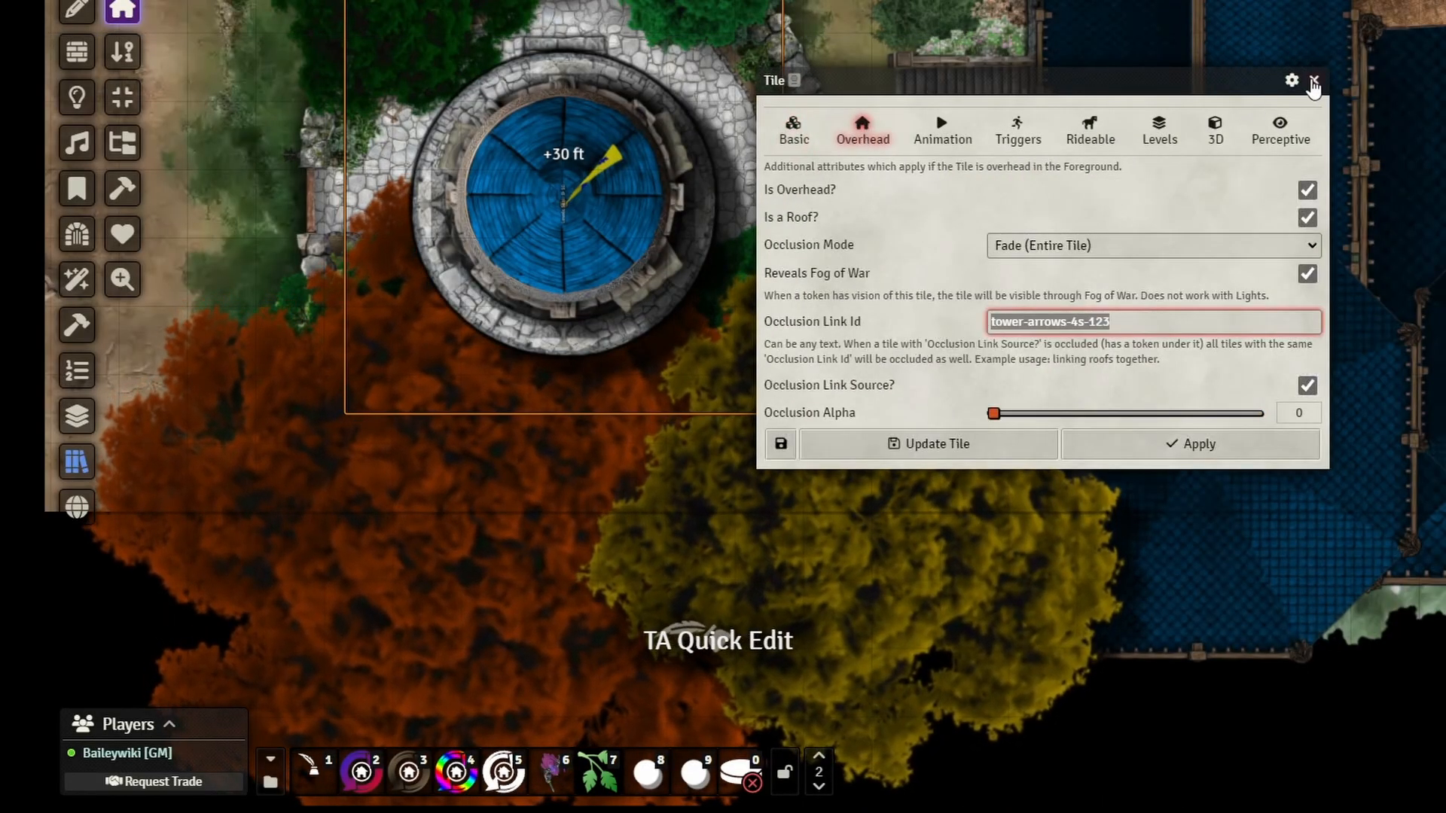
pyautogui.click(1313, 80)
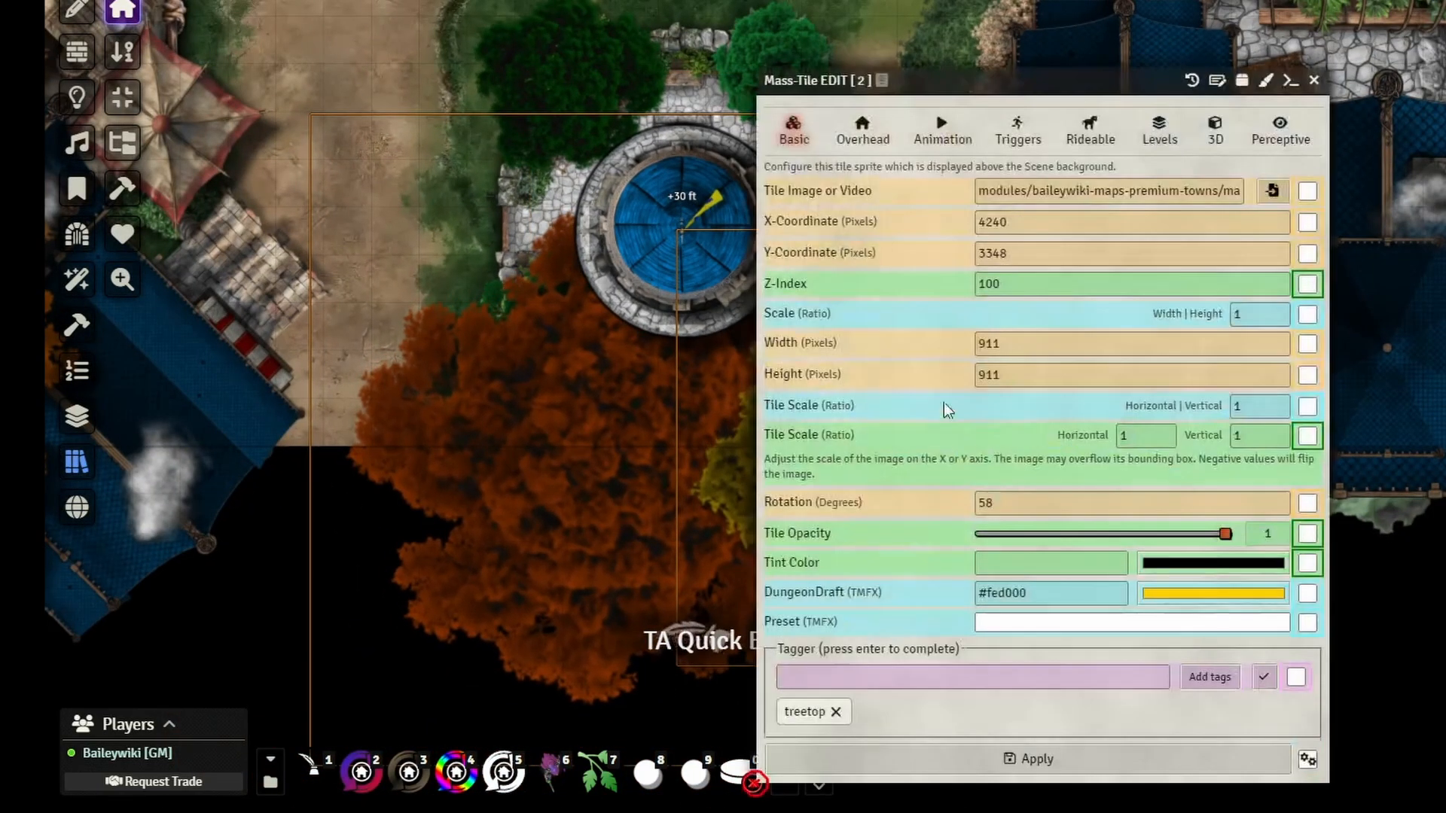
# Step: Mass-edit both treetop tiles with the tower's link id and Fade occlusion mode
pyautogui.click(862, 129)
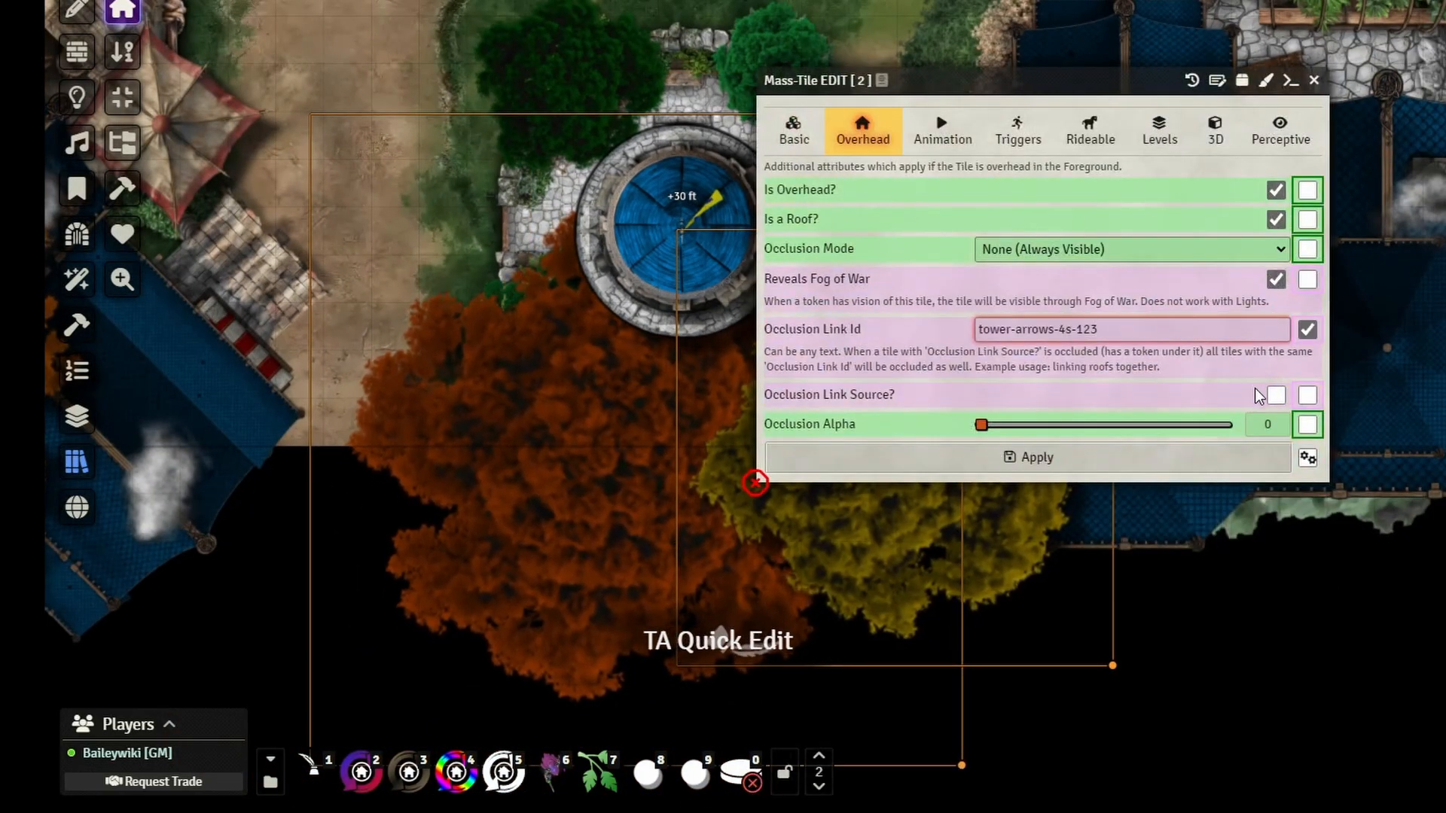
pyautogui.click(1313, 80)
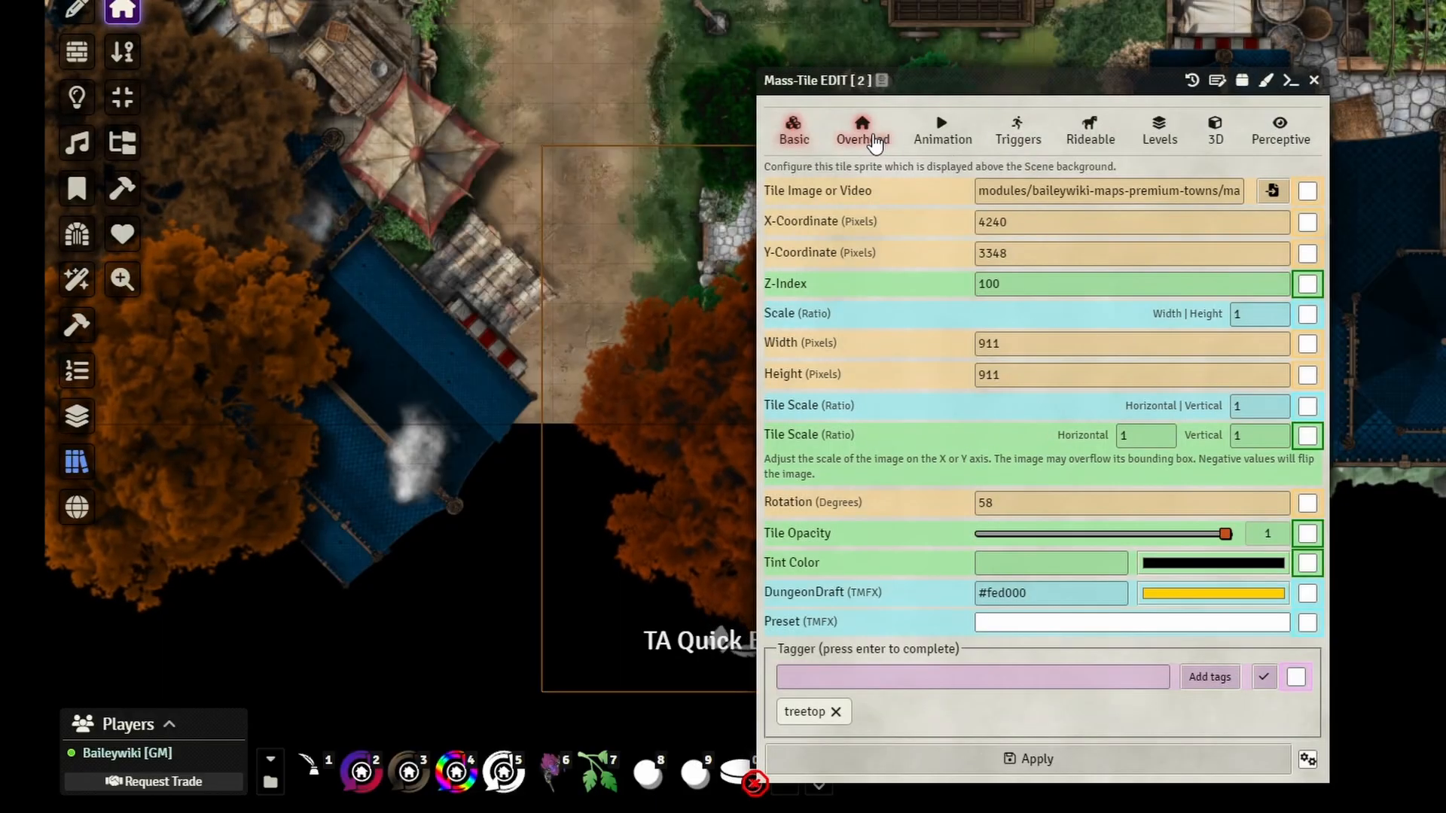
pyautogui.click(861, 130)
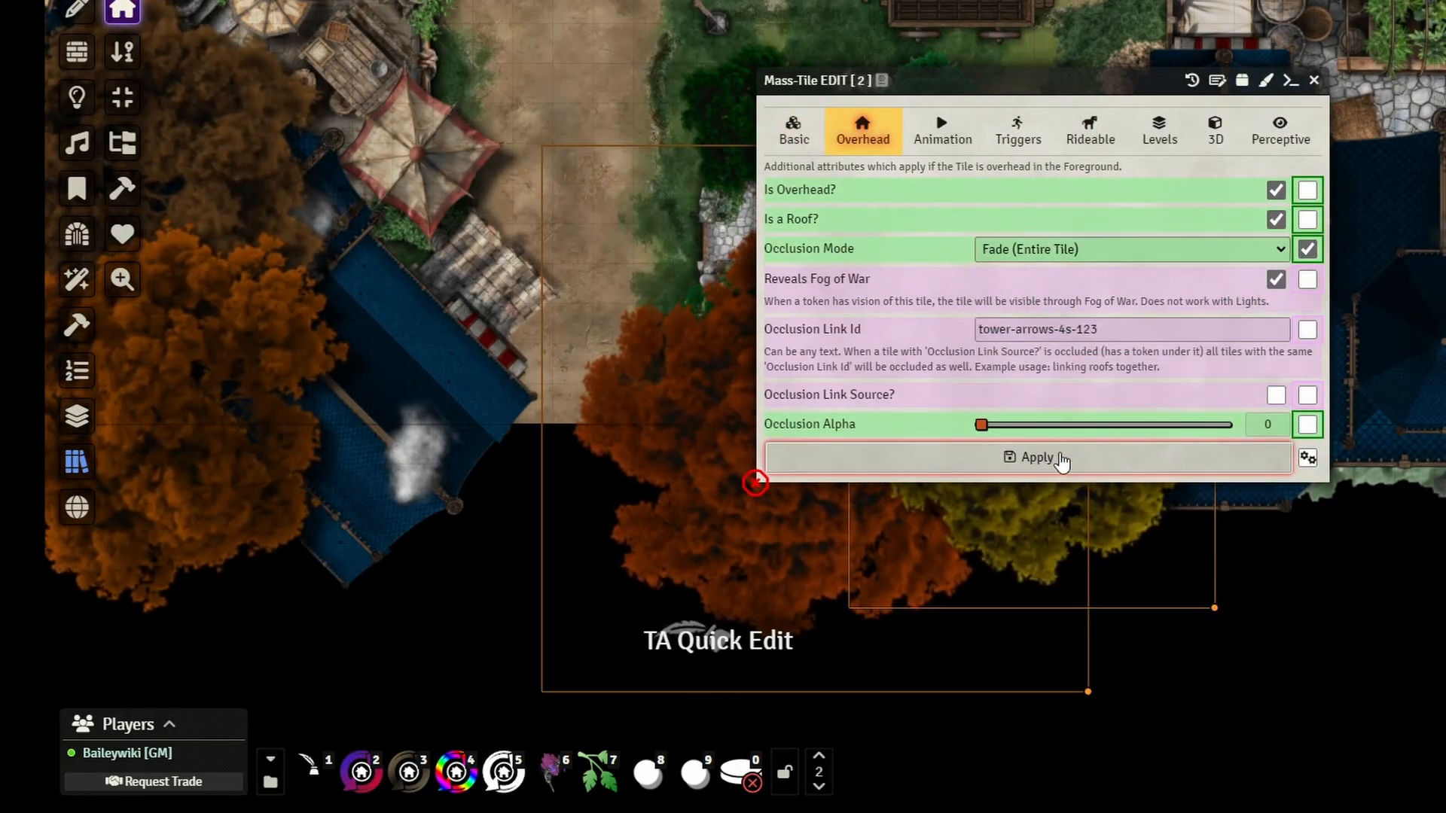